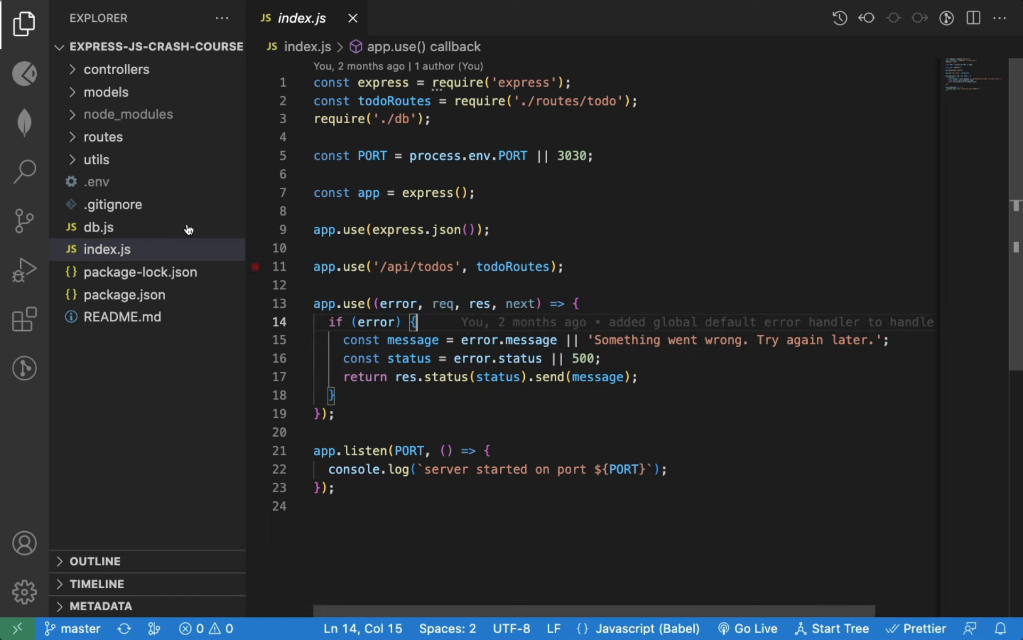
# - Review the existing todo model with its title and status schema fields
pyautogui.click(107, 91)
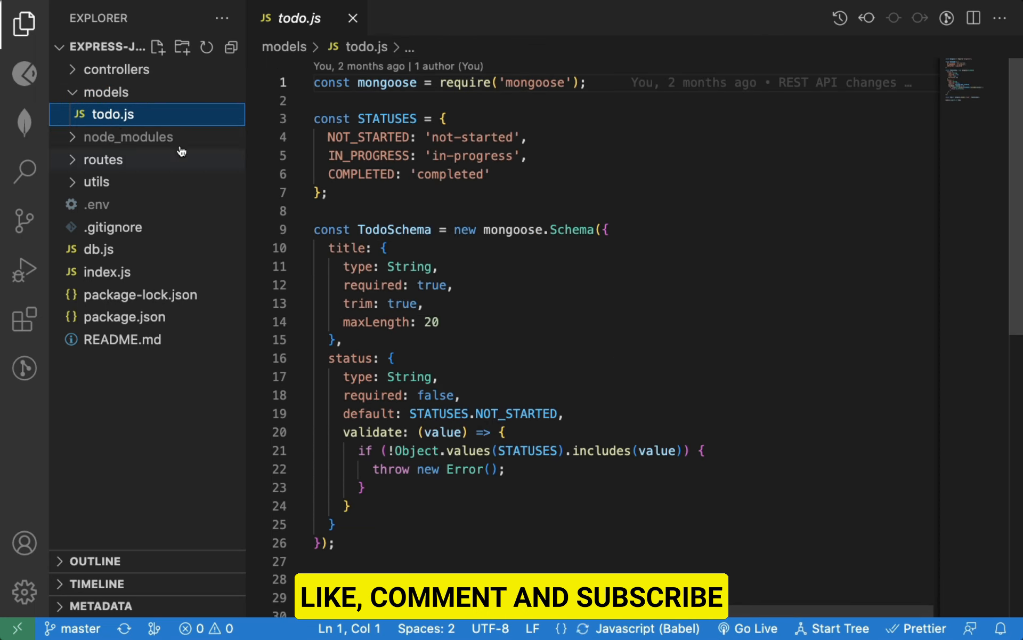
pyautogui.moveTo(128, 119)
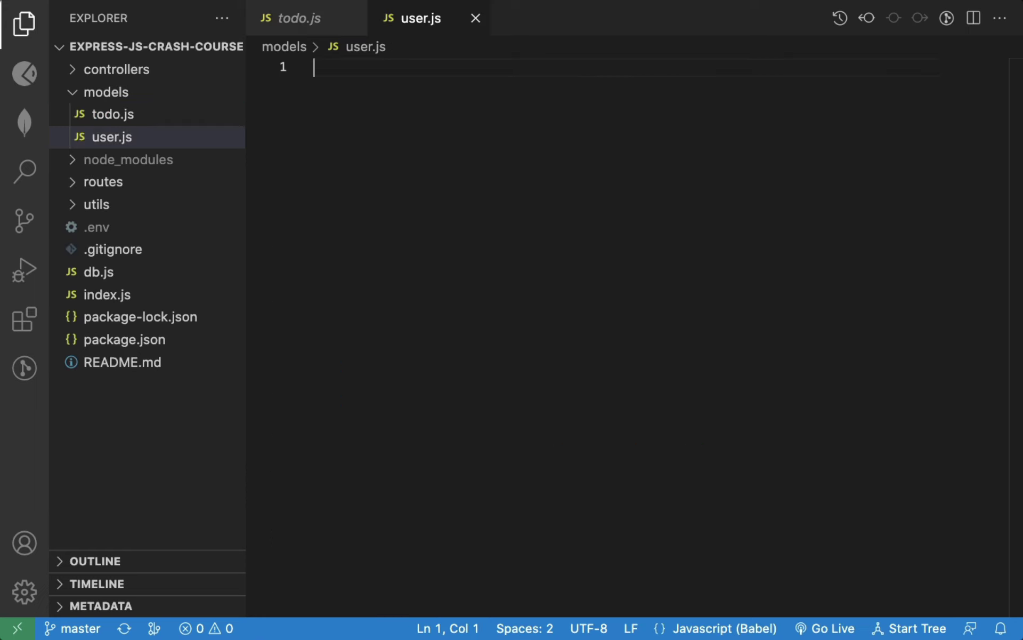
# - Require mongoose and start UserSchema as a new mongoose.Schema
pyautogui.write("const mongoose = require('")
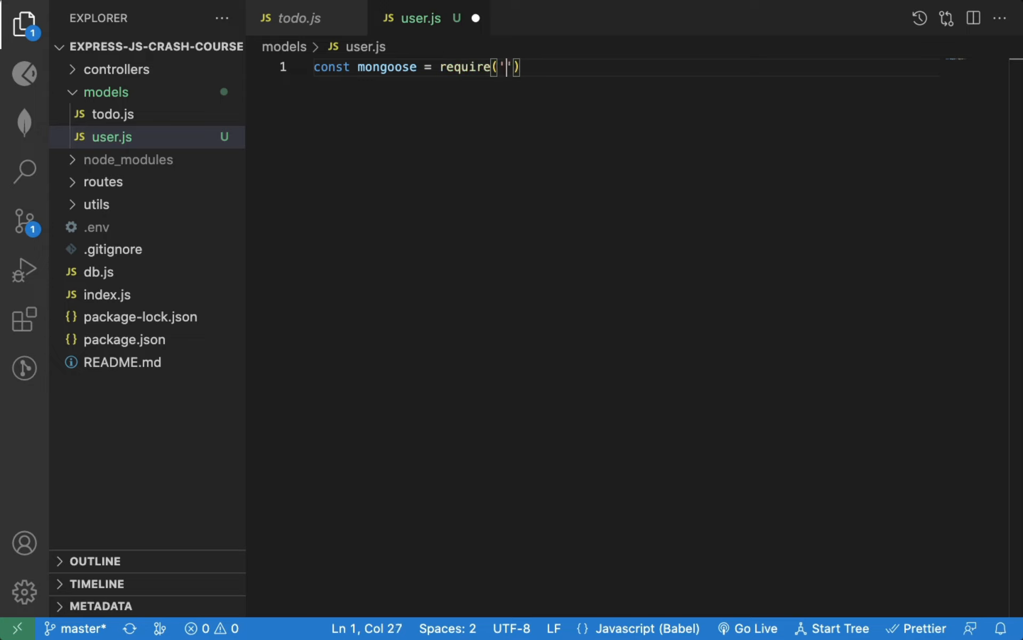
pyautogui.write('mongoo')
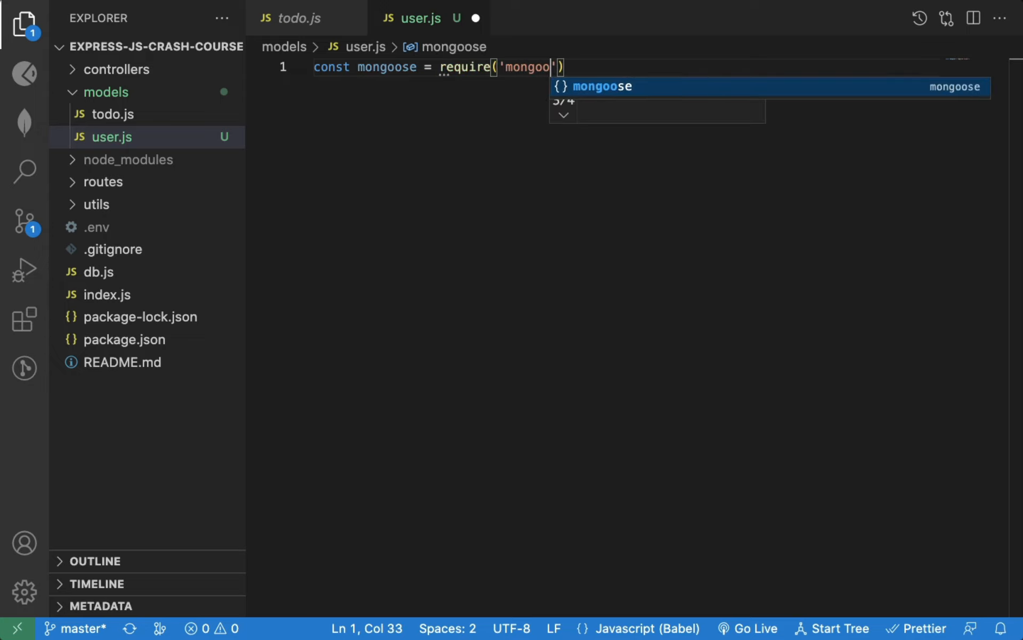
pyautogui.press('Enter')
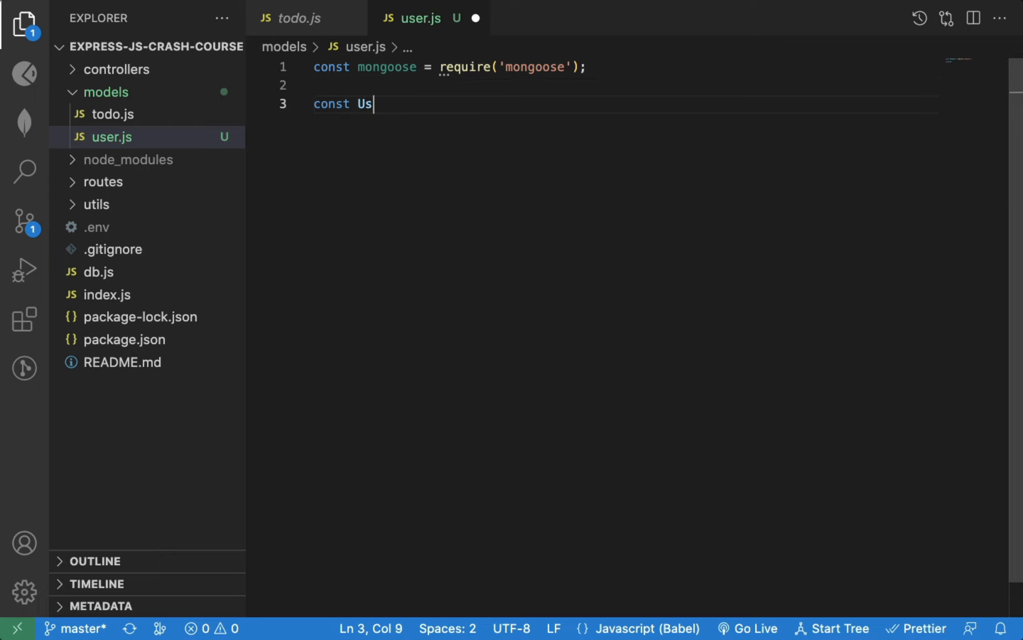
pyautogui.write('erSchema =')
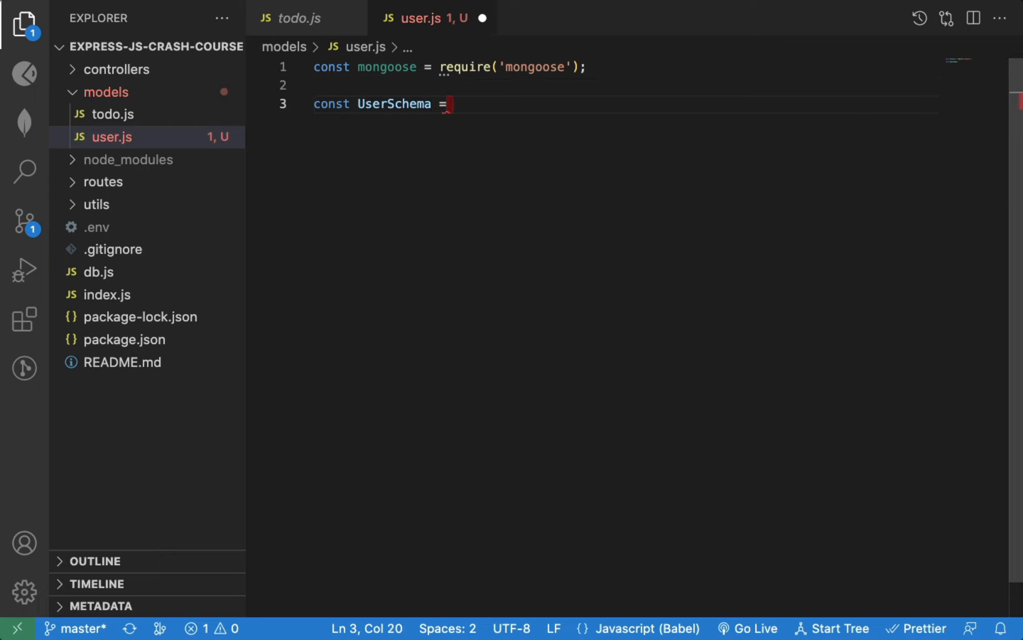
pyautogui.write('new mongoo')
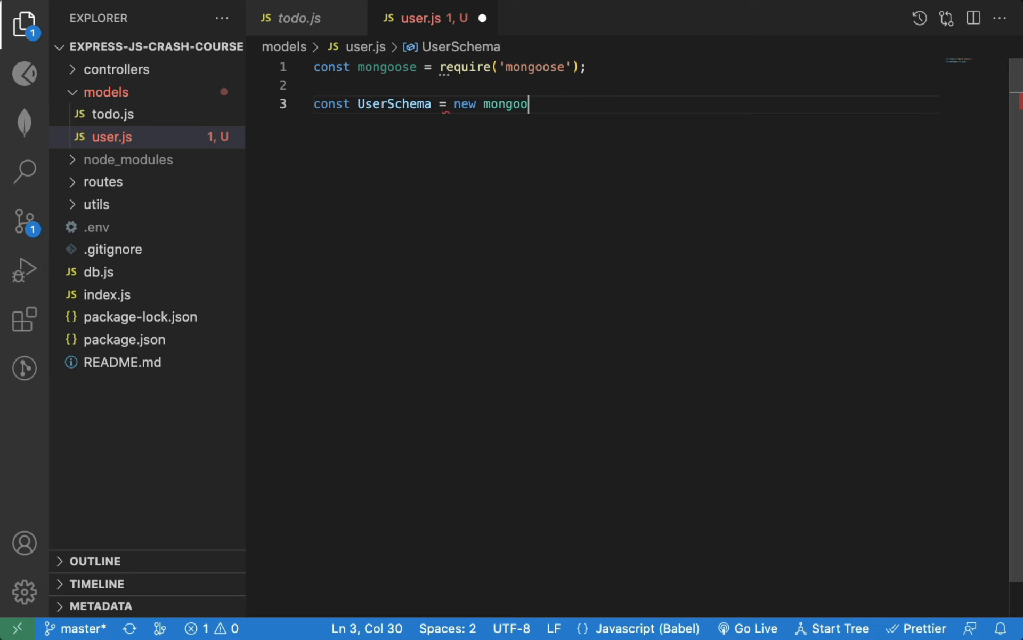
pyautogui.write('se.Schema(')
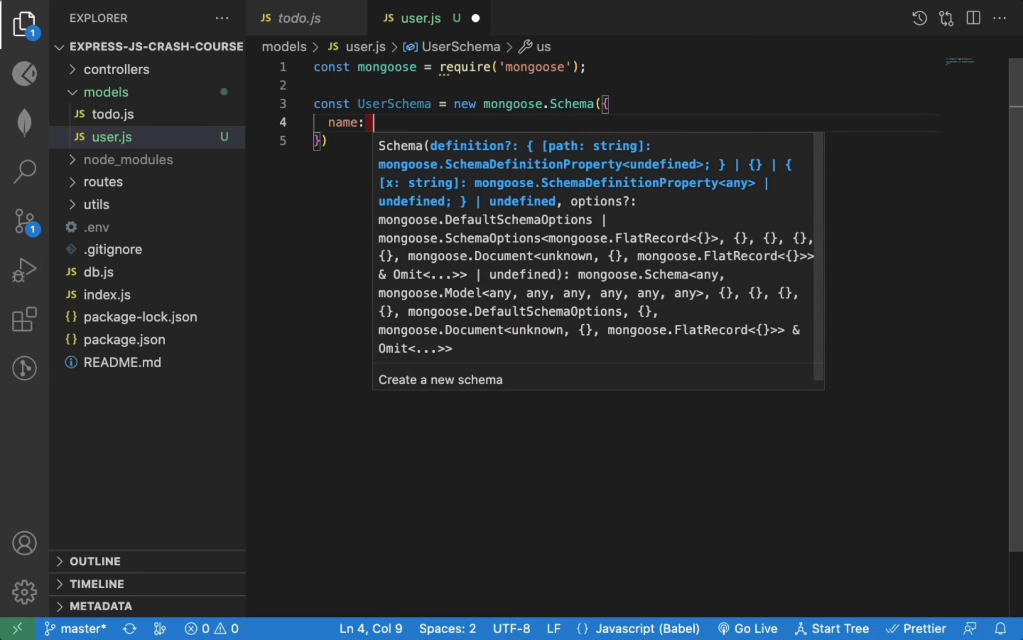
pyautogui.write('{')
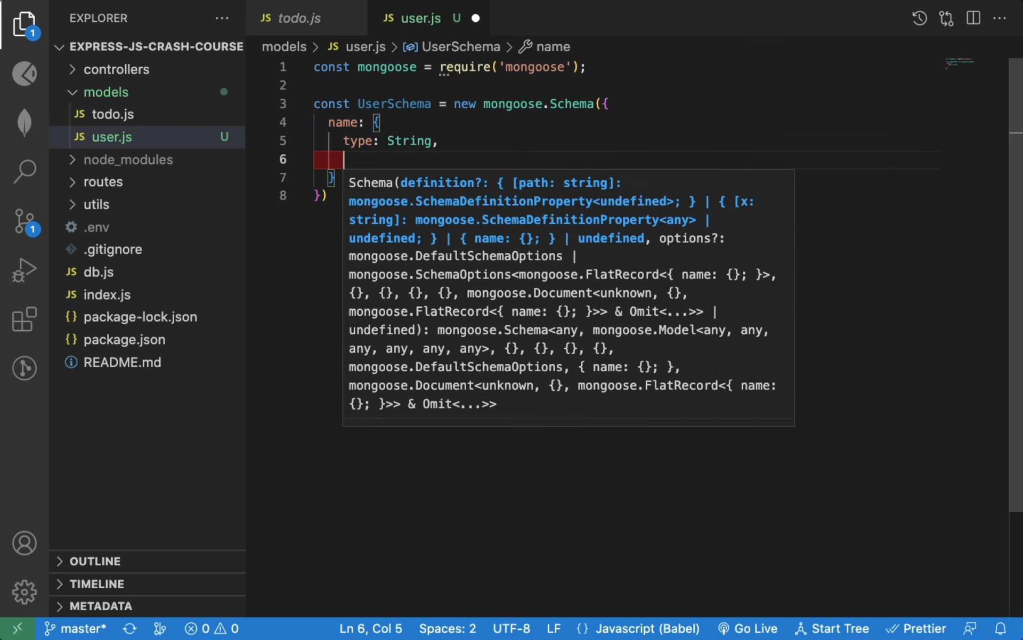
# - Add a required name field, borrowing trim and maxLength 20 from the todo model
pyautogui.write('requ')
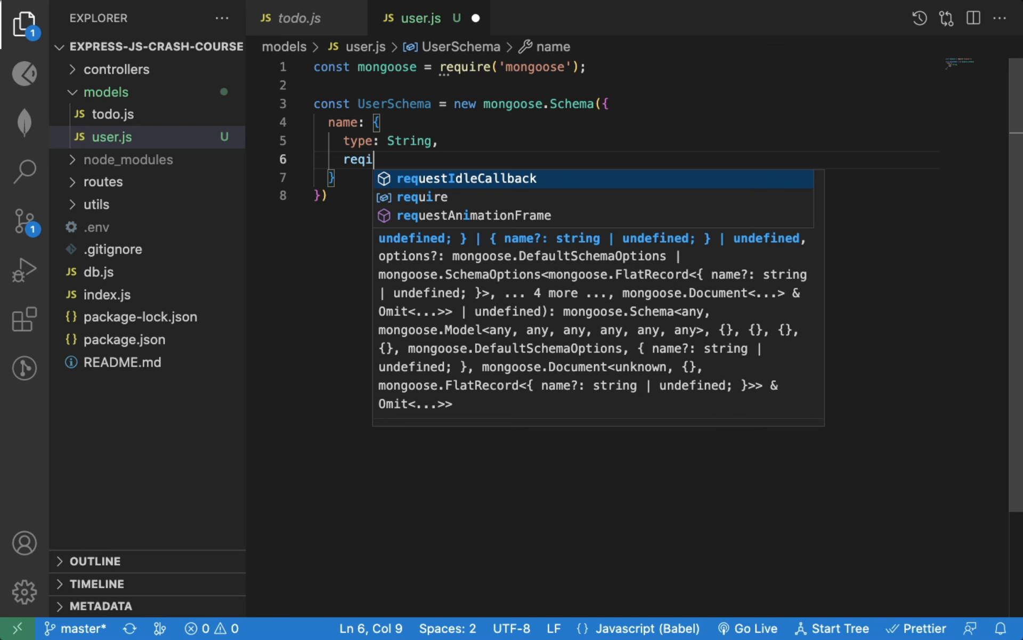
pyautogui.write('uired:')
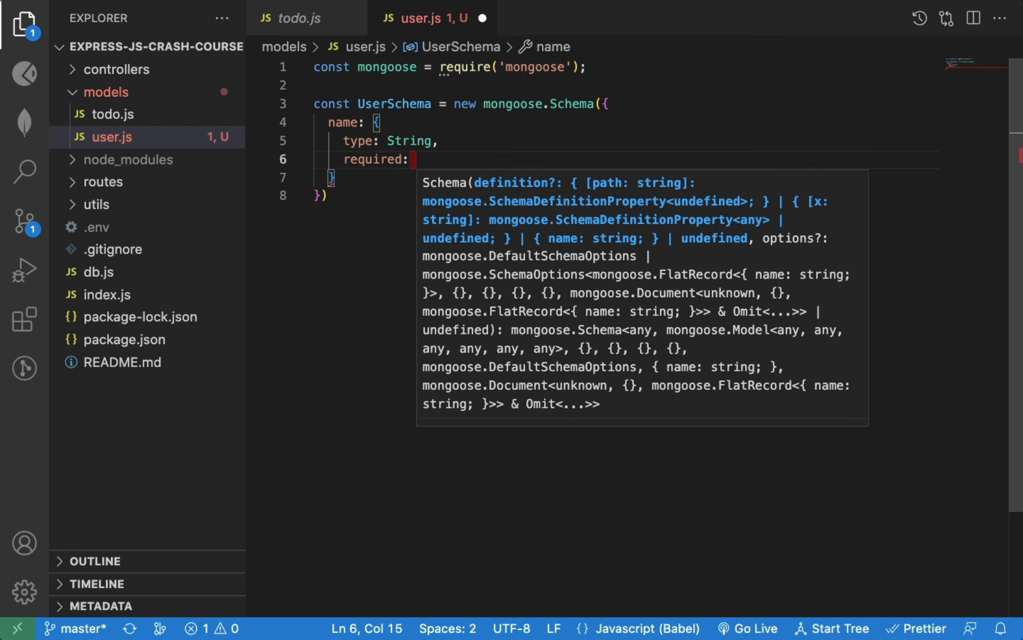
pyautogui.write('true,')
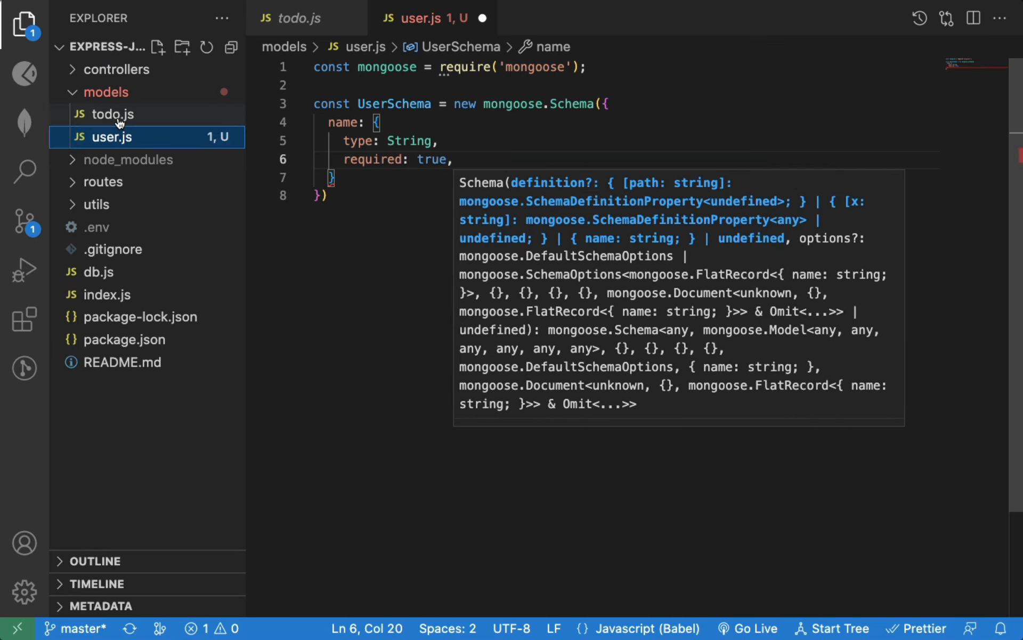
pyautogui.click(113, 114)
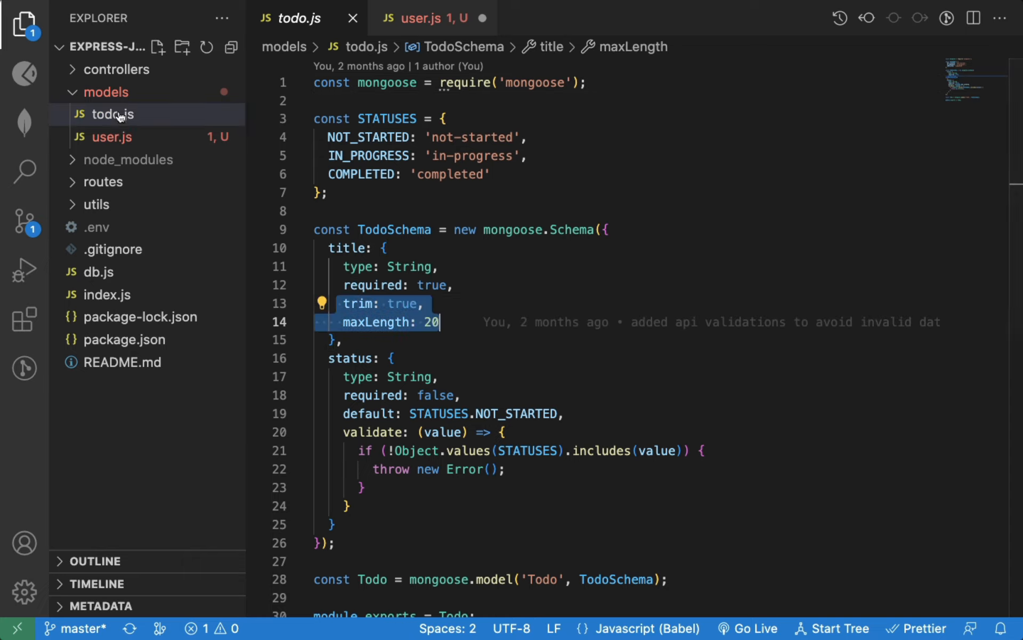
pyautogui.click(420, 17)
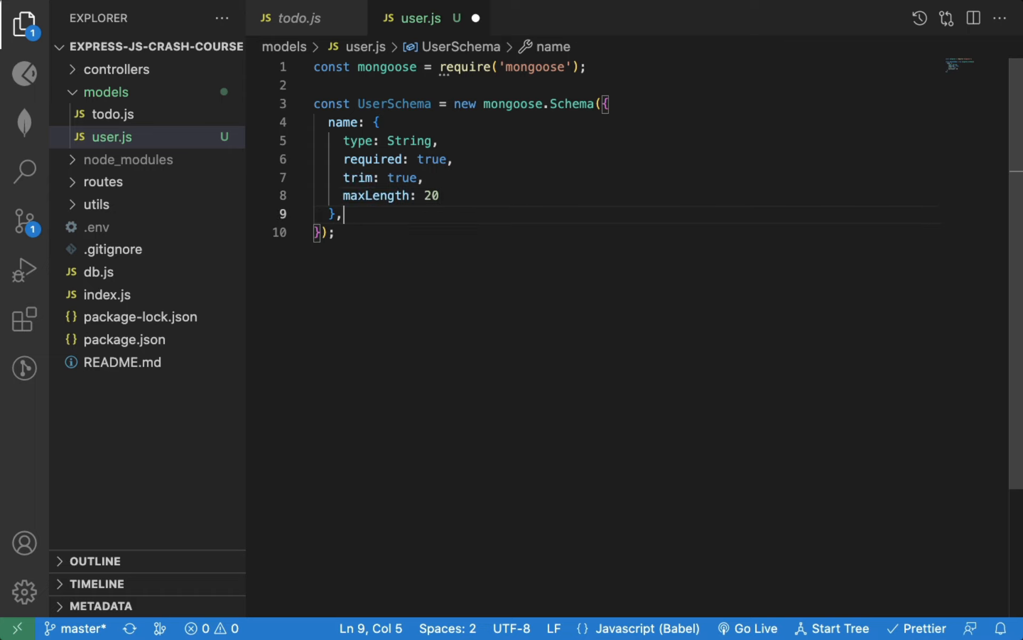
# - Add an email field that is a required, unique String
pyautogui.write('email')
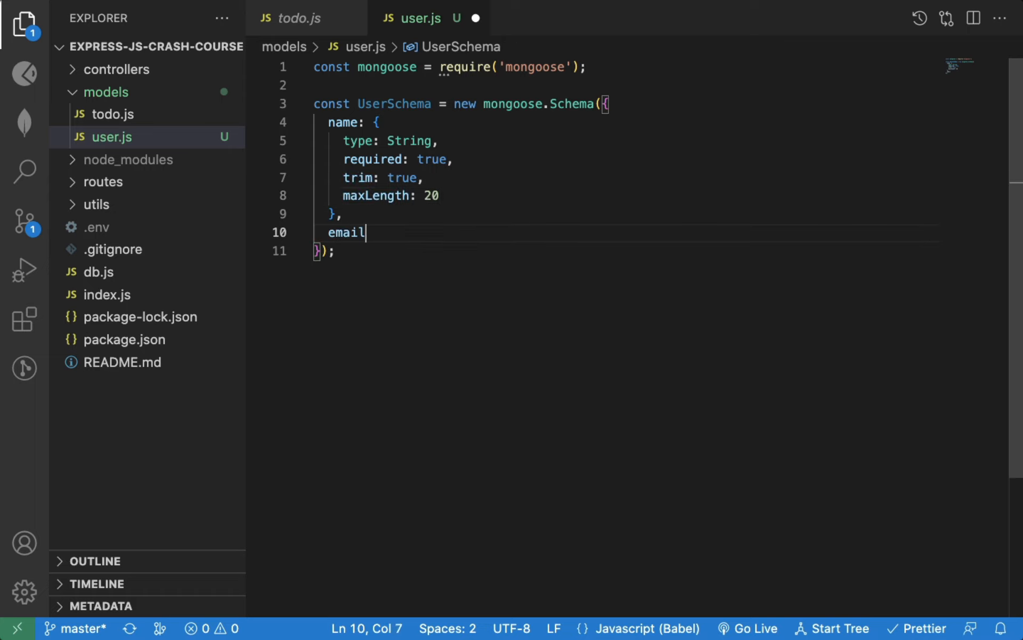
pyautogui.write(': {')
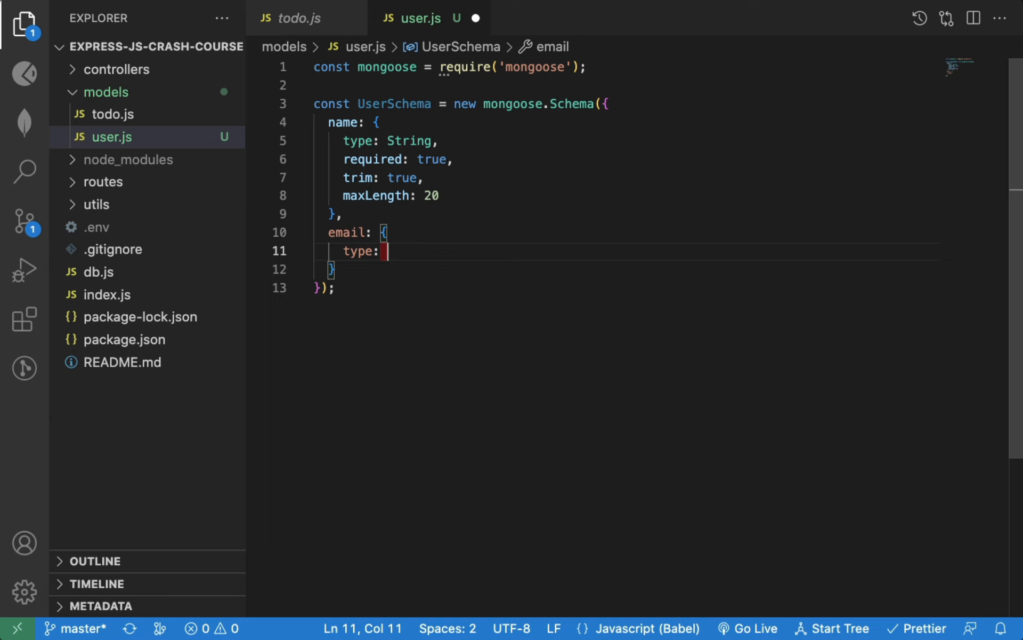
pyautogui.write('String,')
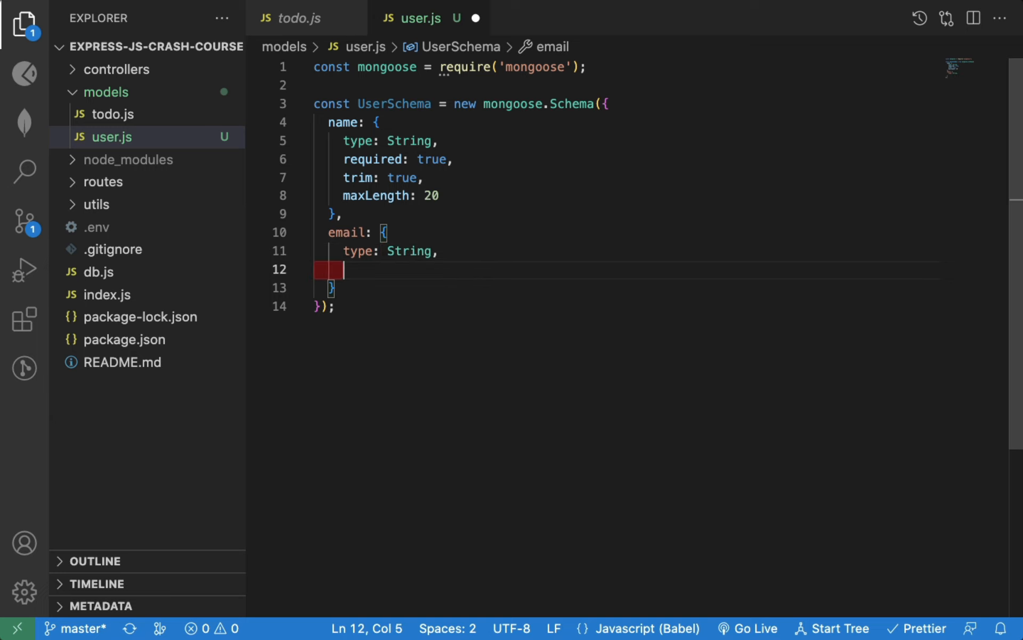
pyautogui.write('unique')
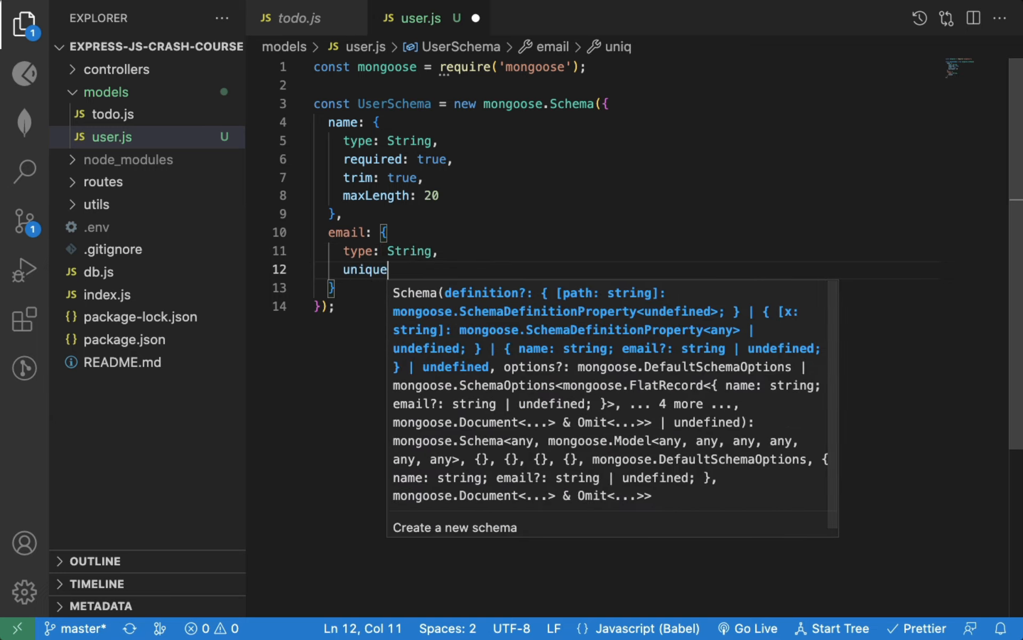
pyautogui.write(': true')
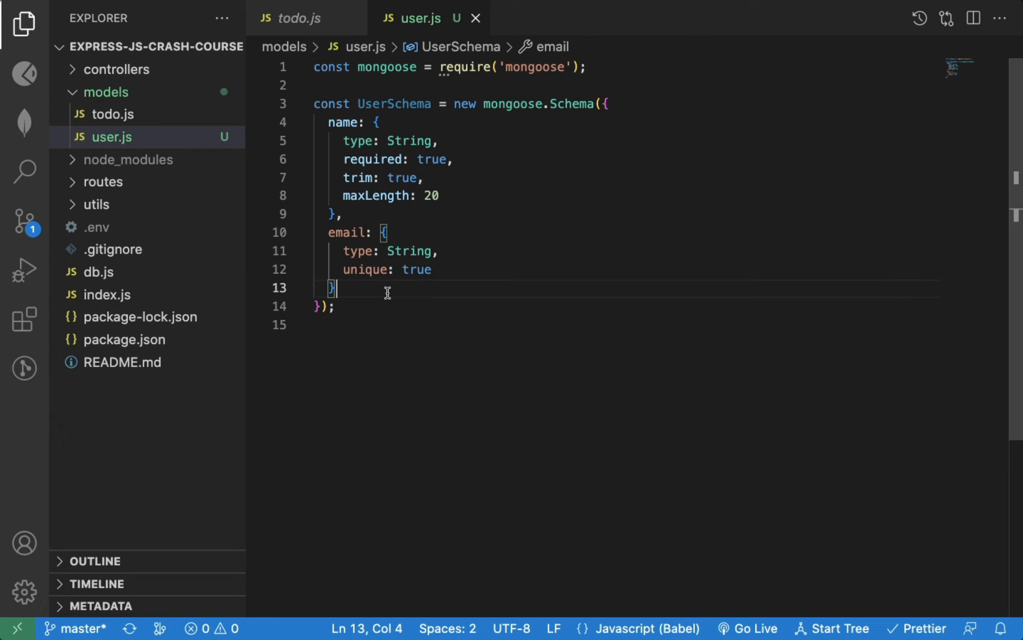
pyautogui.doubleClick(346, 233)
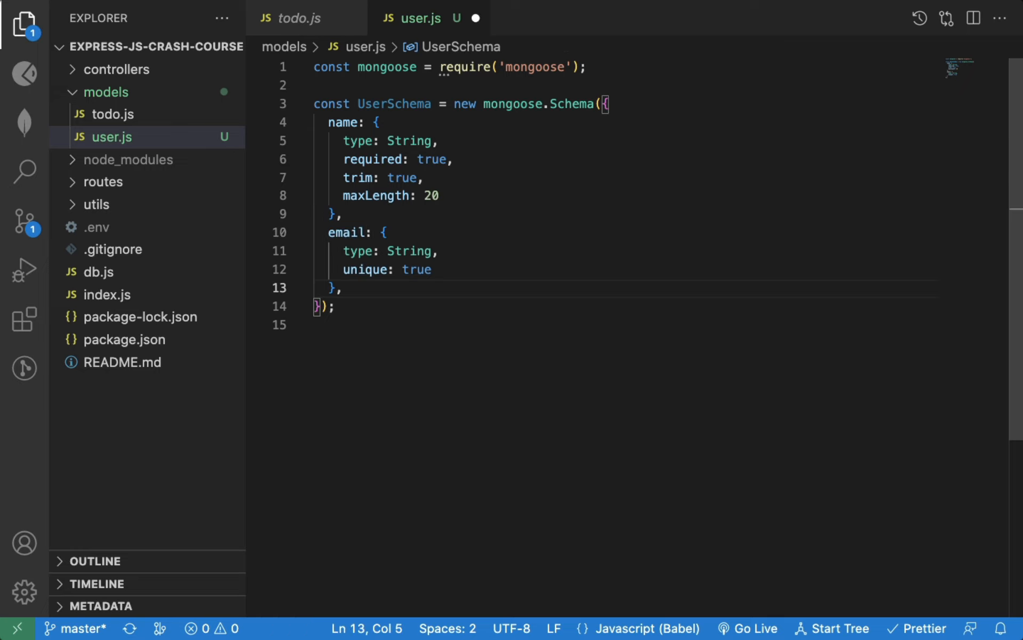
# - Add a required String password field and start the User constant
pyautogui.write('password: {')
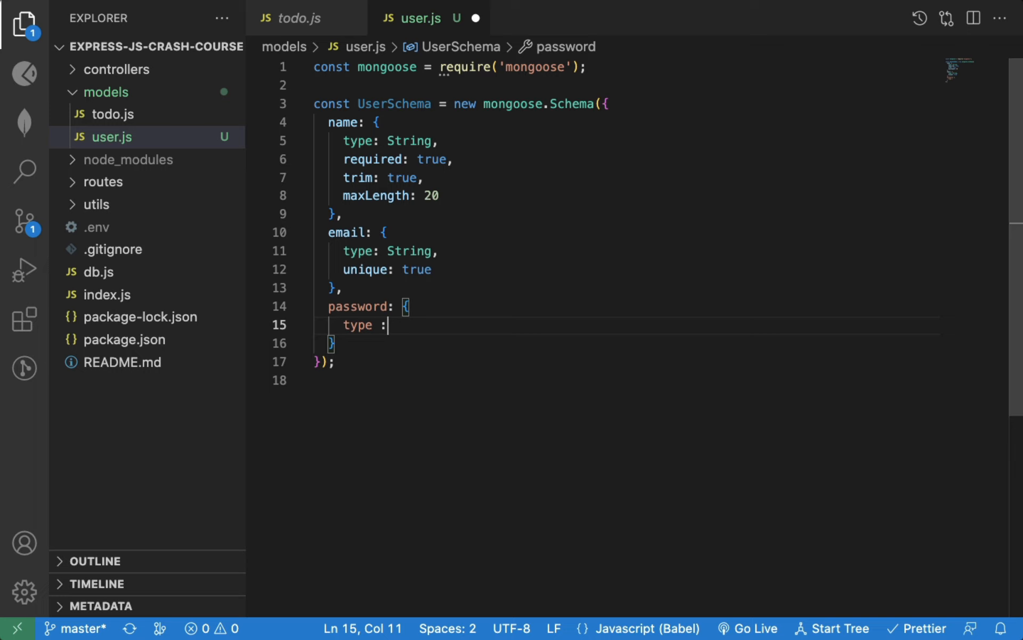
pyautogui.write('STring')
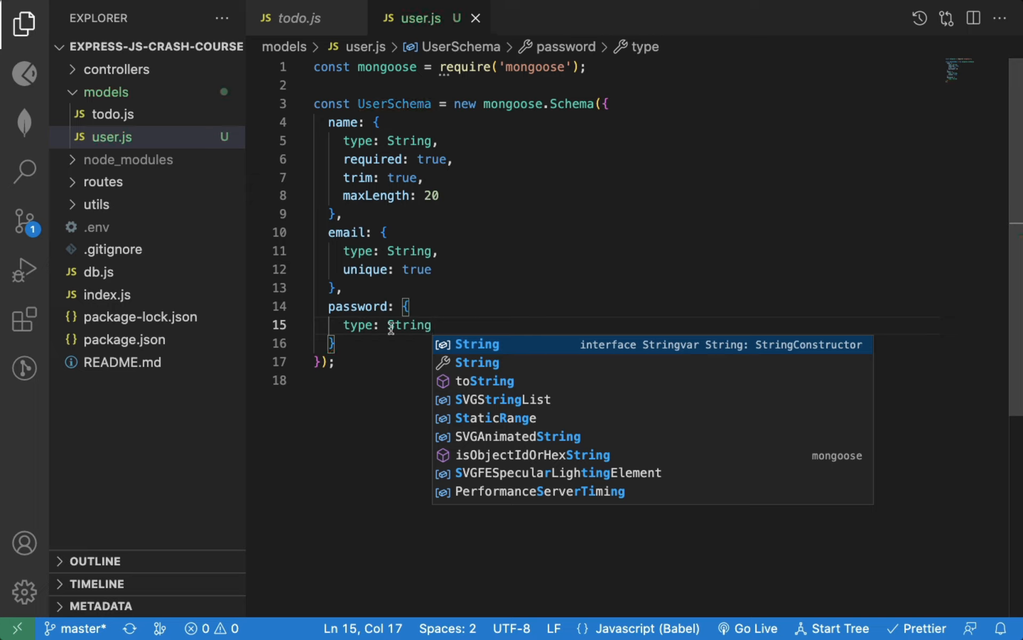
pyautogui.write('String,')
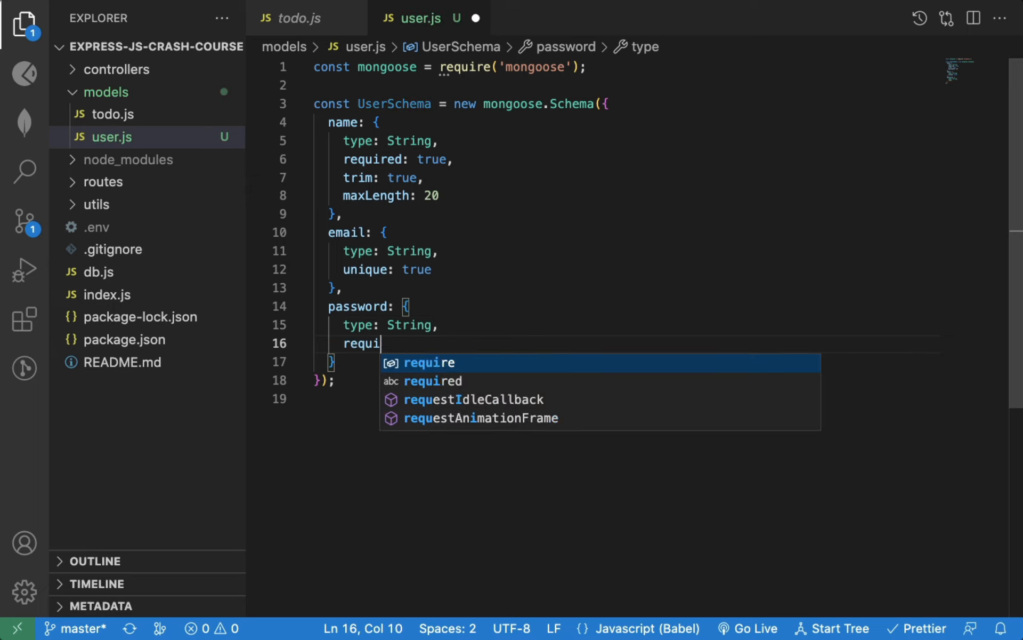
pyautogui.write('red: true')
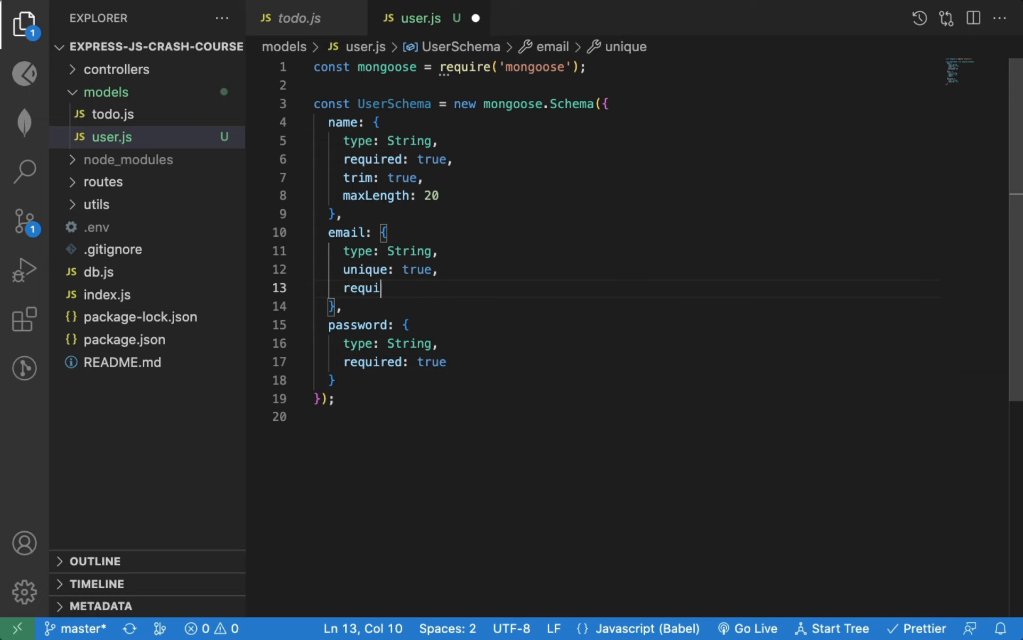
pyautogui.write('red: true')
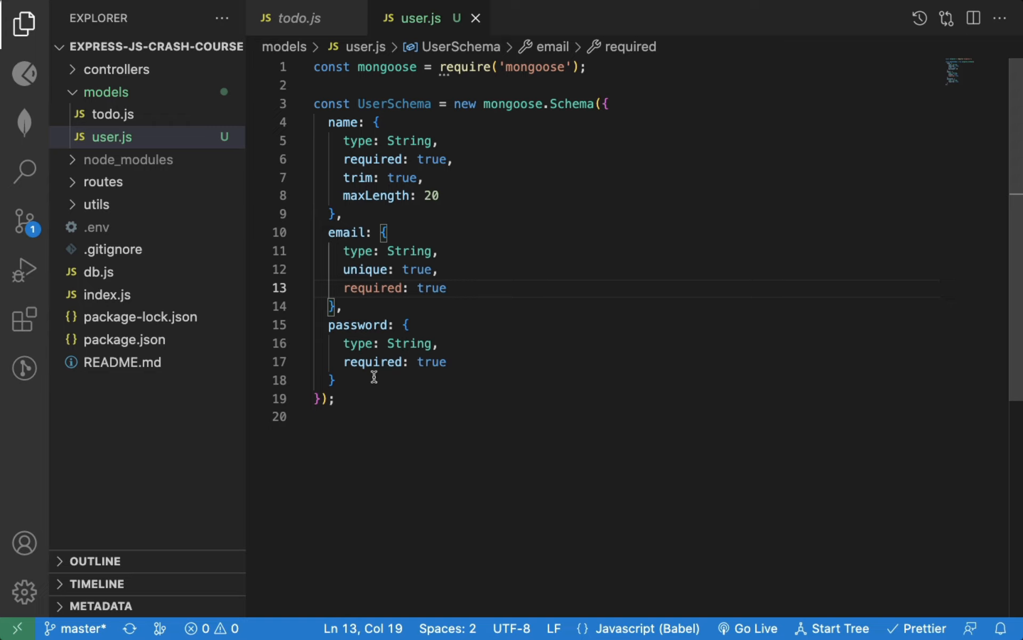
pyautogui.write('const USer =')
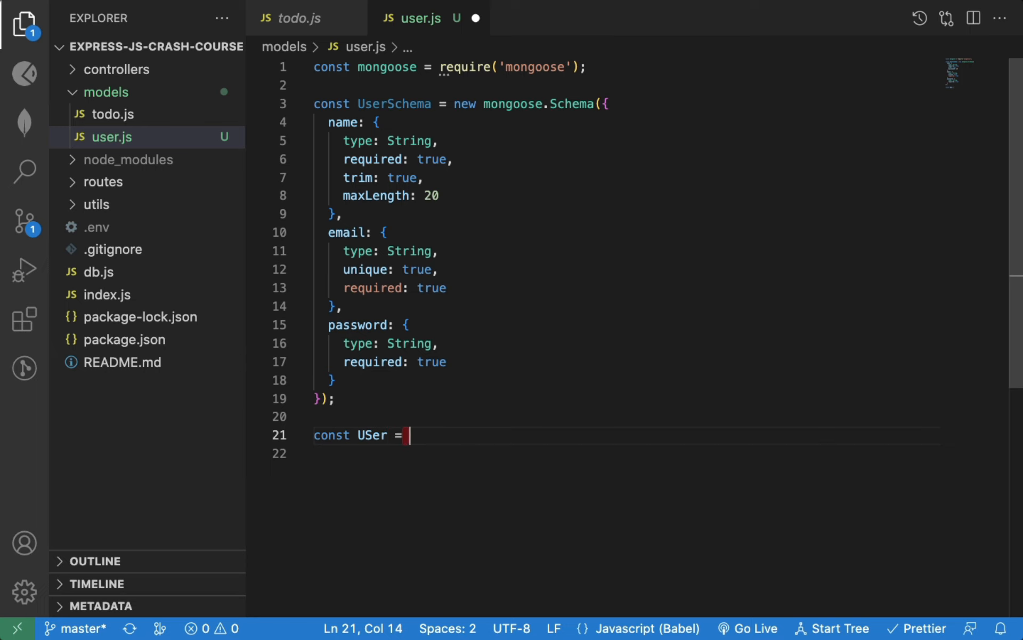
# - Build User with mongoose.model('User', UserSchema) and set module.exports = User
pyautogui.write('User')
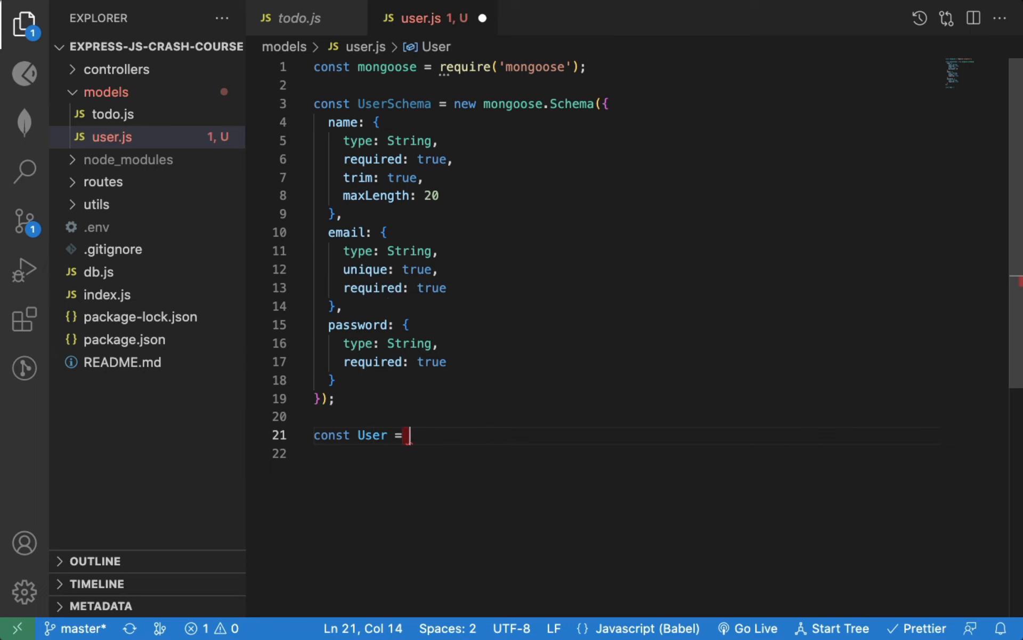
pyautogui.write("mongoose.model('User")
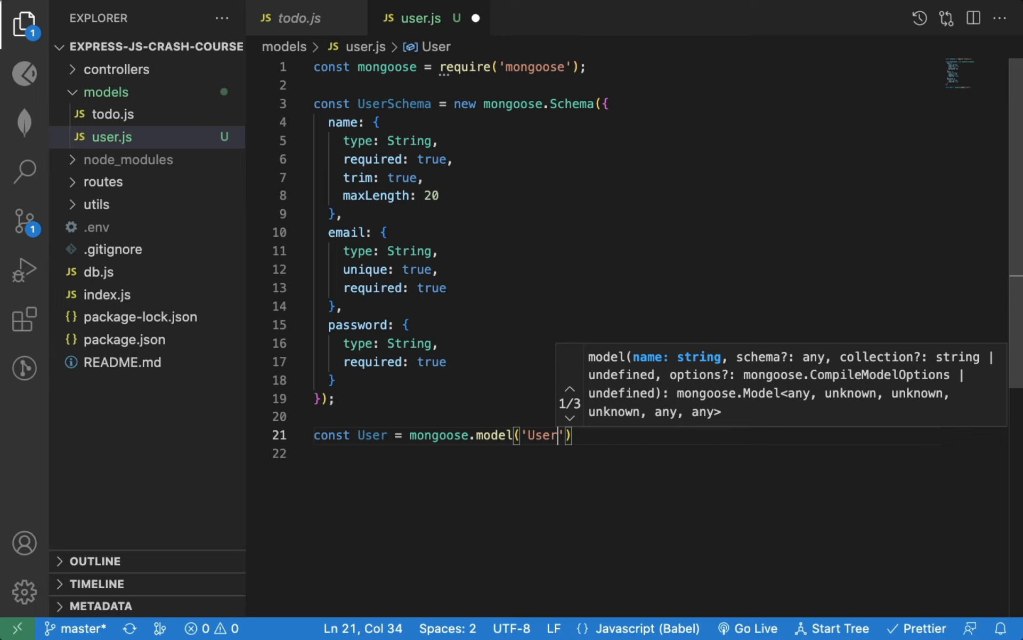
pyautogui.write(', User')
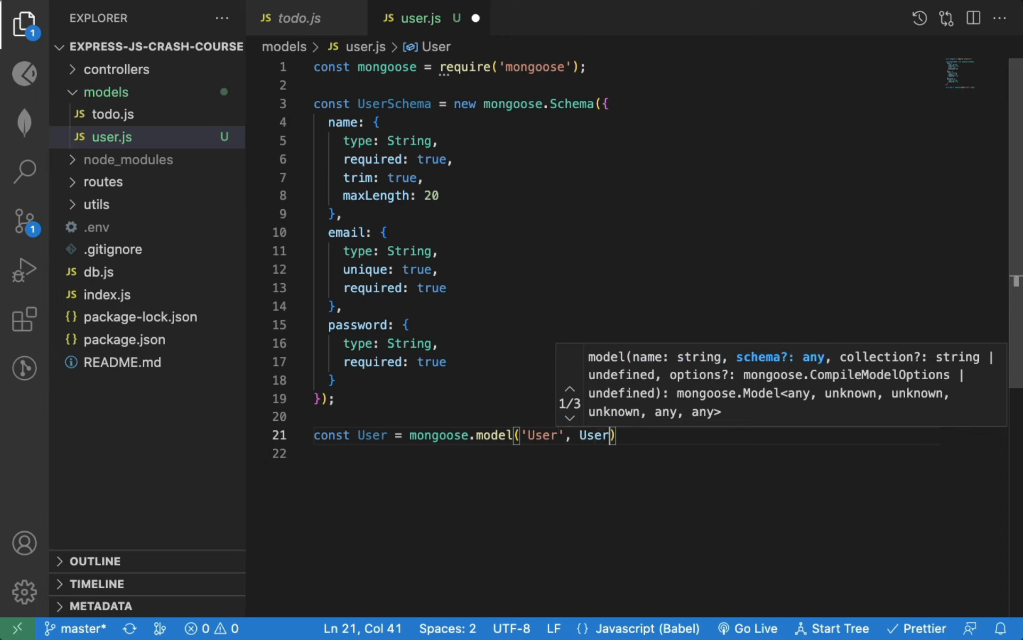
pyautogui.write('Schema')
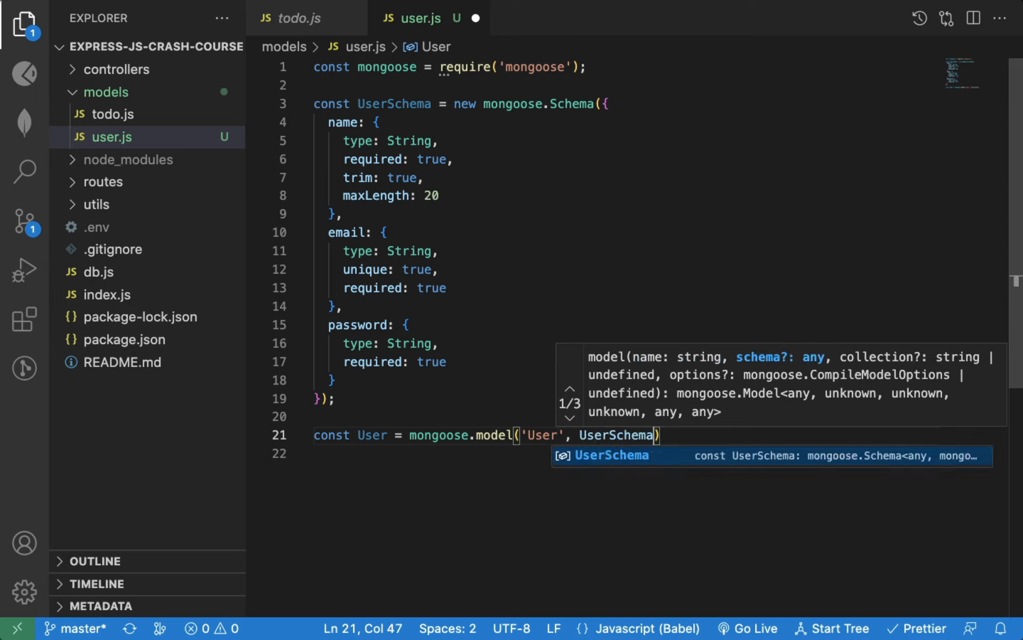
pyautogui.press('Escape')
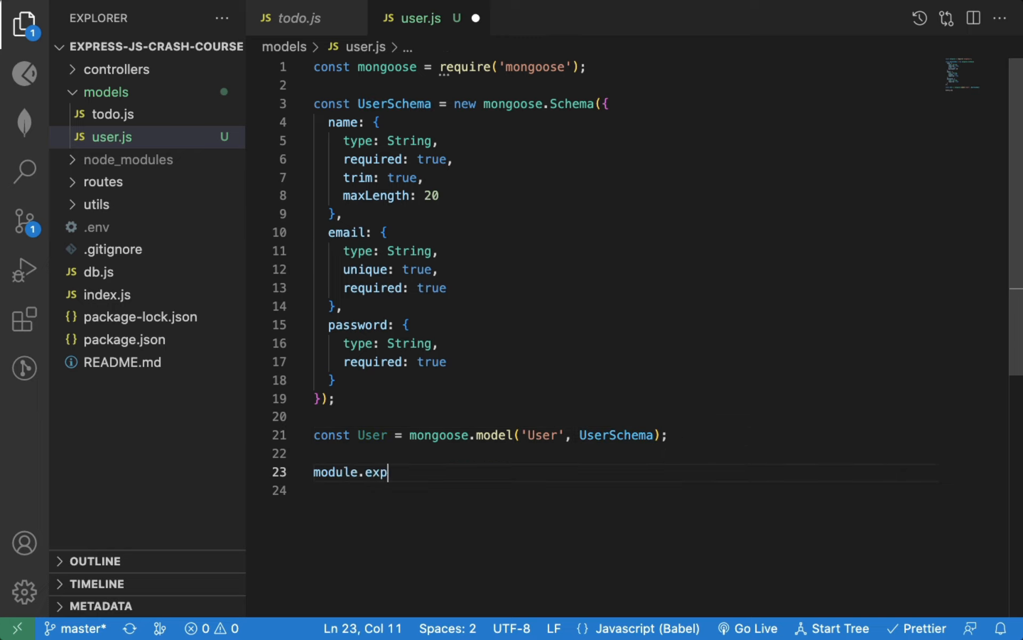
pyautogui.write('orts = US')
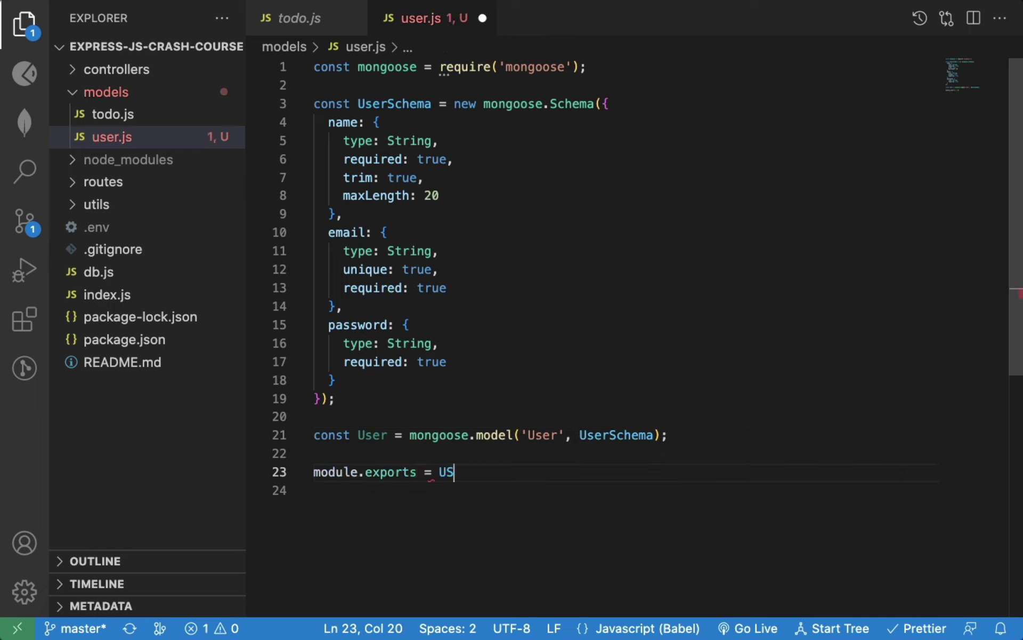
pyautogui.write('er;')
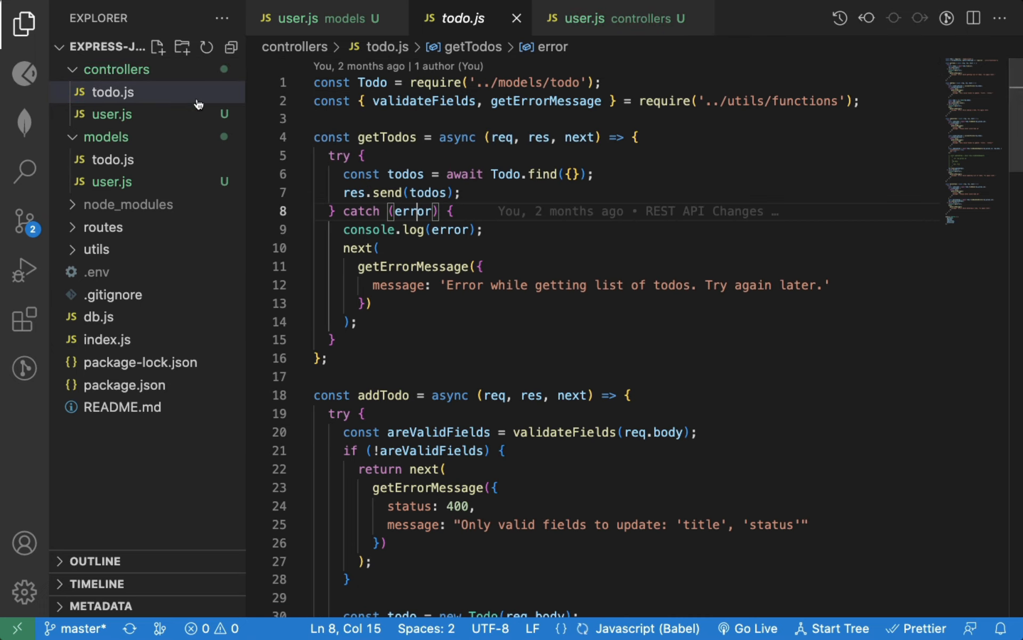
# - Declare an async addUser(req, res, next) controller with a try/catch block
pyautogui.click(112, 114)
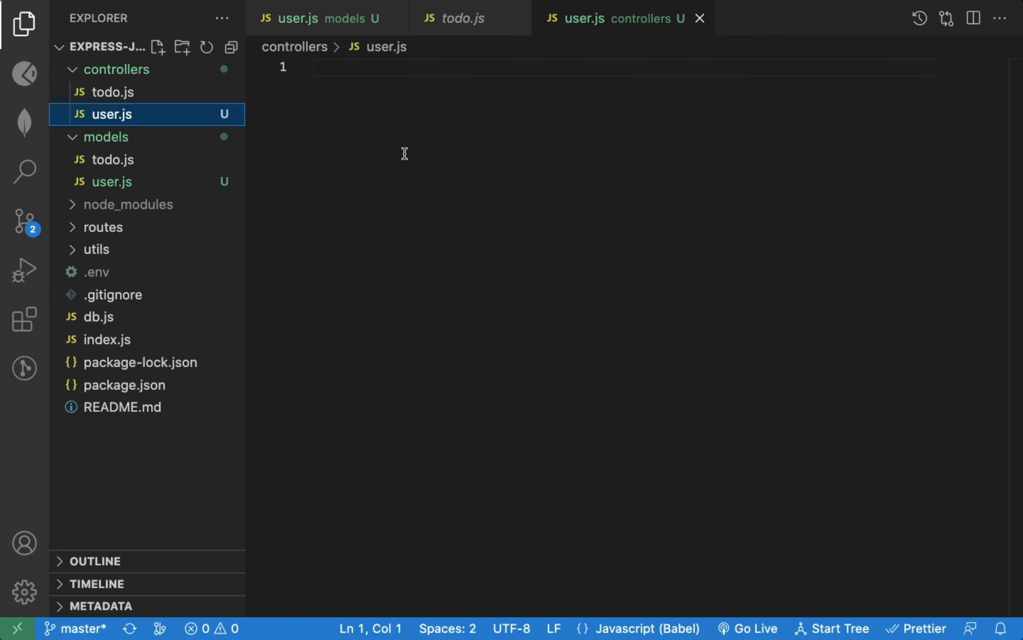
pyautogui.write('const')
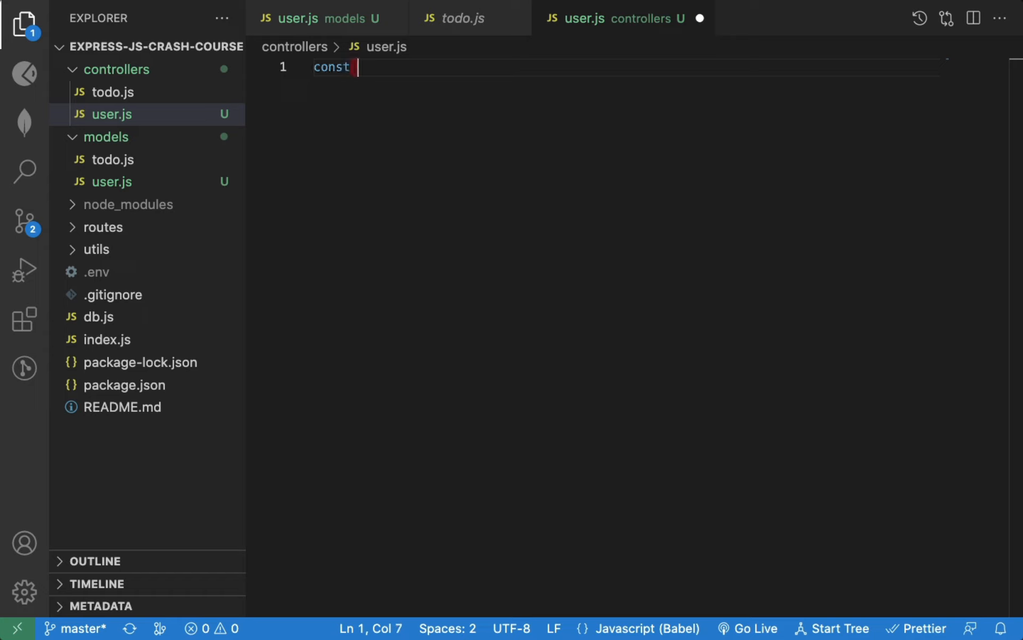
pyautogui.write('addUse')
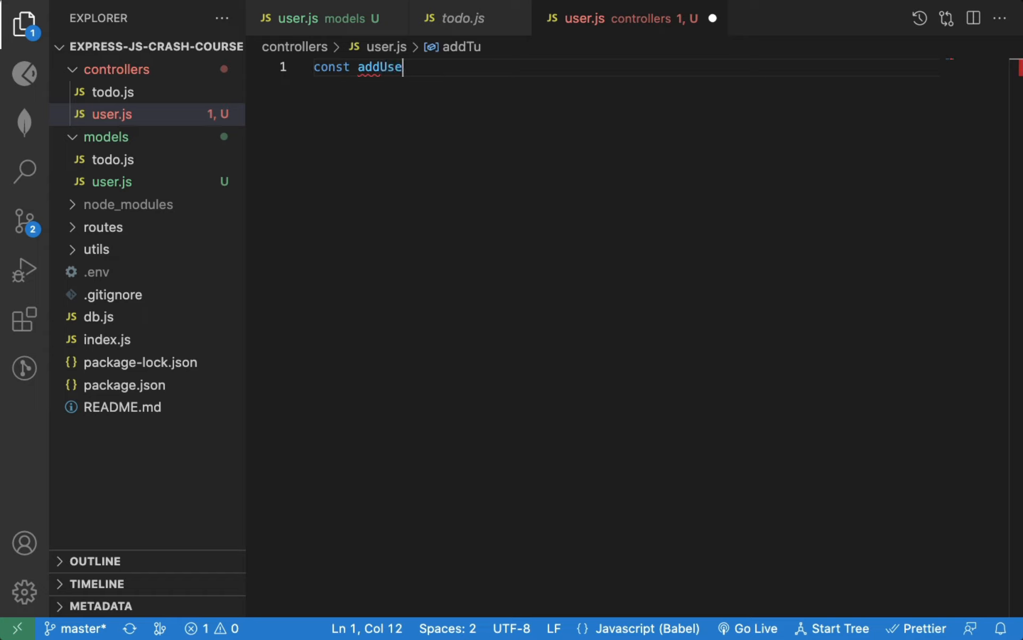
pyautogui.write('r = (req,')
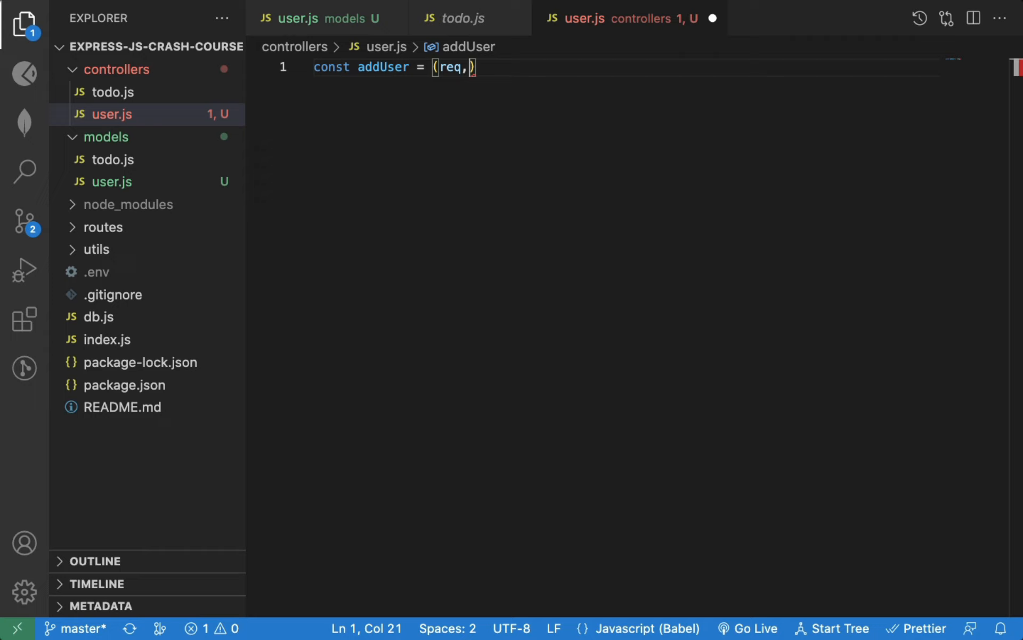
pyautogui.write('res, nex')
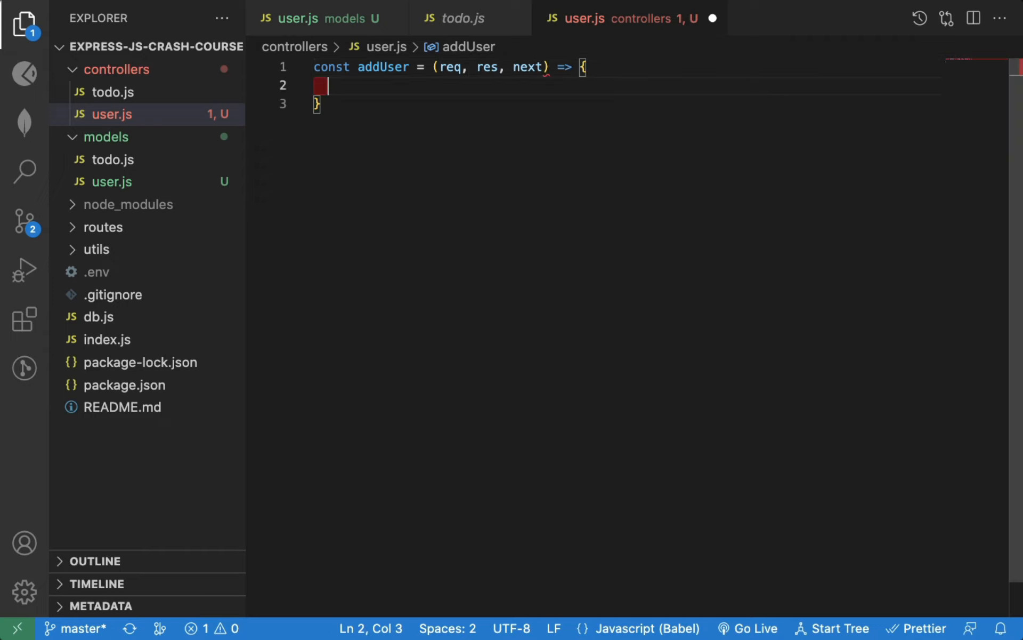
pyautogui.write('tryca')
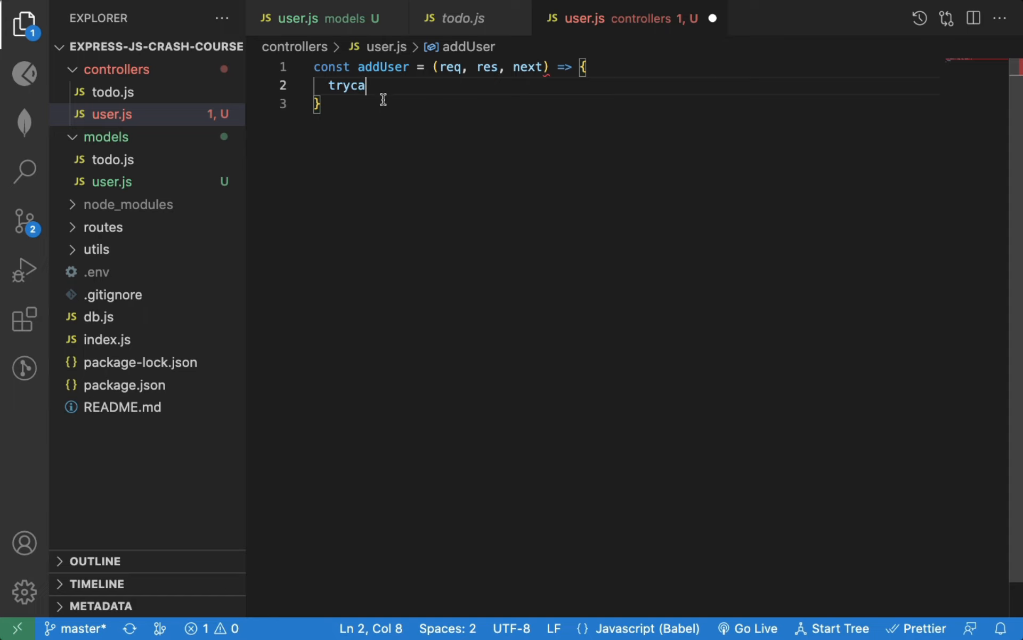
pyautogui.press('Tab')
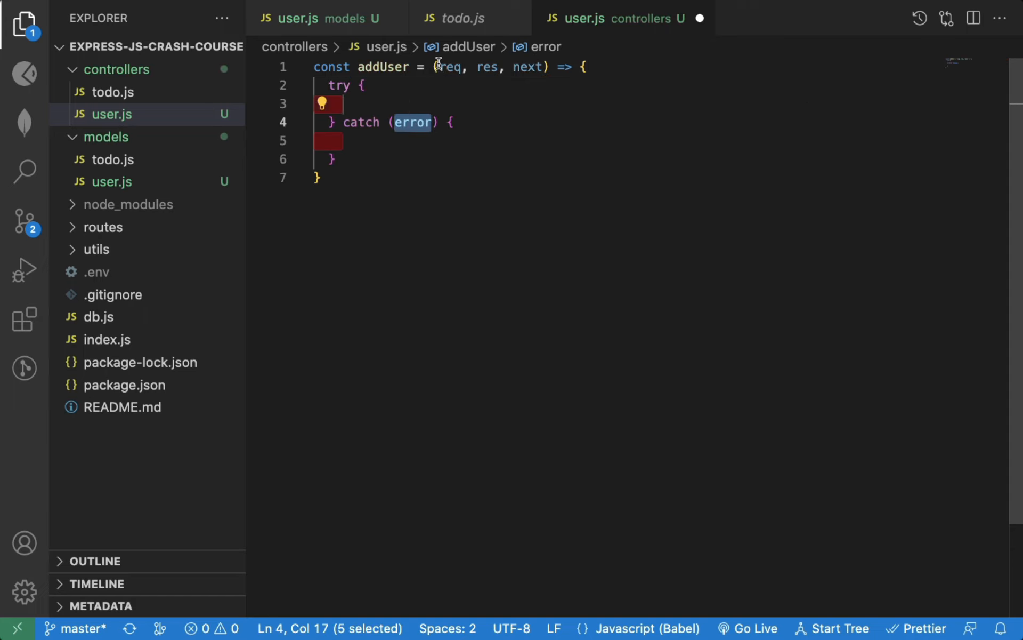
pyautogui.write('async')
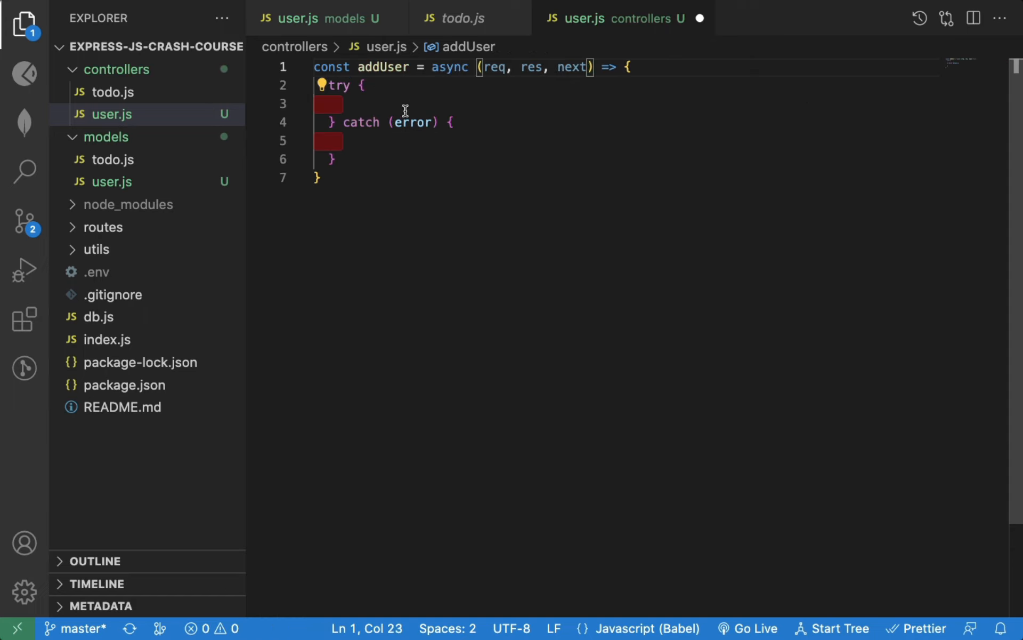
# - Create a new User from req.body with auto-imported User and await user.save()
pyautogui.write('const')
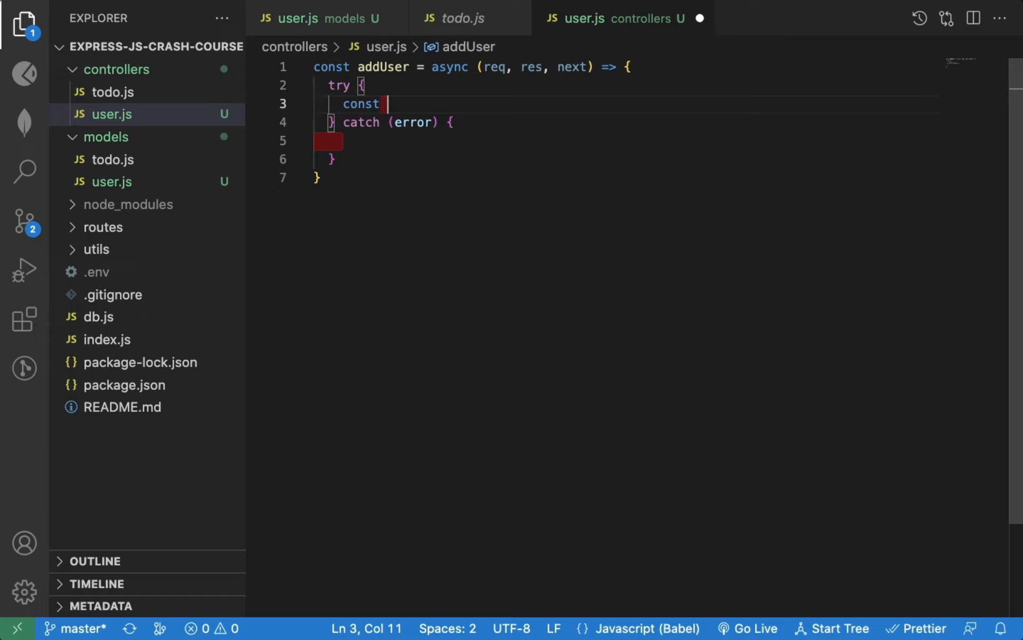
pyautogui.write('user = new Us')
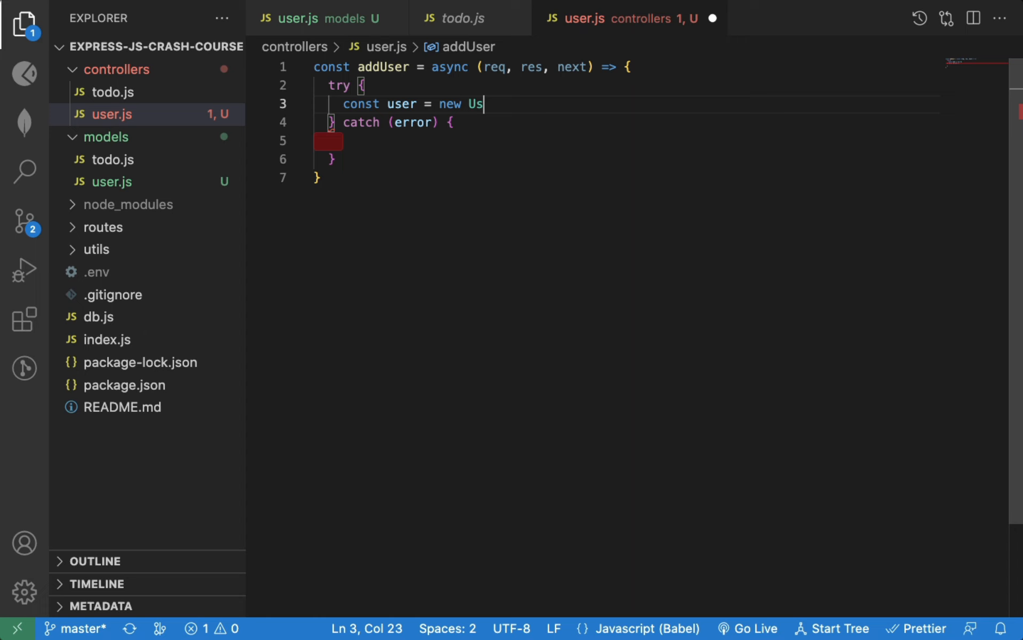
pyautogui.write('er')
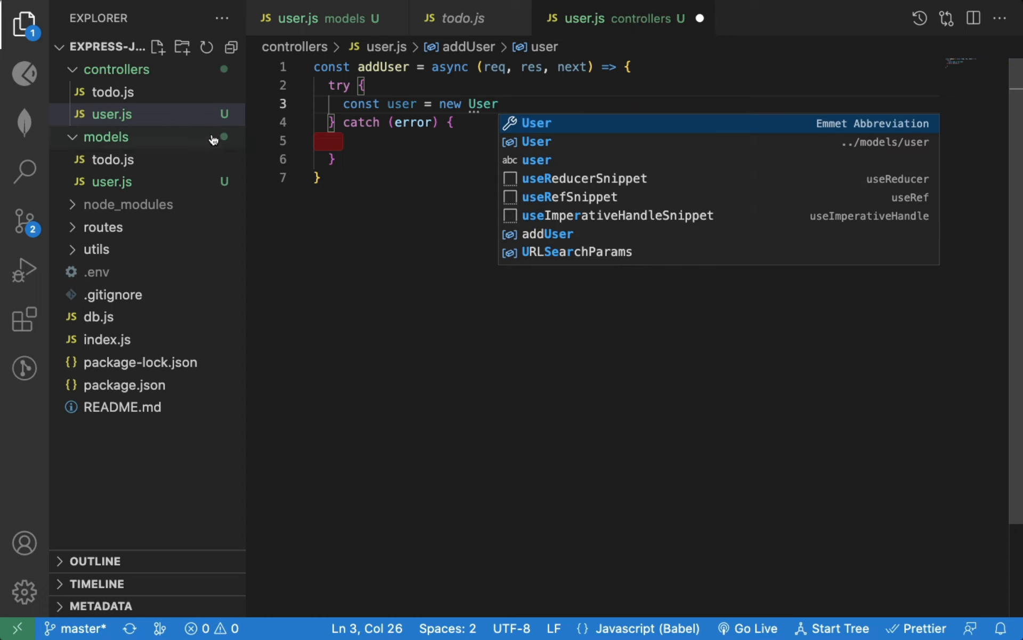
pyautogui.click(459, 17)
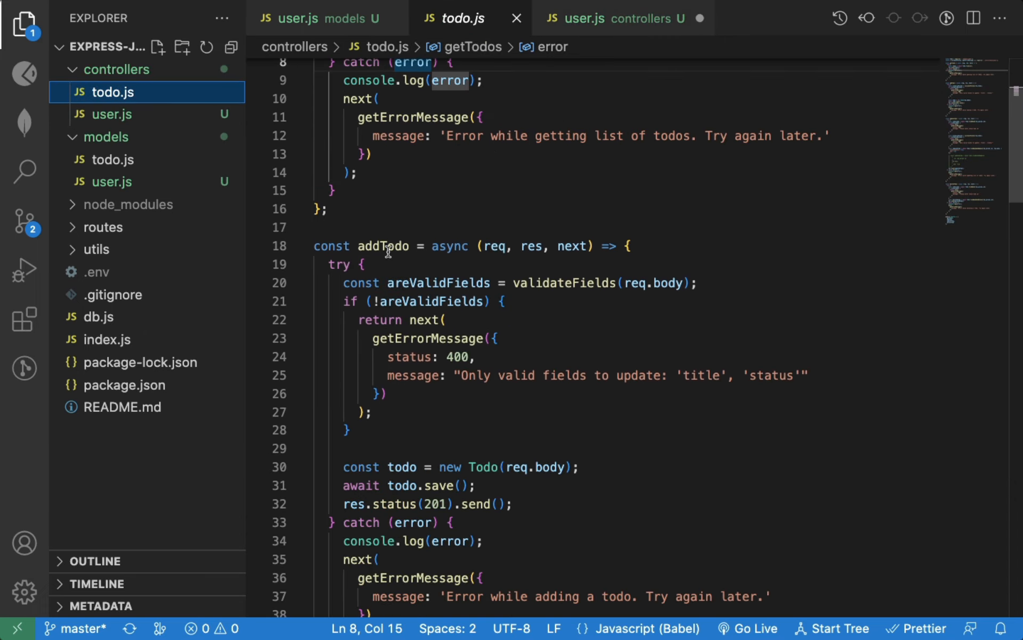
pyautogui.scroll(-3)
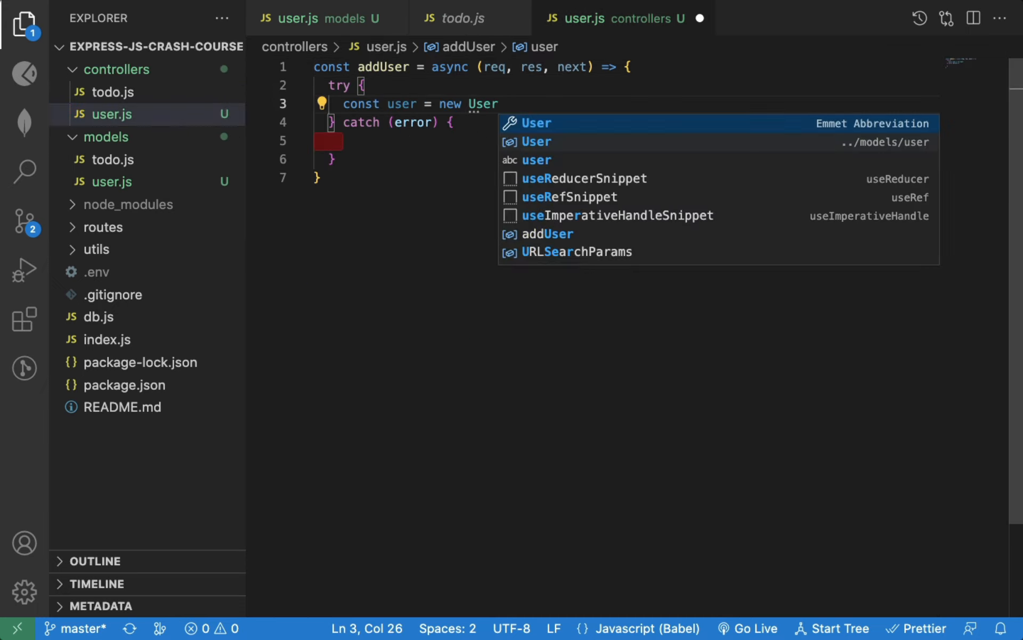
pyautogui.click(536, 141)
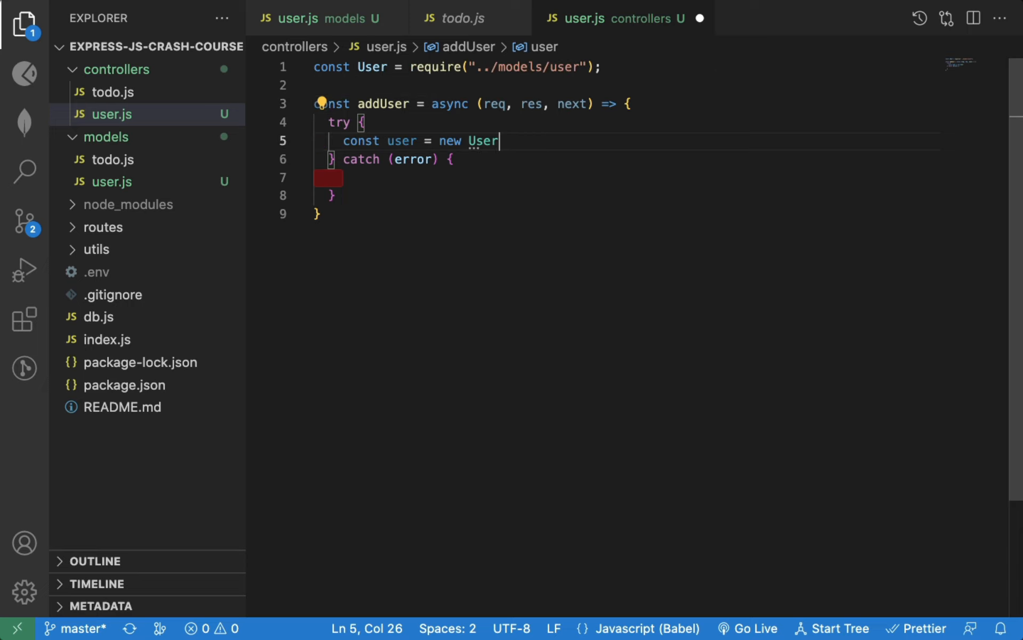
pyautogui.write('(req.b')
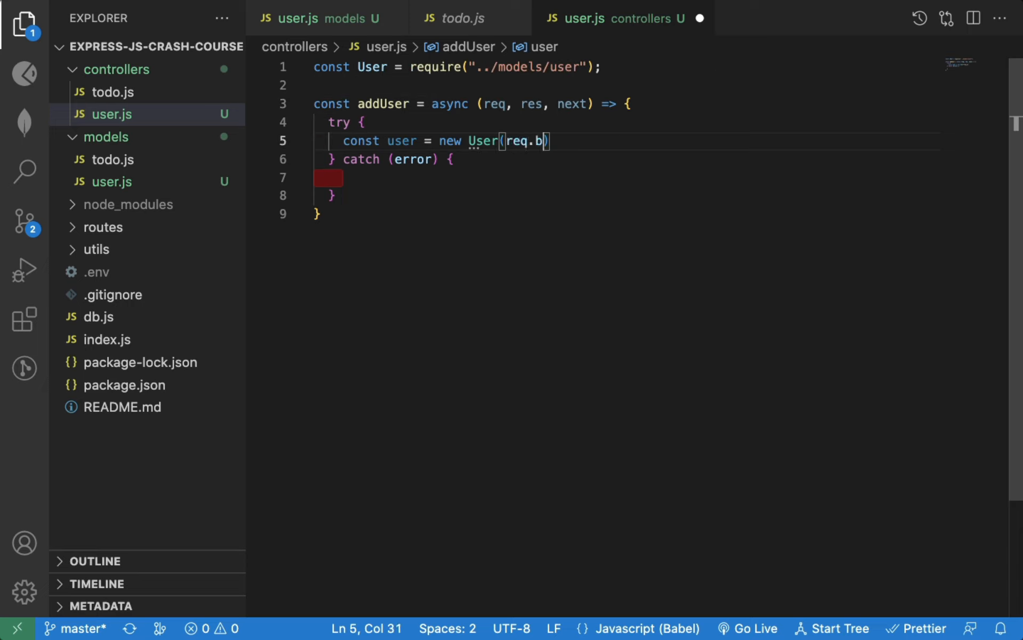
pyautogui.write('ody);')
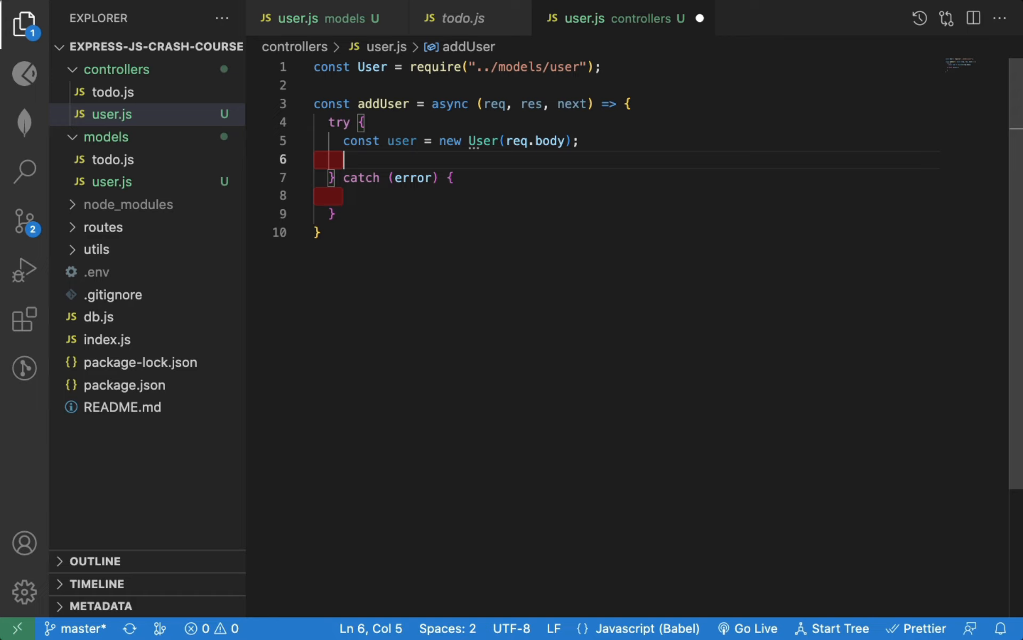
pyautogui.write('await us')
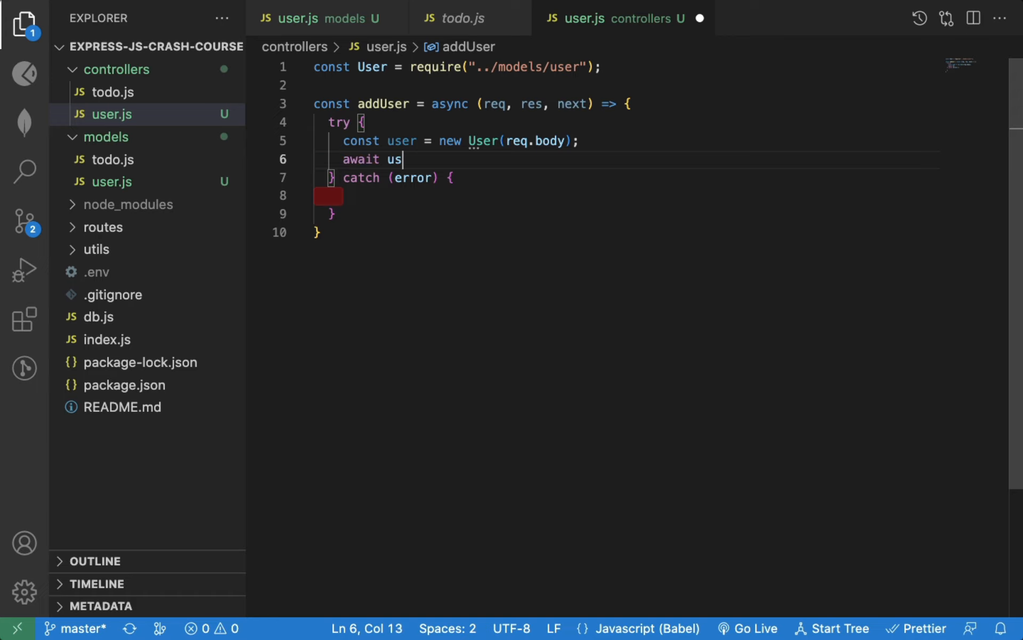
pyautogui.write('er.save();')
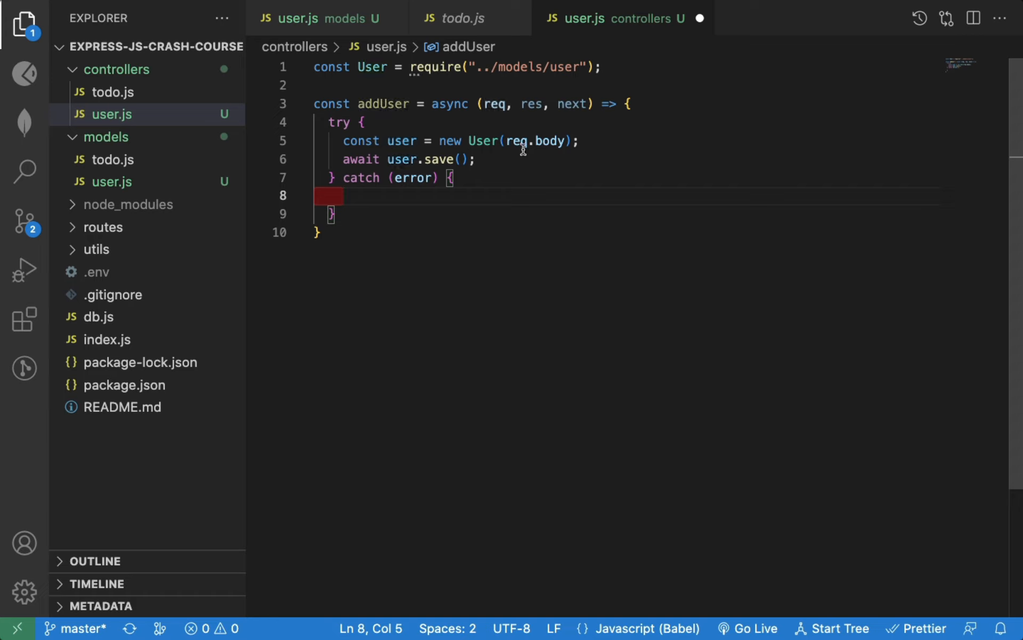
# - Return res.status(201).send(user) after saving
pyautogui.click(477, 159)
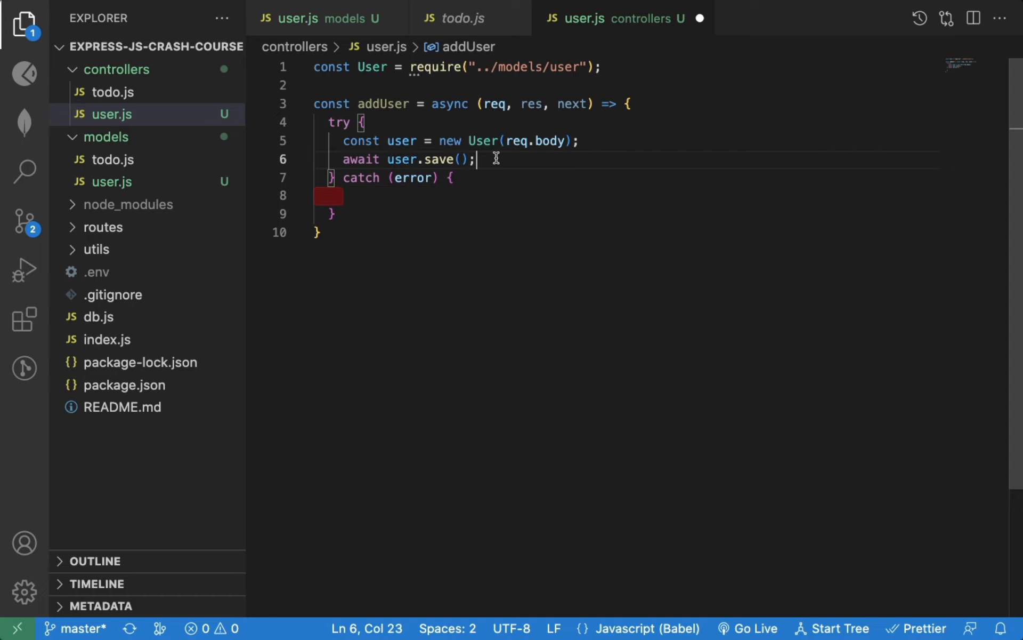
pyautogui.write('retu')
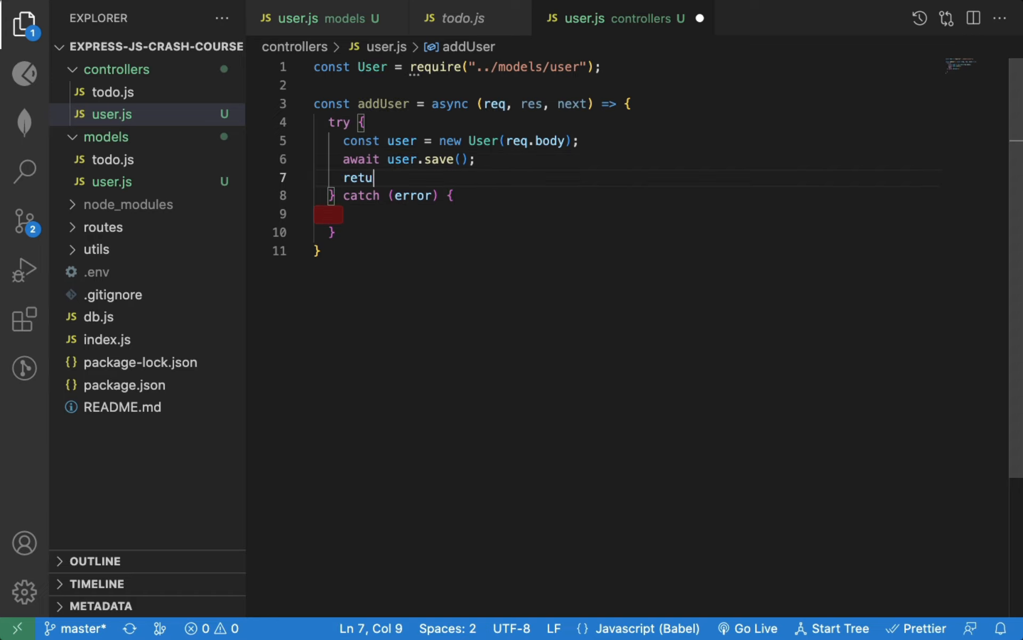
pyautogui.write('rn res.send')
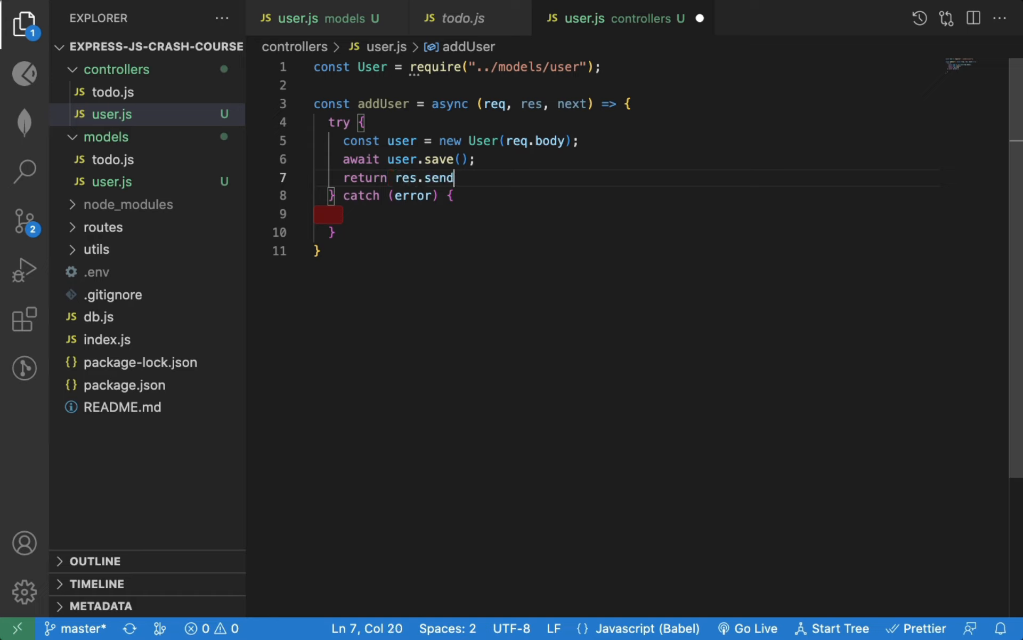
pyautogui.write('(user);')
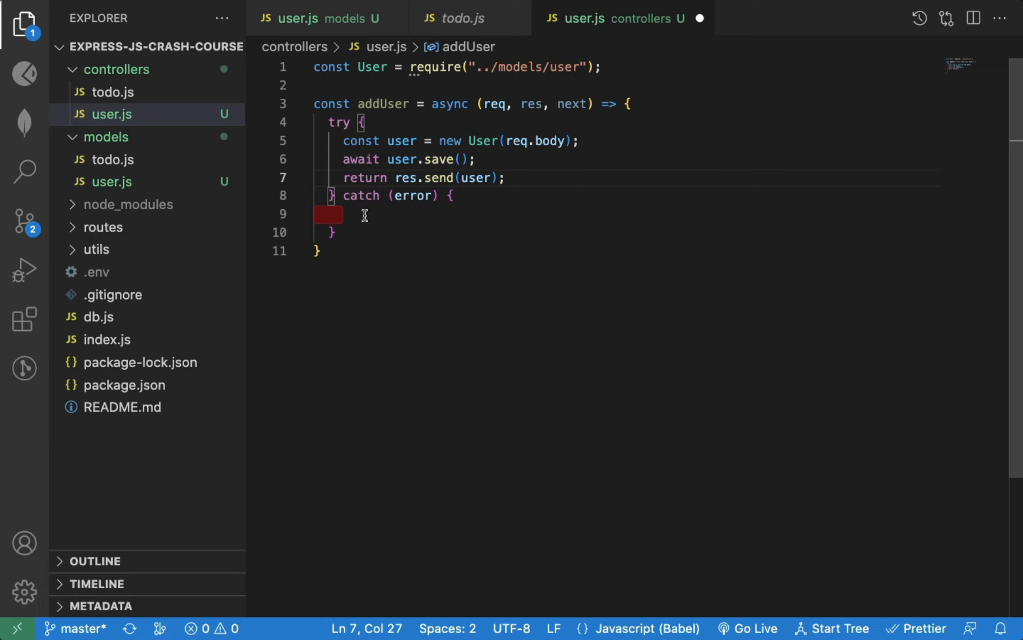
pyautogui.doubleClick(384, 104)
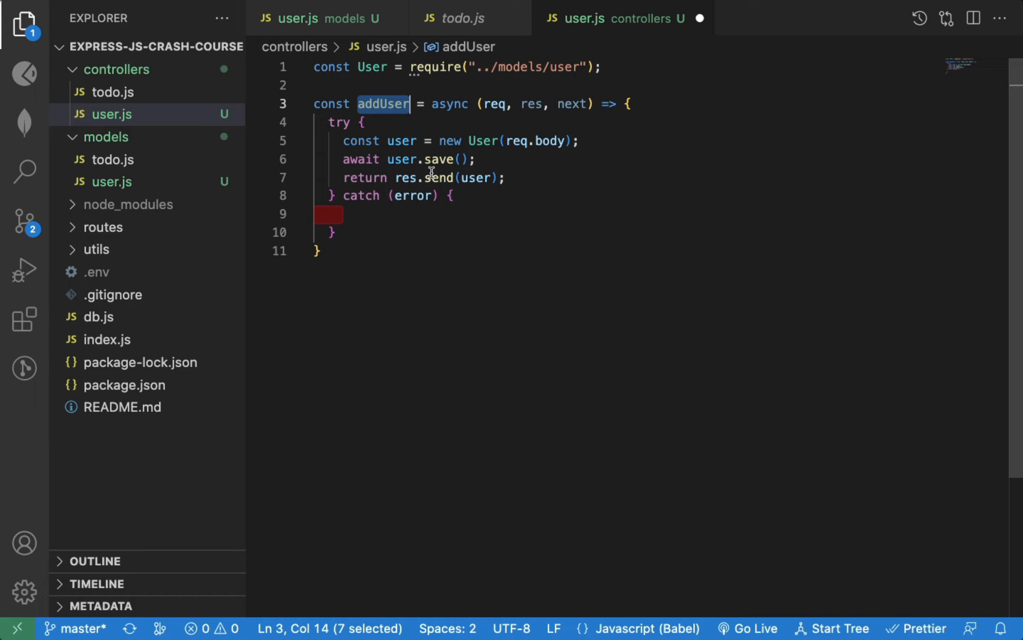
pyautogui.click(429, 177)
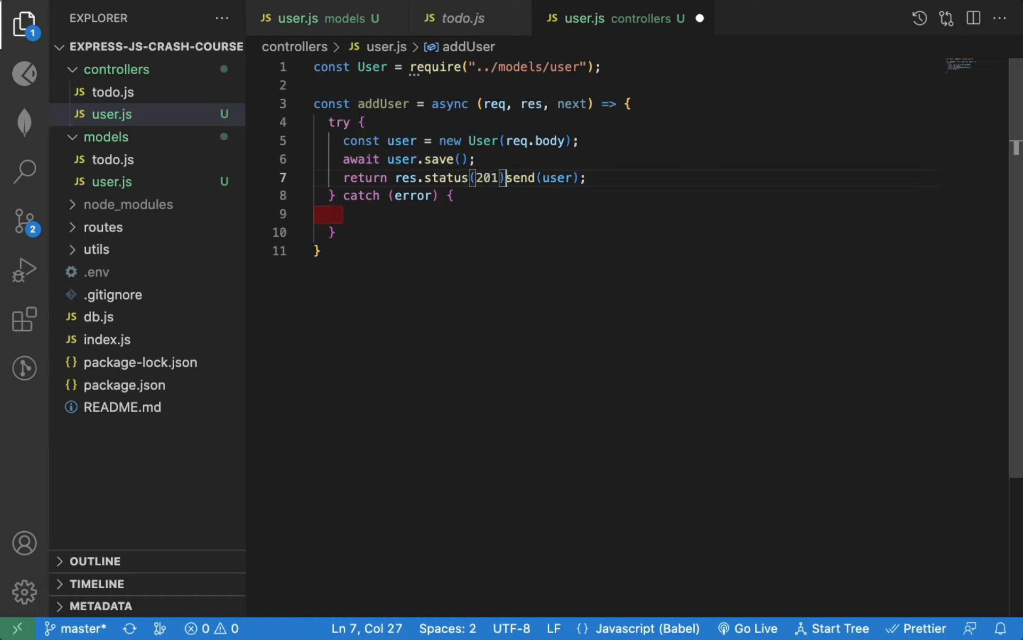
pyautogui.write('.')
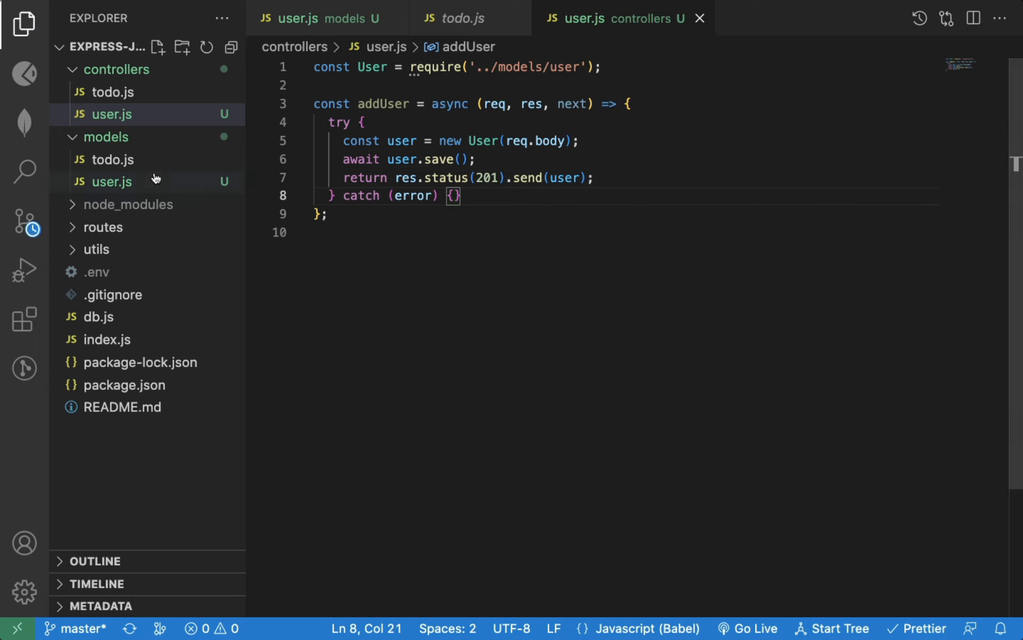
# - Set the catch message to 'Error while adding user' and export { addUser }
pyautogui.click(113, 92)
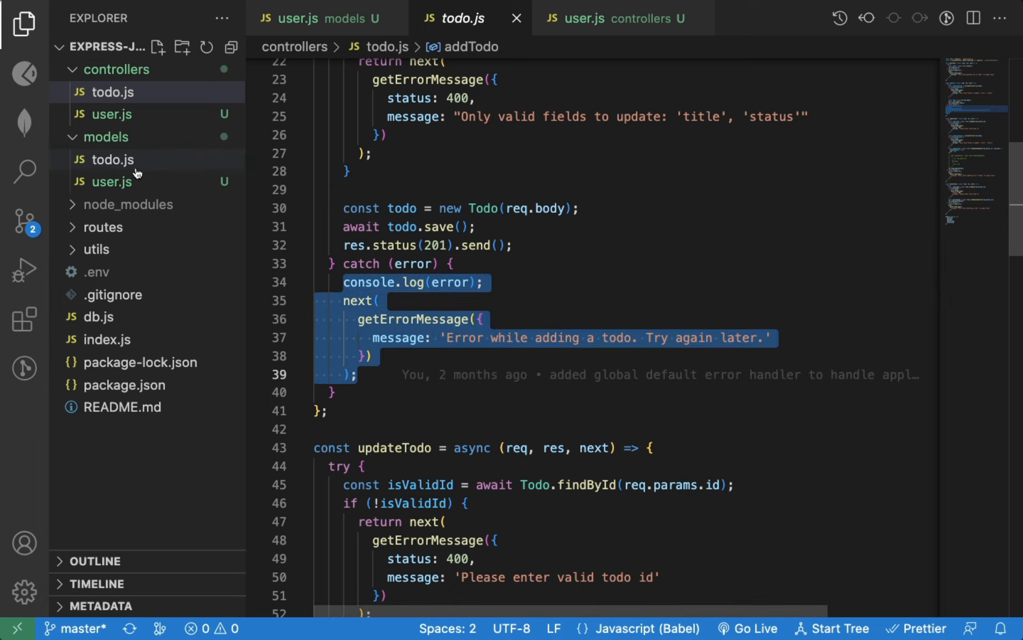
pyautogui.click(599, 17)
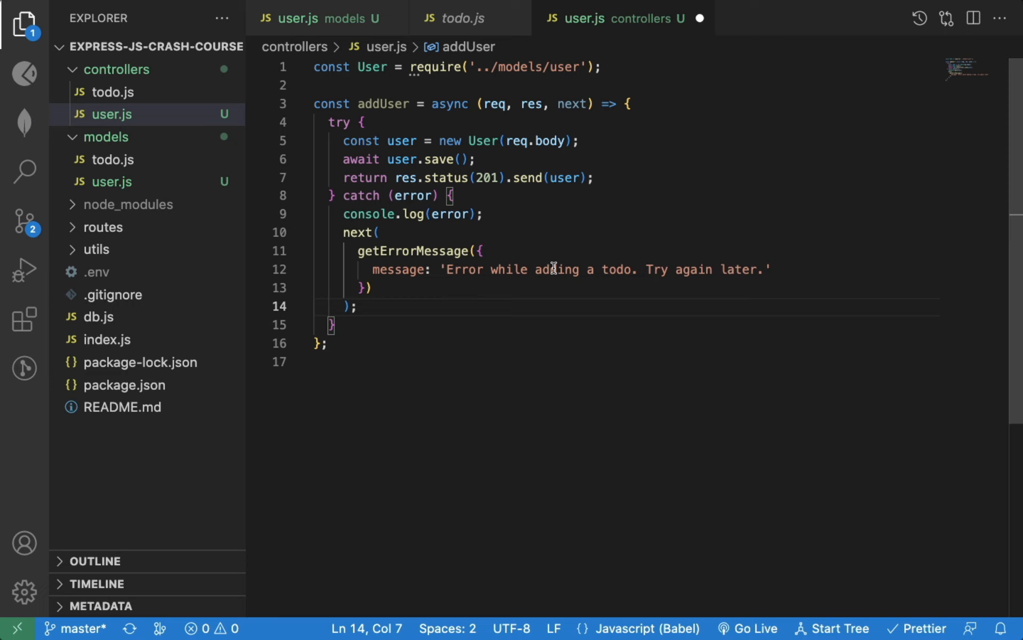
pyautogui.write('user')
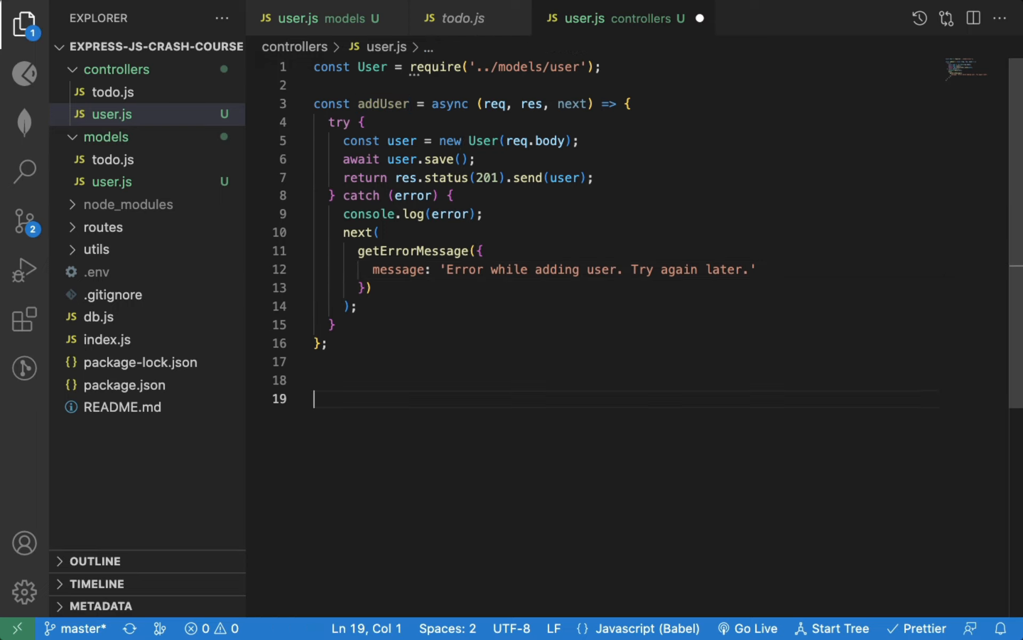
pyautogui.write('module.e')
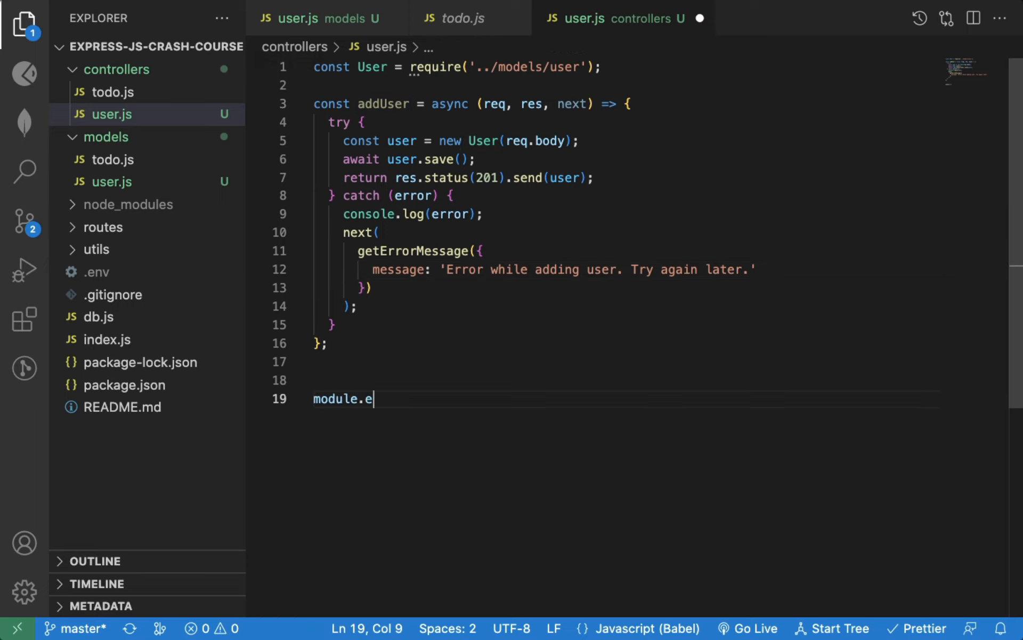
pyautogui.write('xports = {')
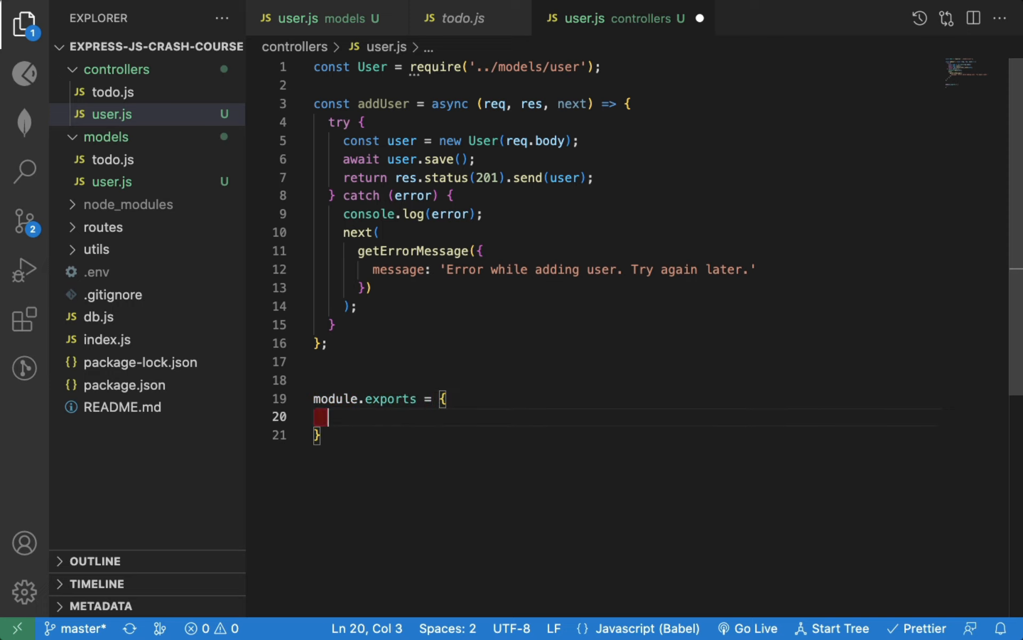
pyautogui.write('addUser')
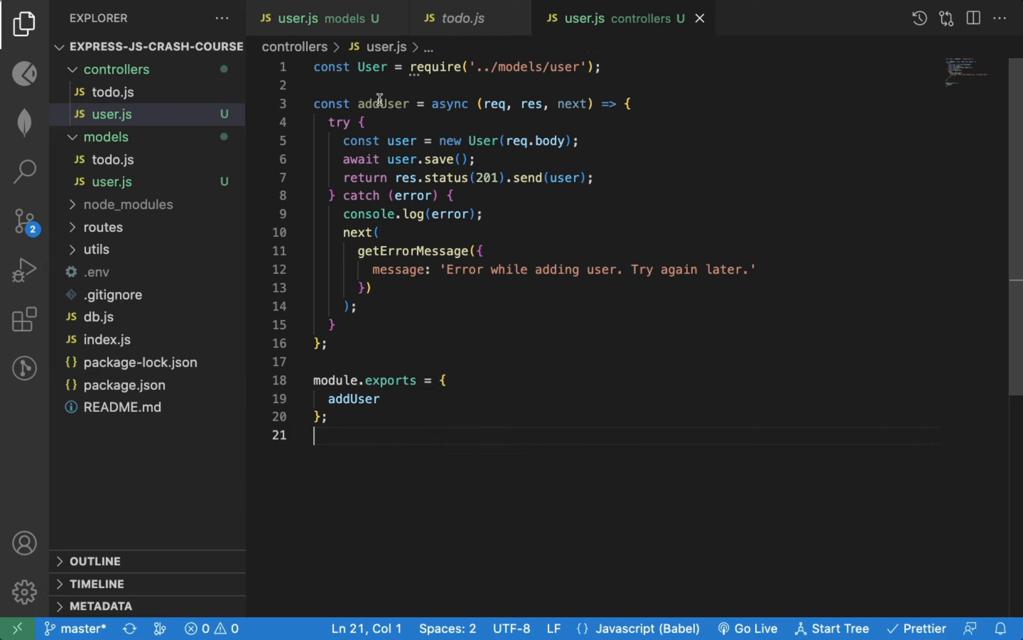
# - Copy routes/todo.js into a new routes/user.js file
pyautogui.click(112, 181)
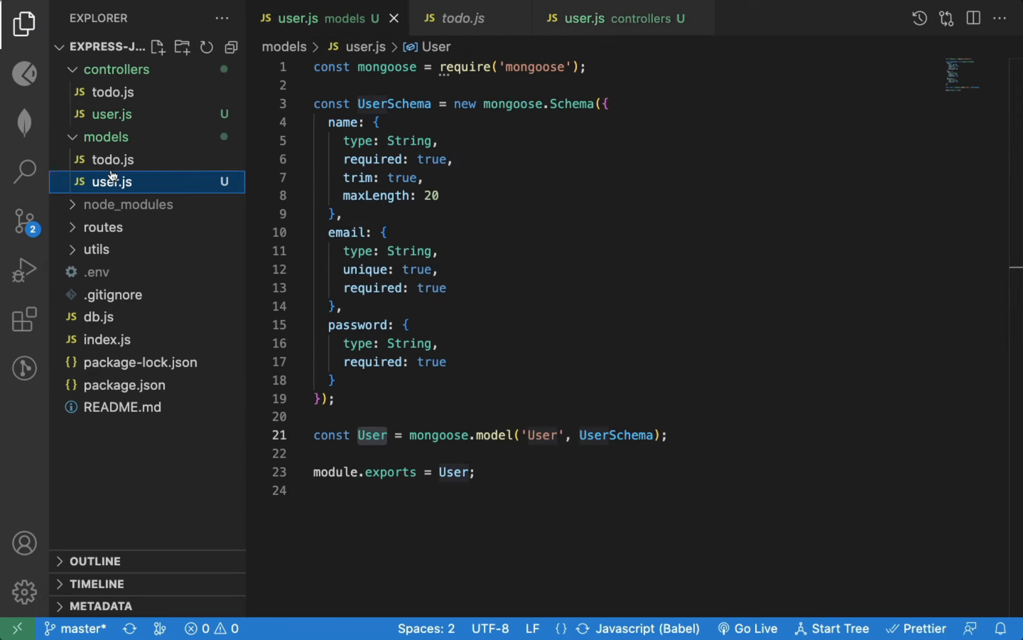
pyautogui.click(103, 227)
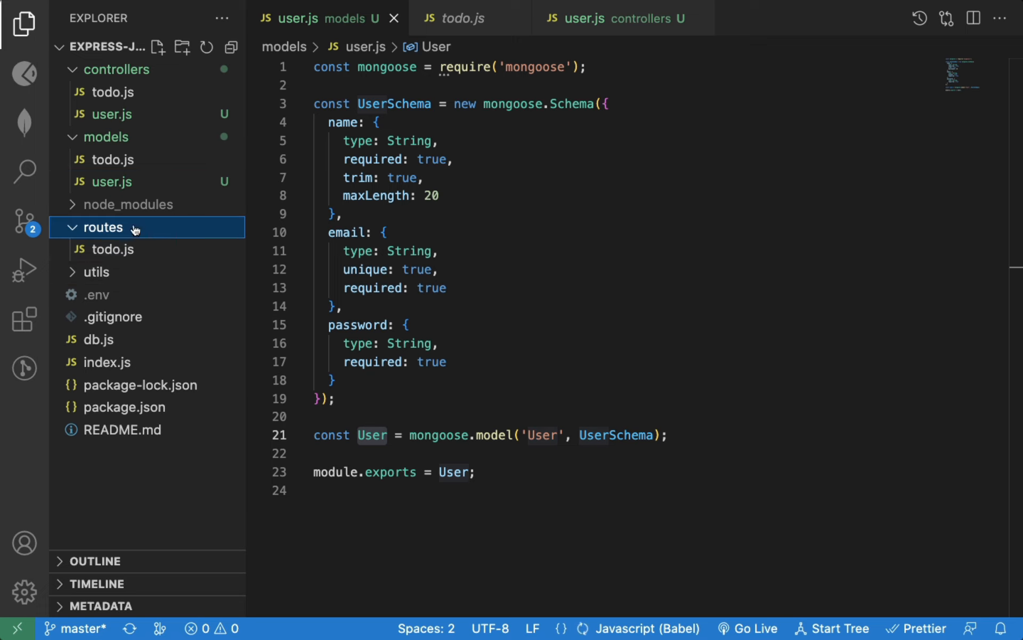
pyautogui.click(113, 250)
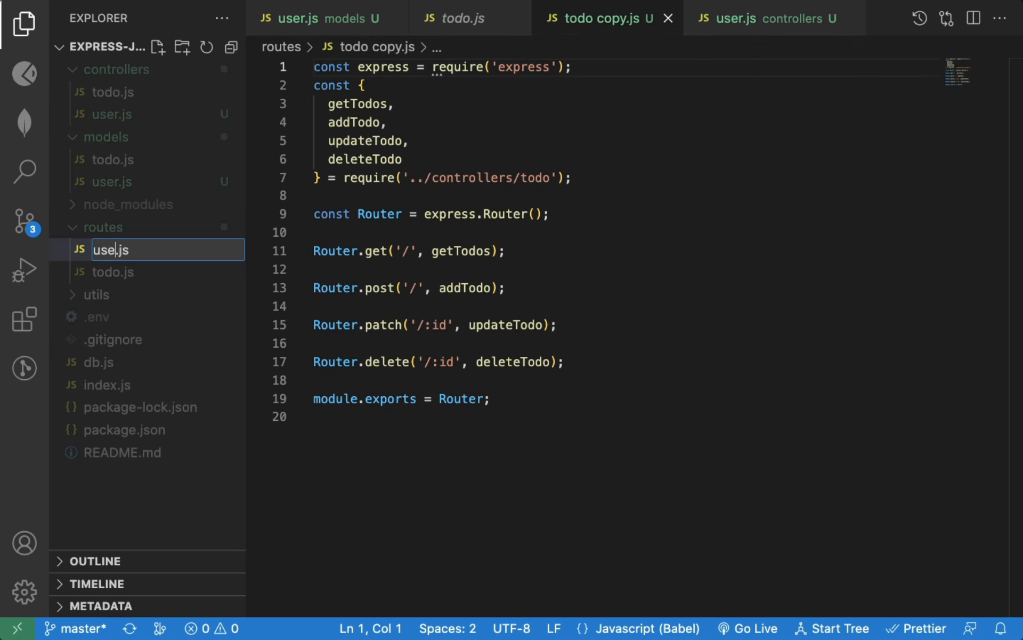
pyautogui.press('Enter')
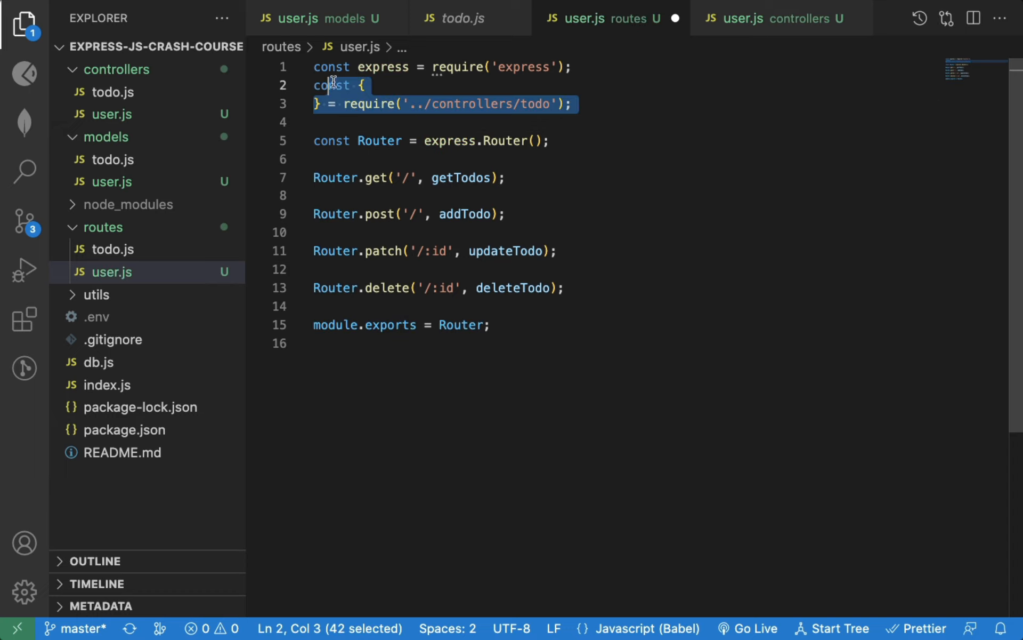
# - Strip the todo imports and routes, mapping Router.get('/') to addUser
pyautogui.press('Delete')
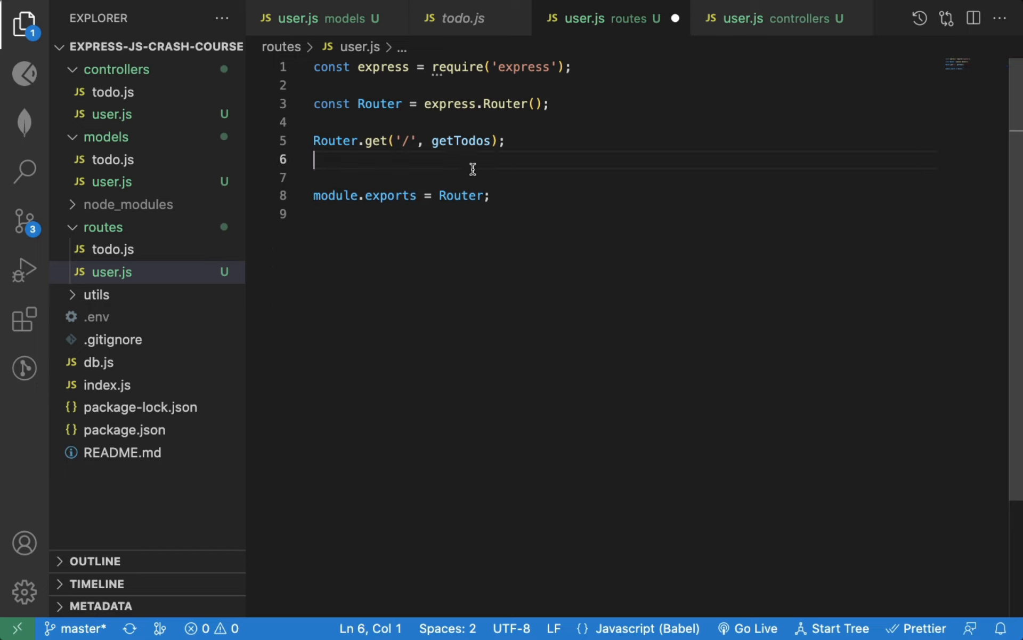
pyautogui.doubleClick(462, 140)
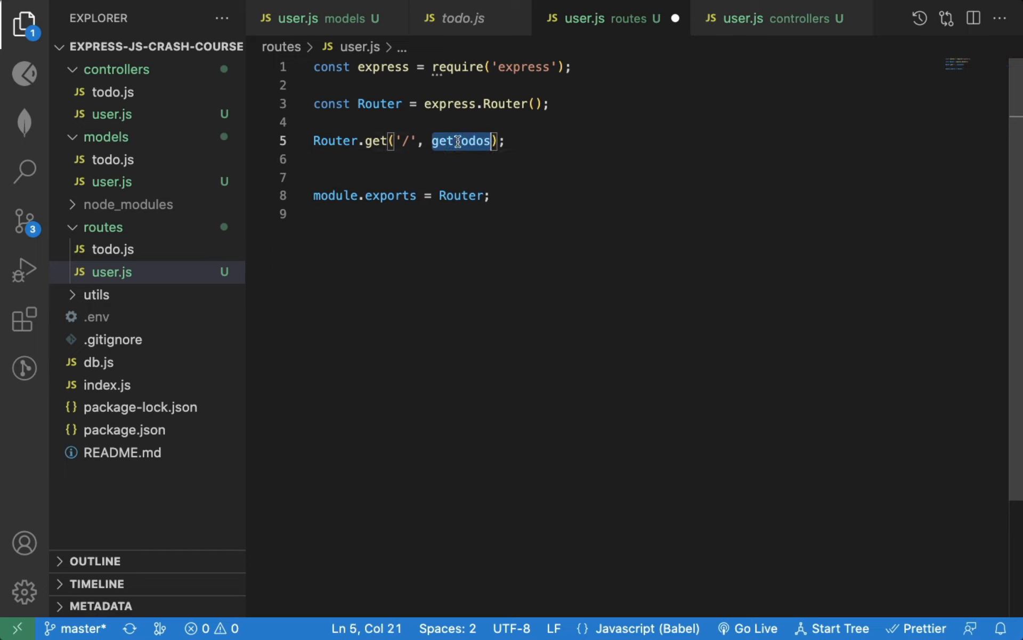
pyautogui.write('addUs')
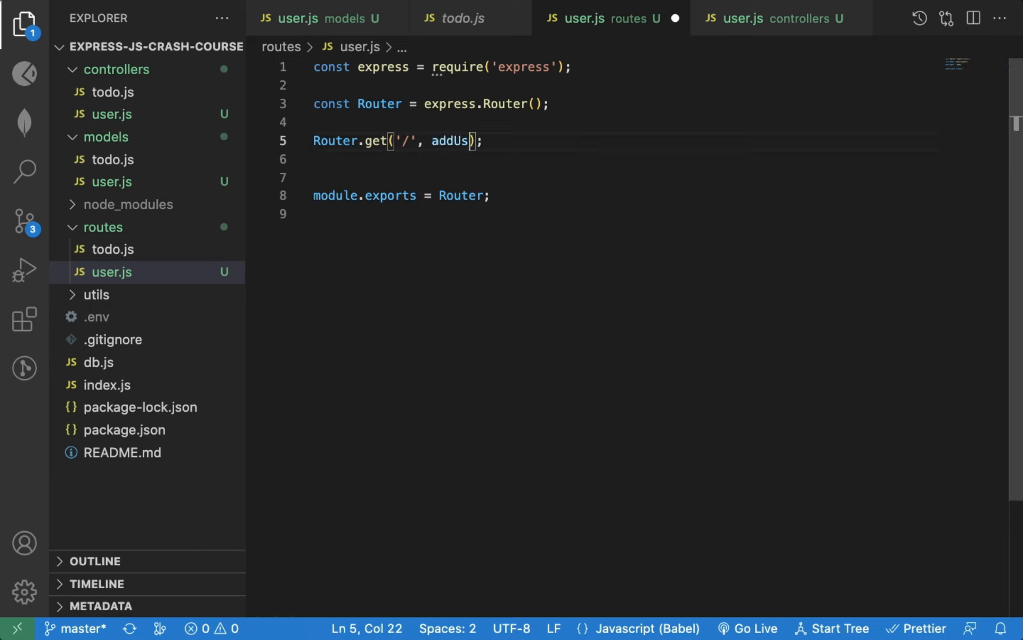
pyautogui.write('ee')
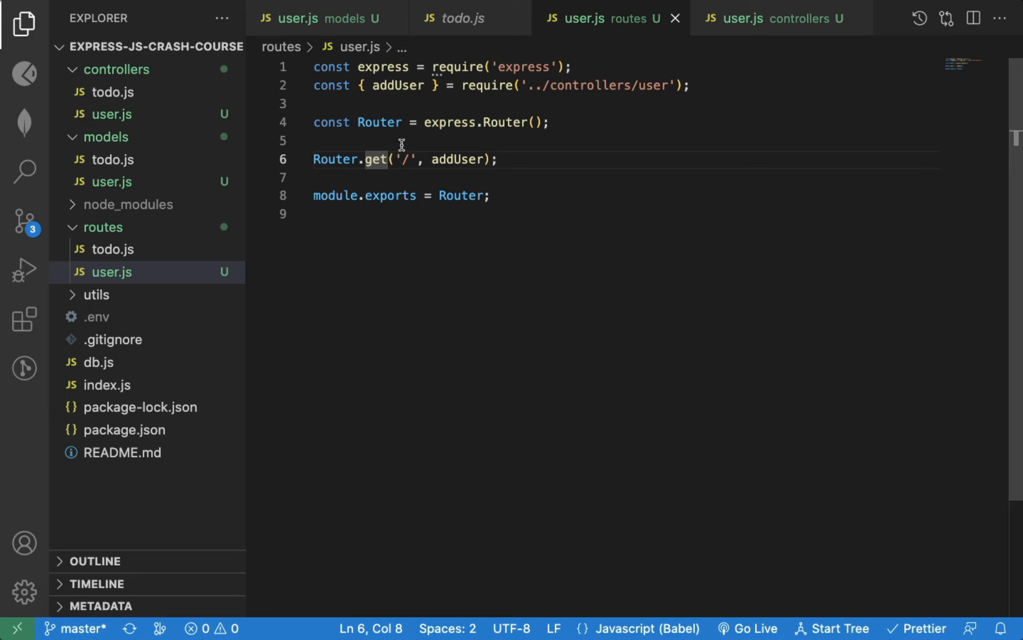
pyautogui.moveTo(101, 310)
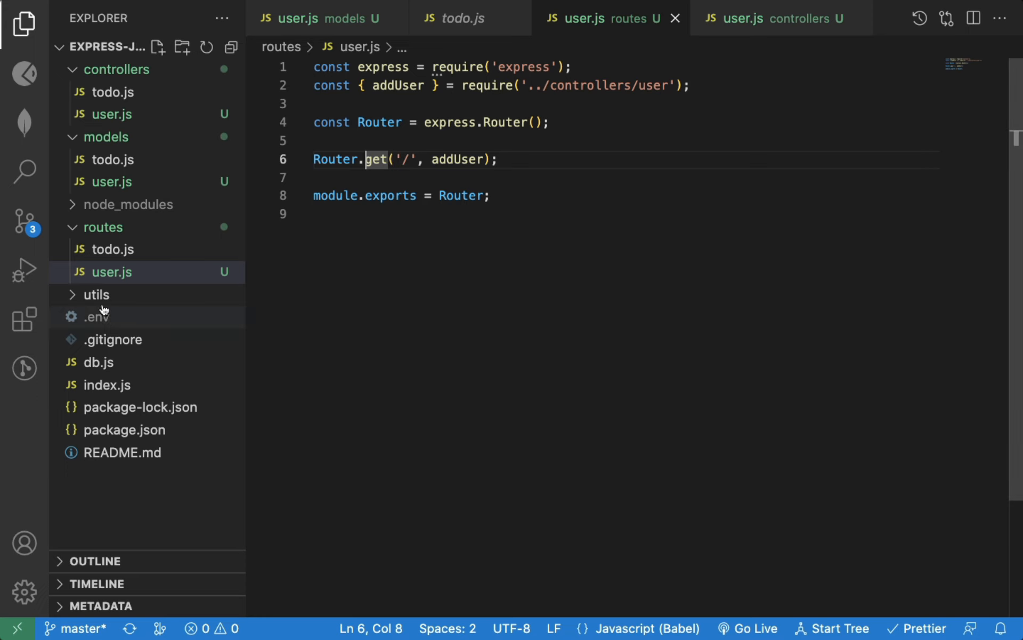
# - Require userRoutes from './routes/user' and mount it with app.use('/api/users', userRoutes)
pyautogui.click(106, 385)
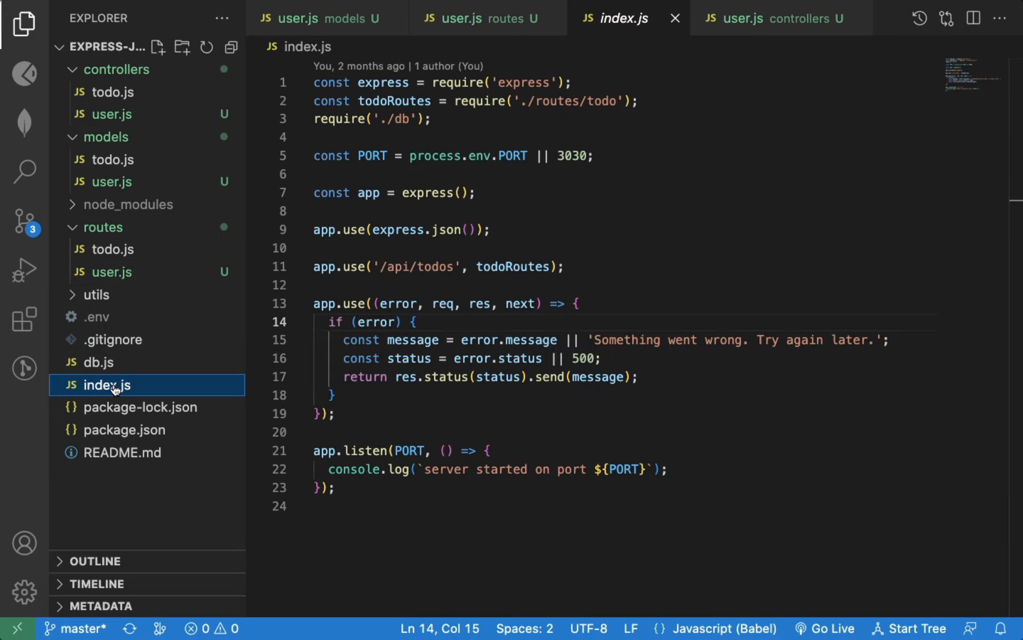
pyautogui.click(407, 101)
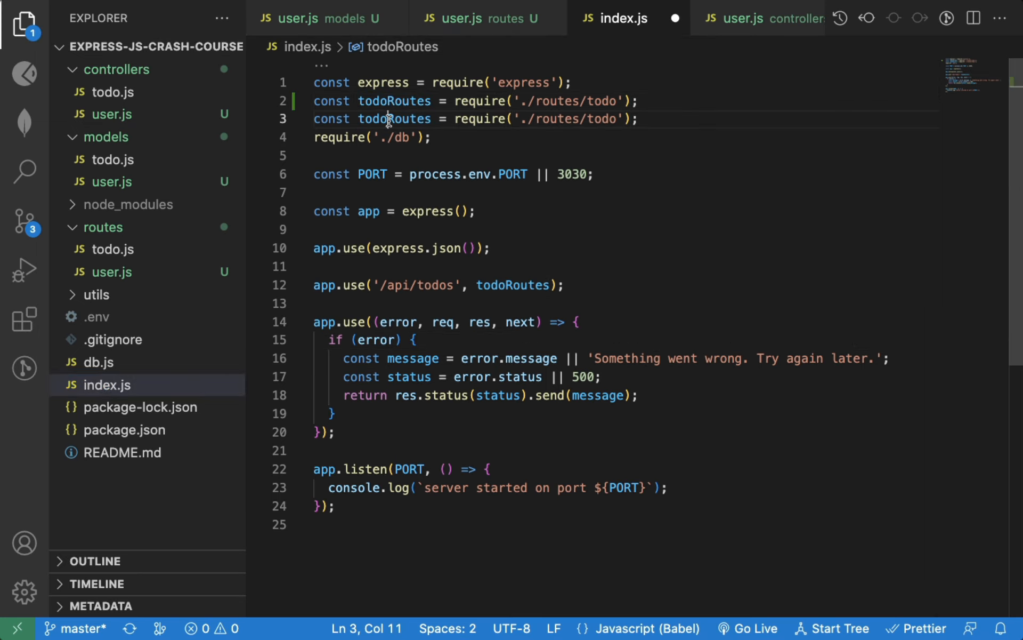
pyautogui.write('userRoutes')
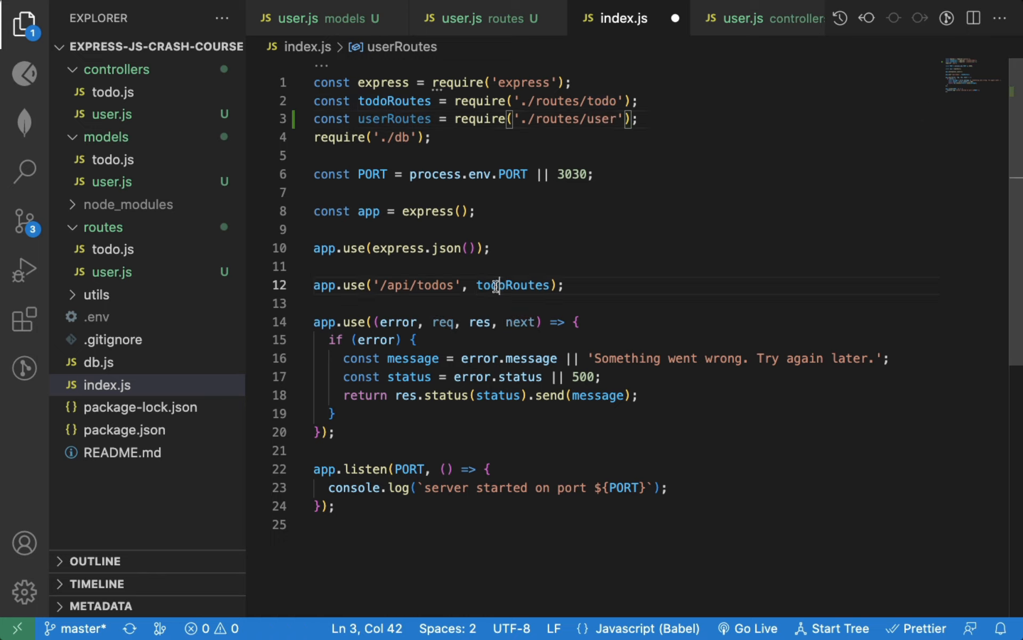
pyautogui.write("app.use('/api/us', todoRoutes);")
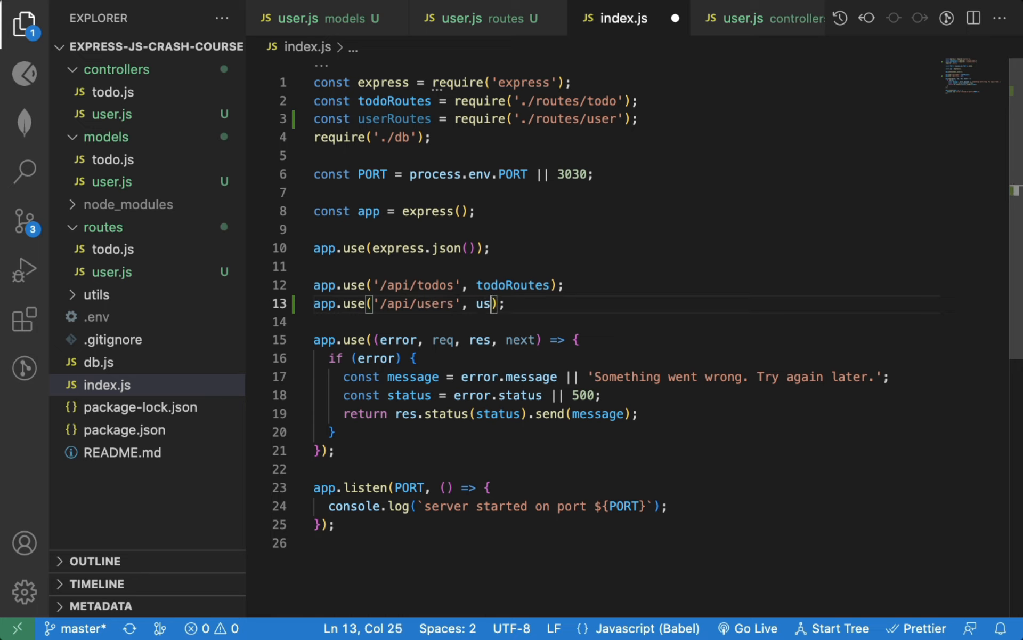
pyautogui.write('erRout')
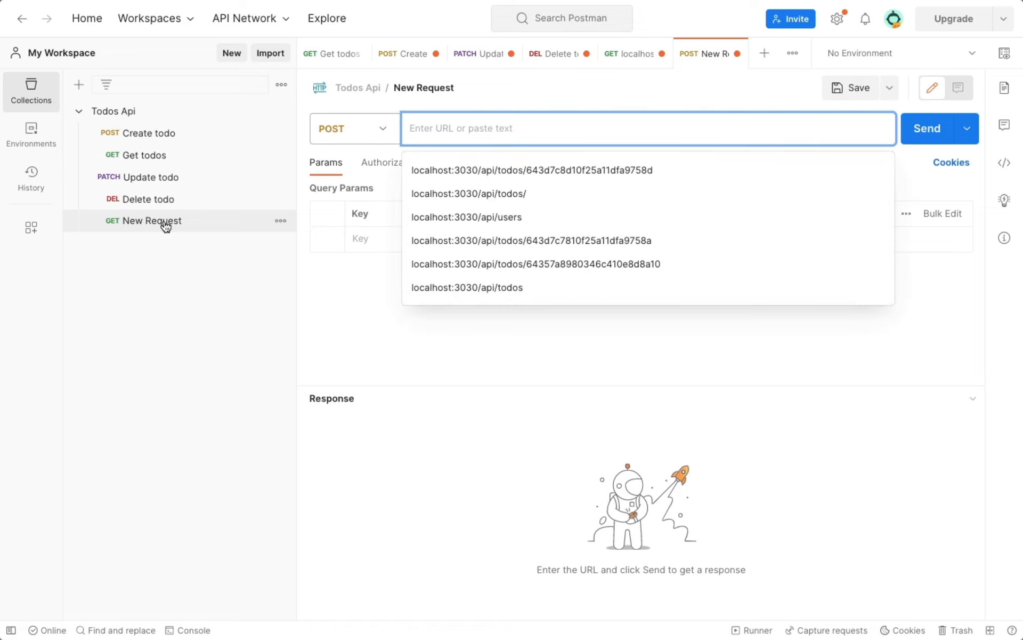
# - Target localhost:3030/api/users with a raw JSON request body
pyautogui.click(468, 194)
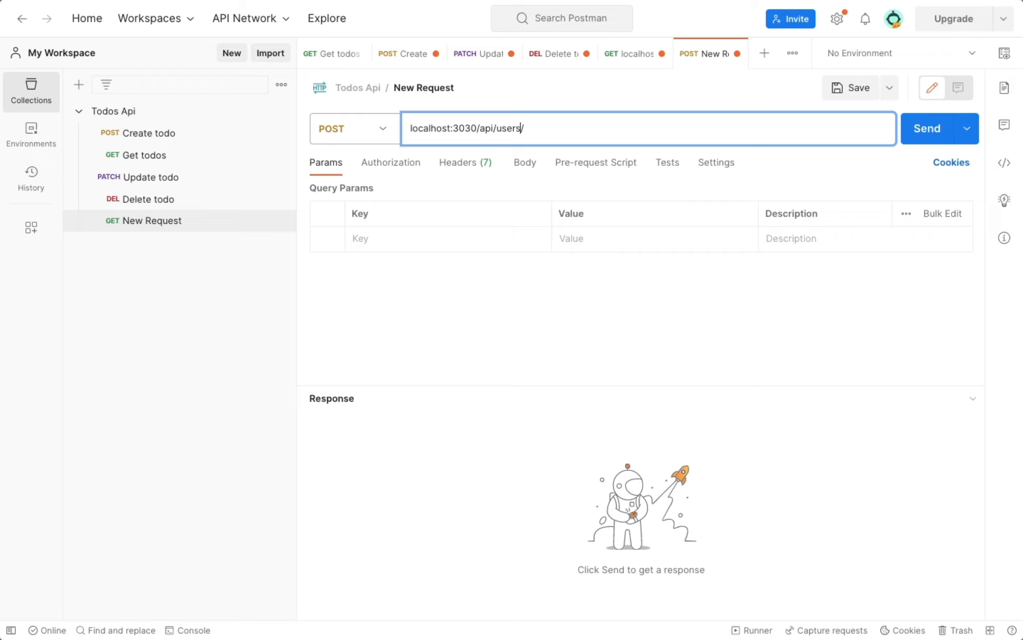
pyautogui.click(524, 162)
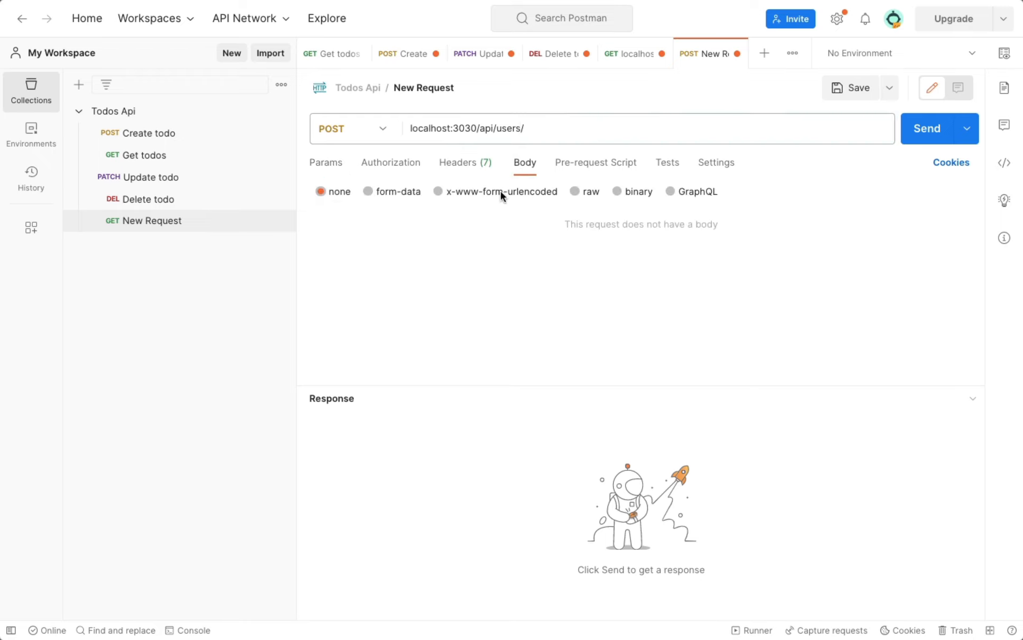
pyautogui.click(575, 192)
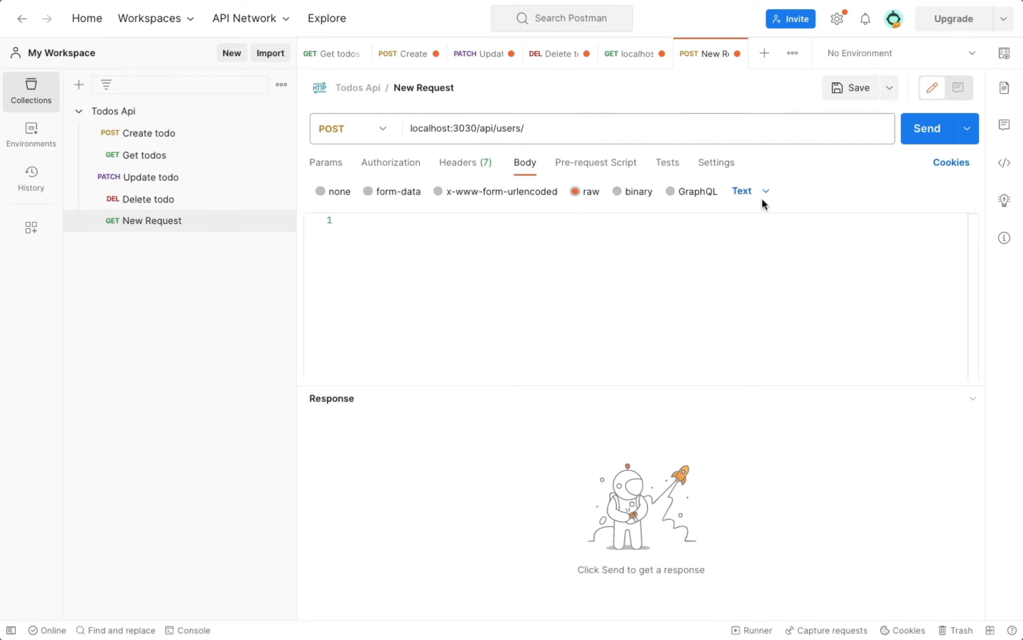
pyautogui.click(748, 191)
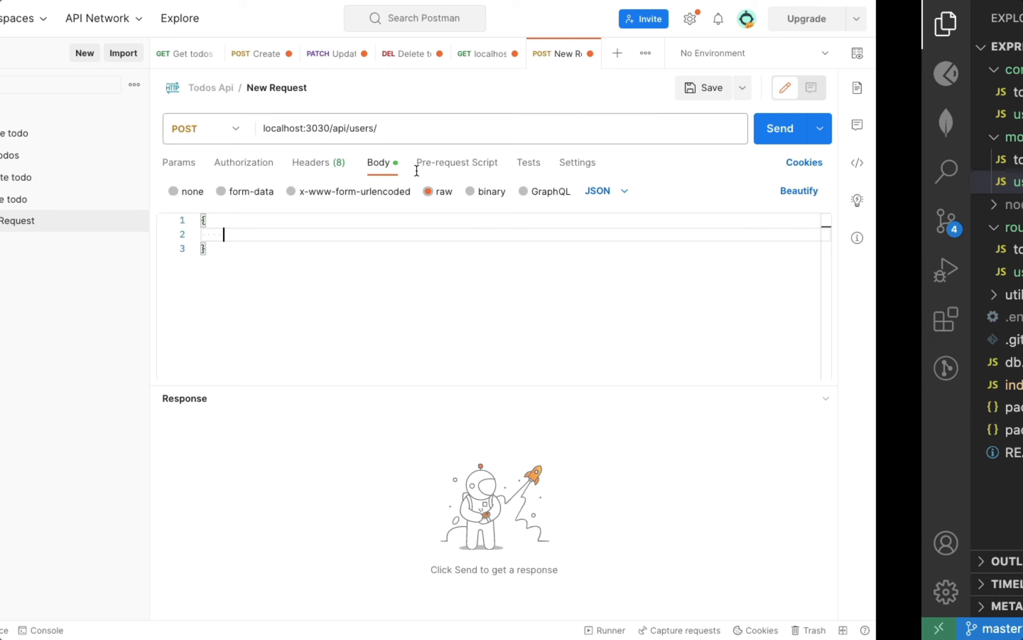
pyautogui.write('"name"')
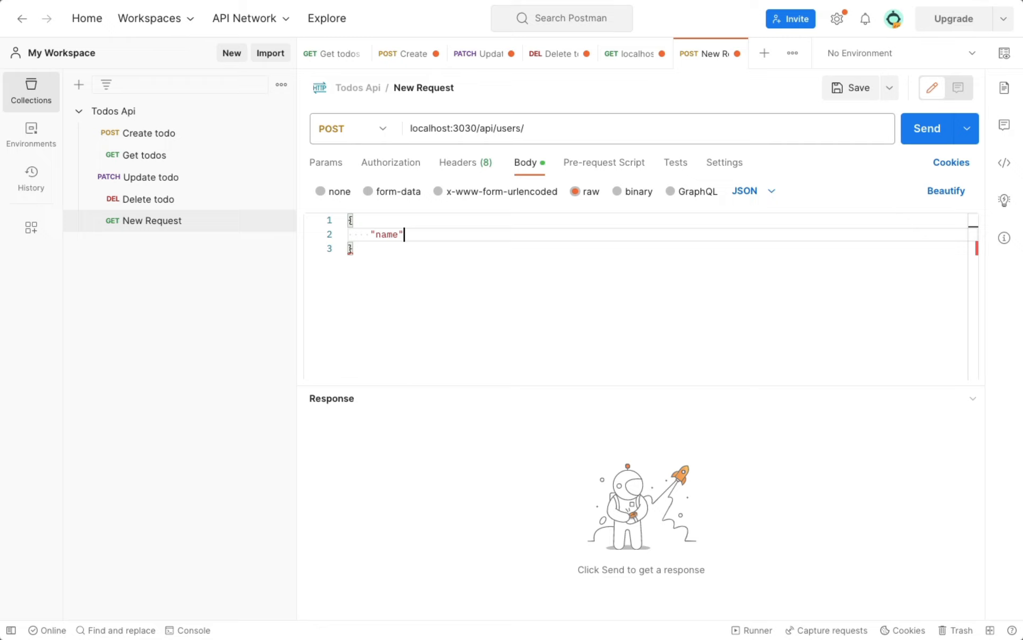
pyautogui.write(': "Mike",')
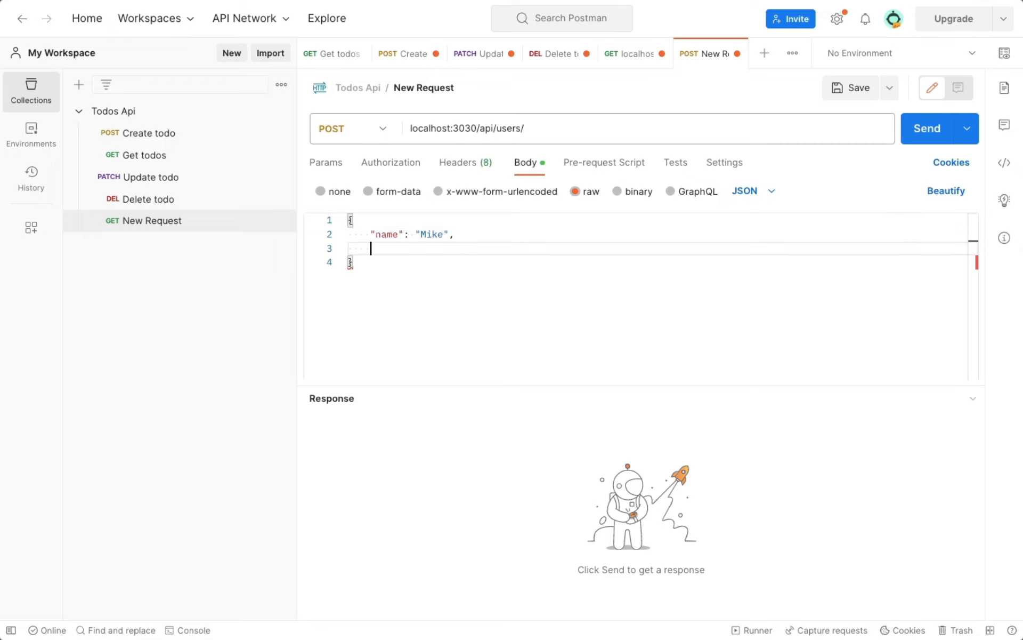
pyautogui.write('"email":')
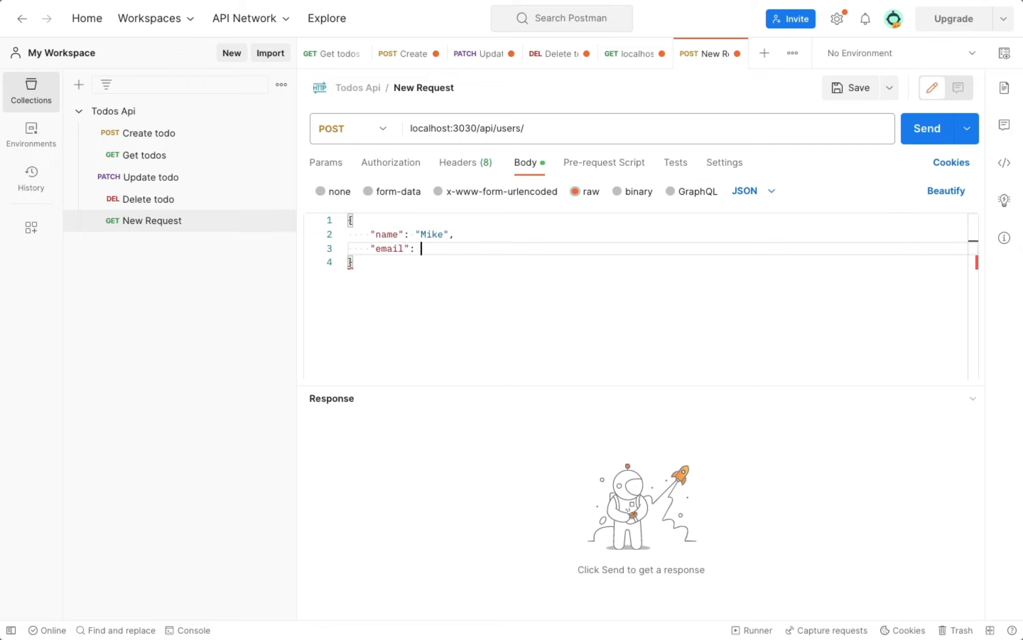
pyautogui.write('"mike@example.com",')
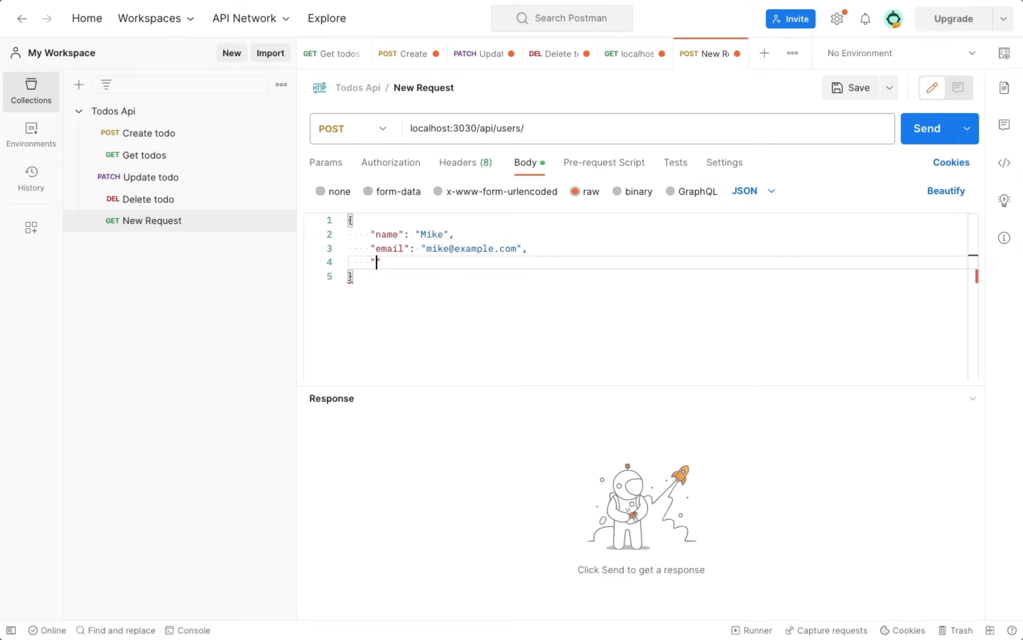
pyautogui.write('password:"')
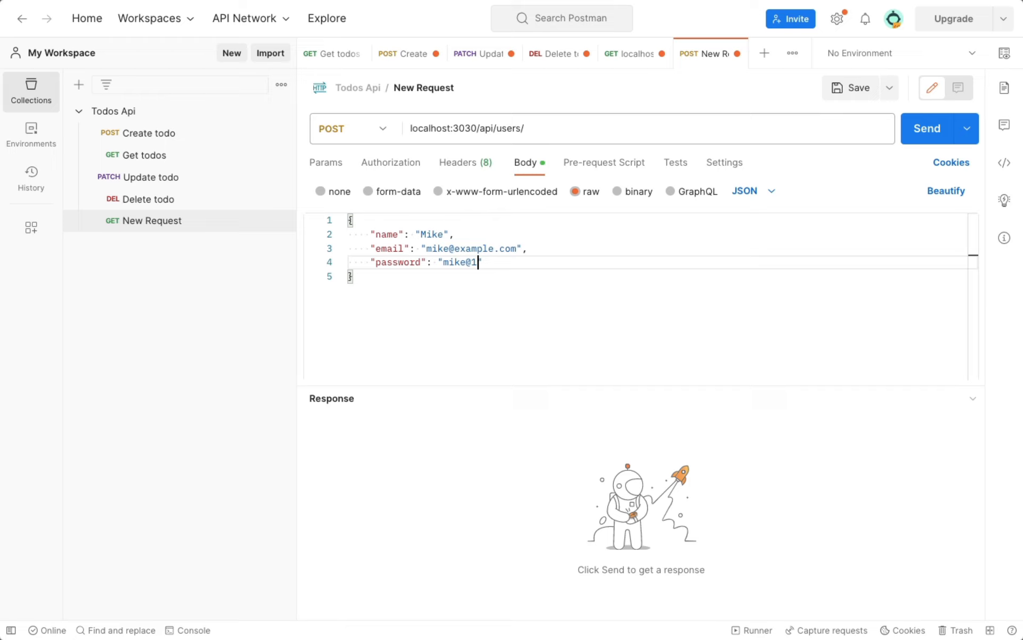
pyautogui.write('23"')
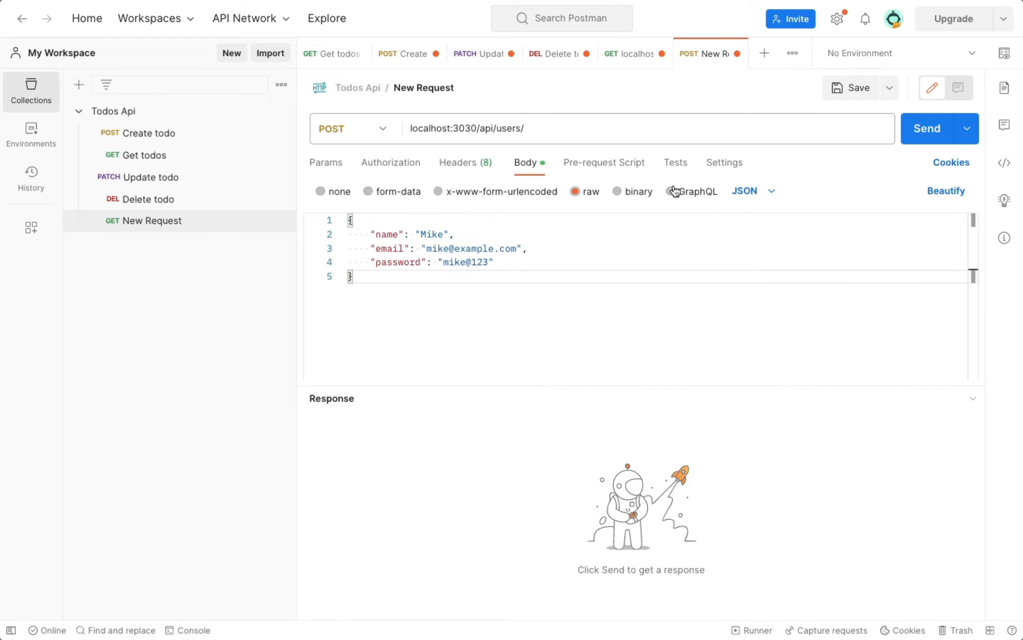
pyautogui.click(927, 129)
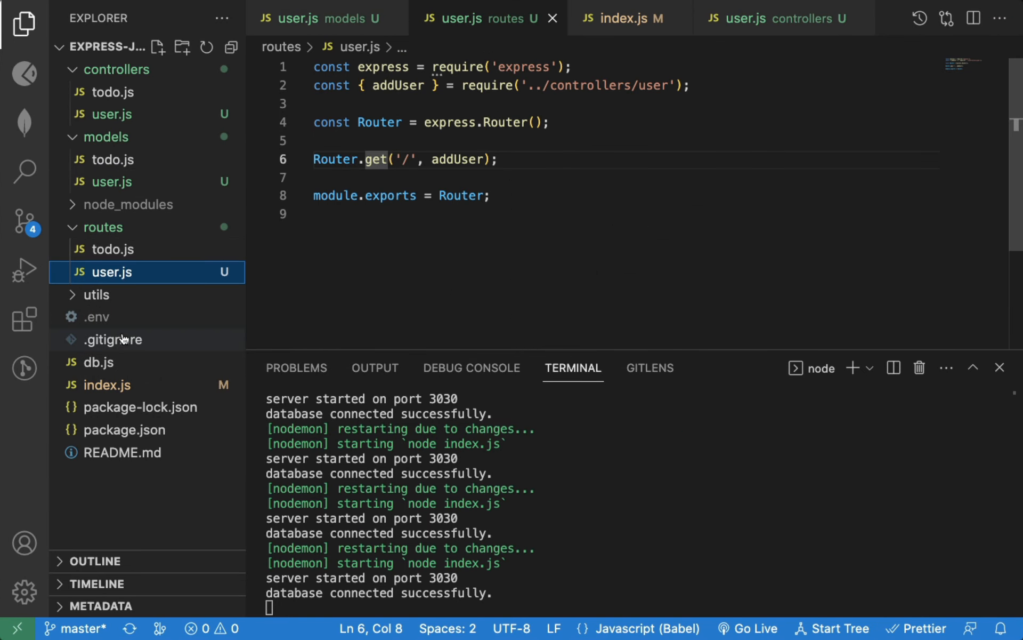
# - Change Router.get('/', addUser) to Router.post('/', addUser) in routes/user.js
pyautogui.click(627, 18)
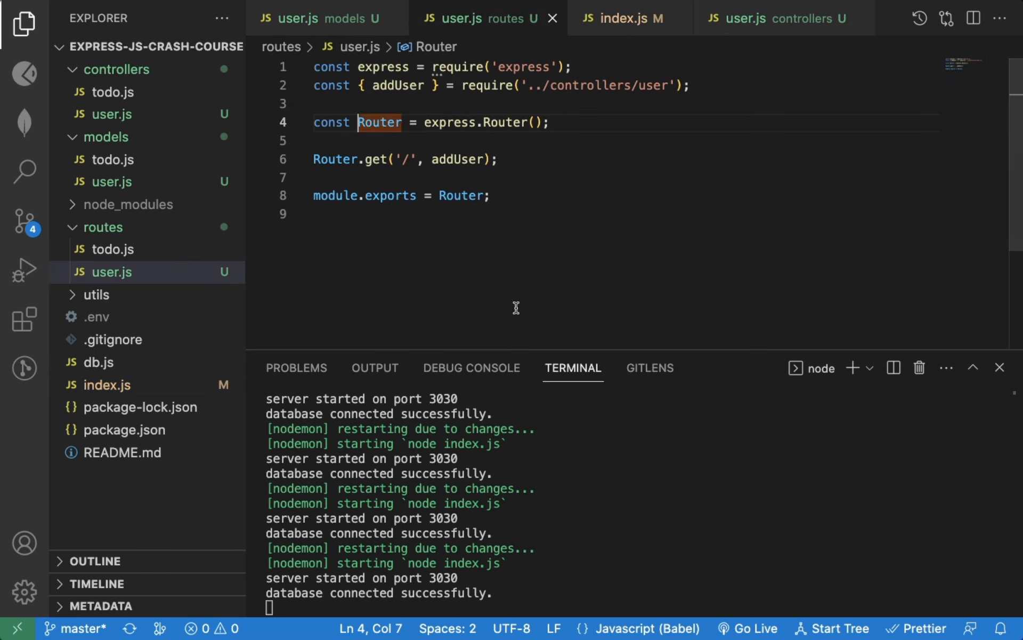
pyautogui.write('post')
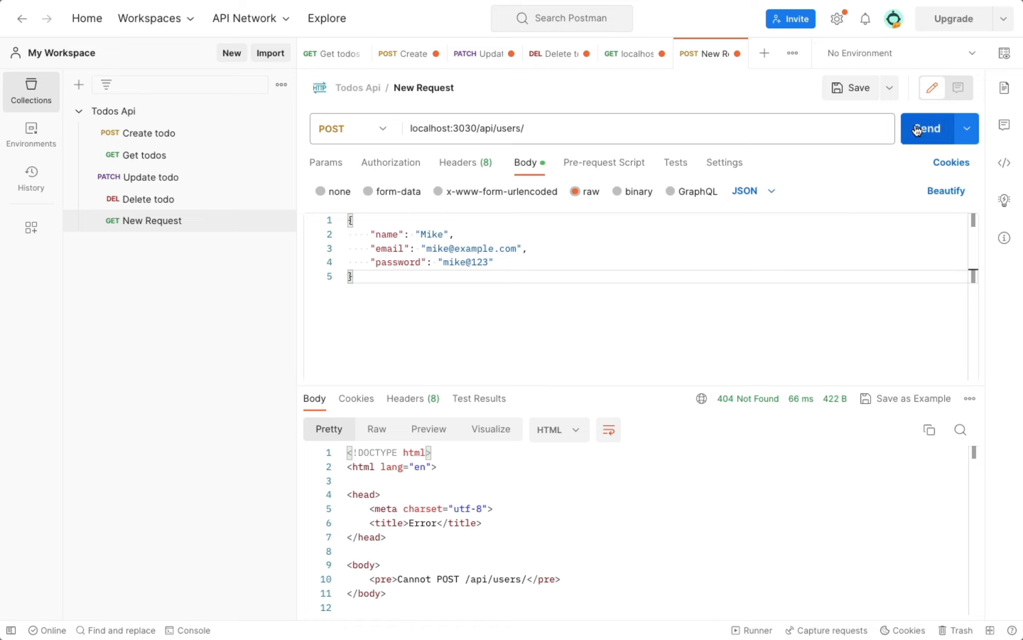
# - Send the POST to localhost:3030/api/users/ and get 201 Created echoing the plain password
pyautogui.click(927, 129)
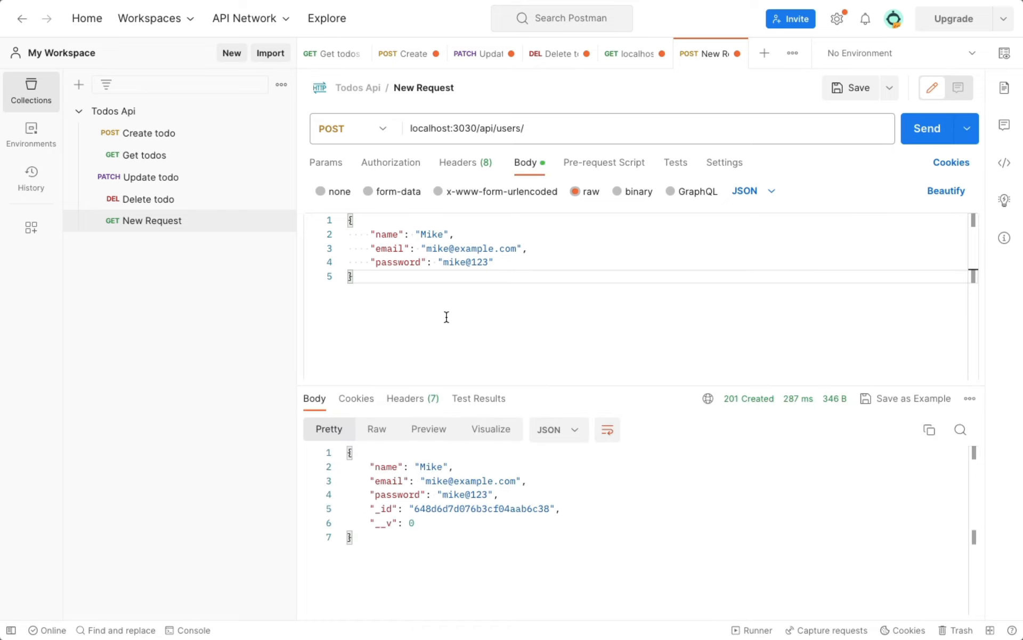
pyautogui.moveTo(747, 440)
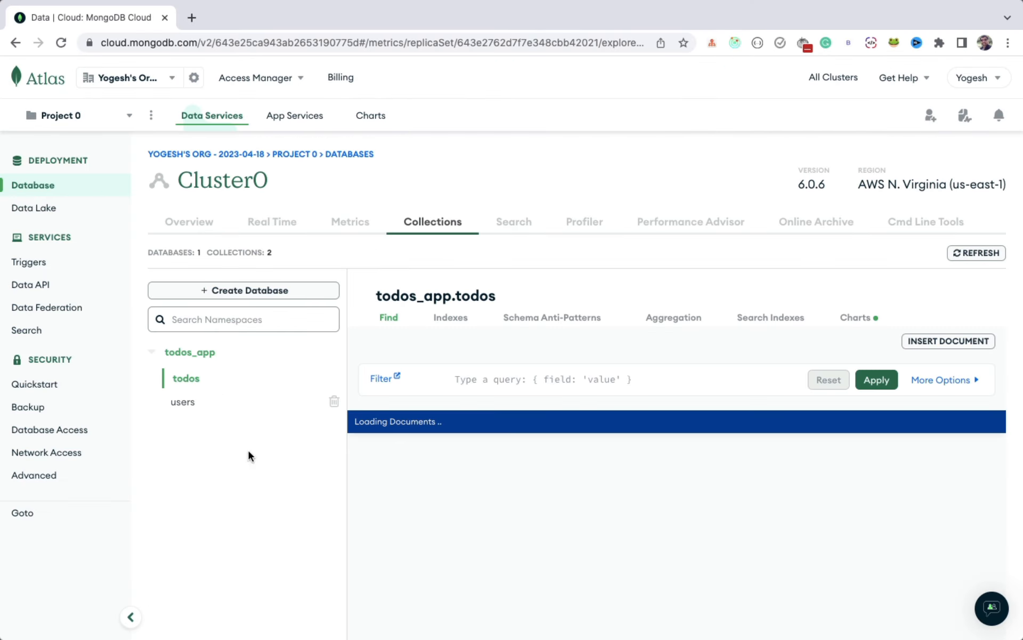
# - View todos_app's users collection showing Mike's document with a plain-text password
pyautogui.click(184, 400)
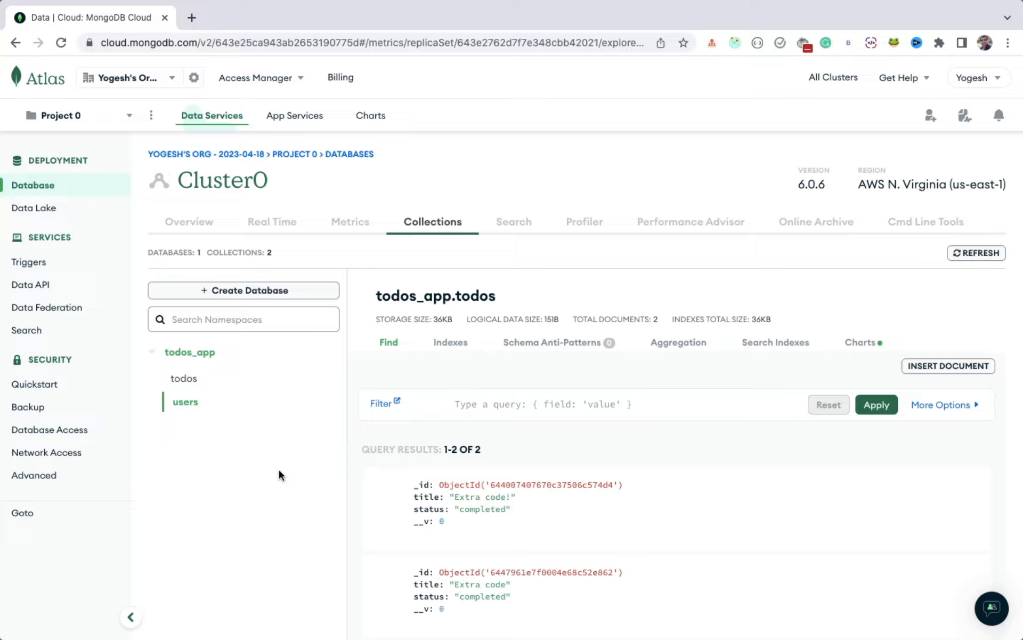
pyautogui.click(185, 402)
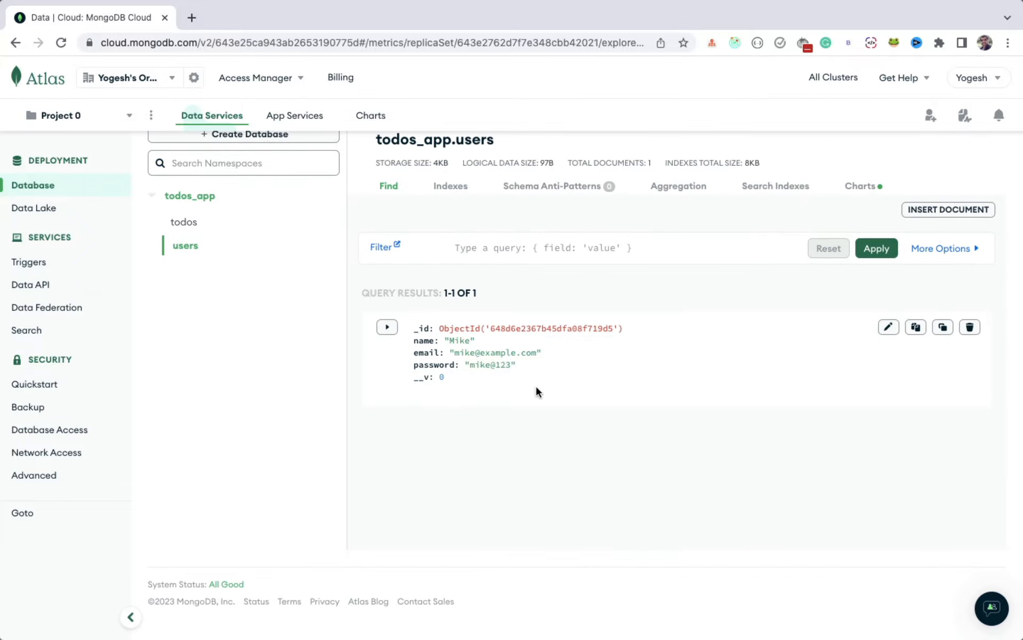
pyautogui.click(889, 328)
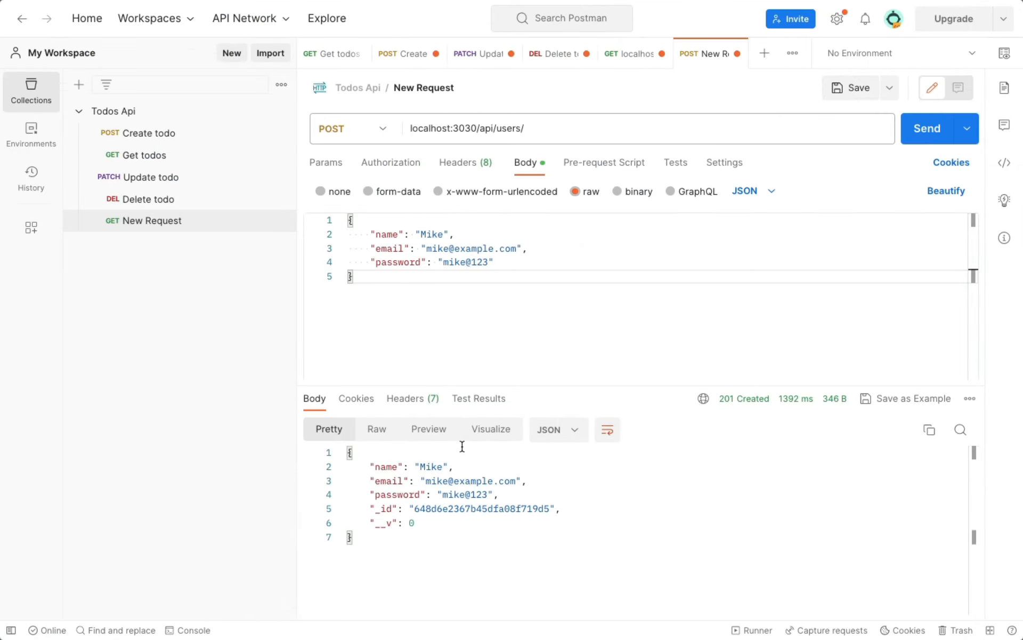
pyautogui.doubleClick(454, 495)
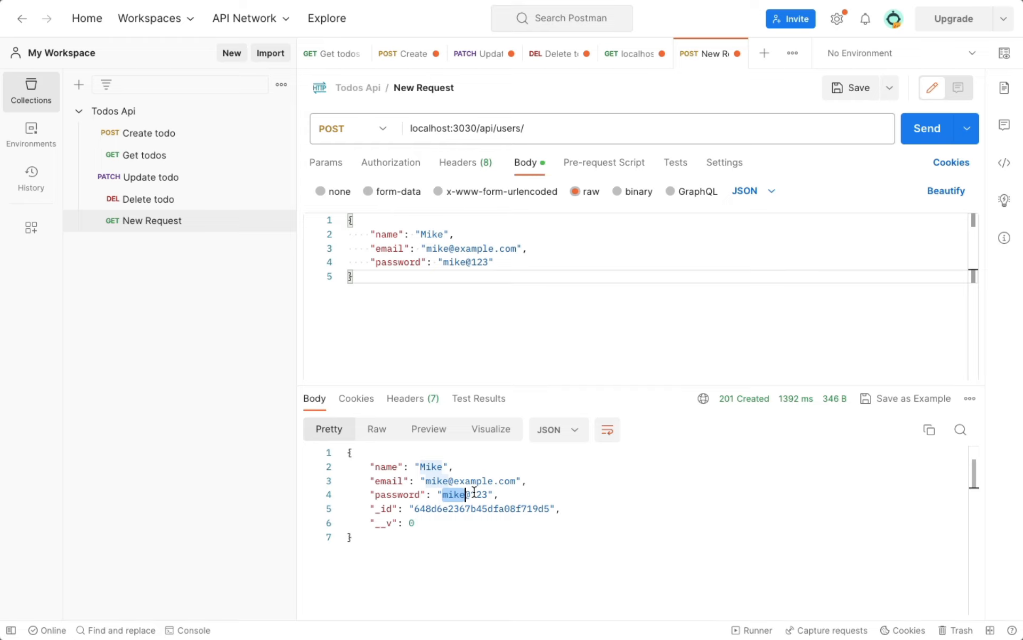
pyautogui.moveTo(422, 255)
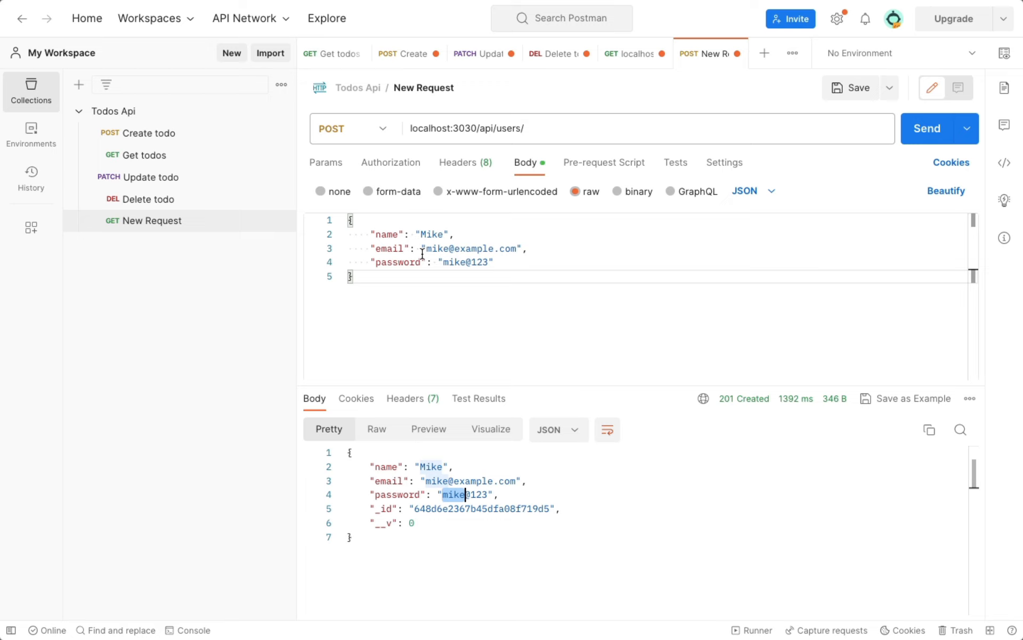
pyautogui.press('cmd+tab')
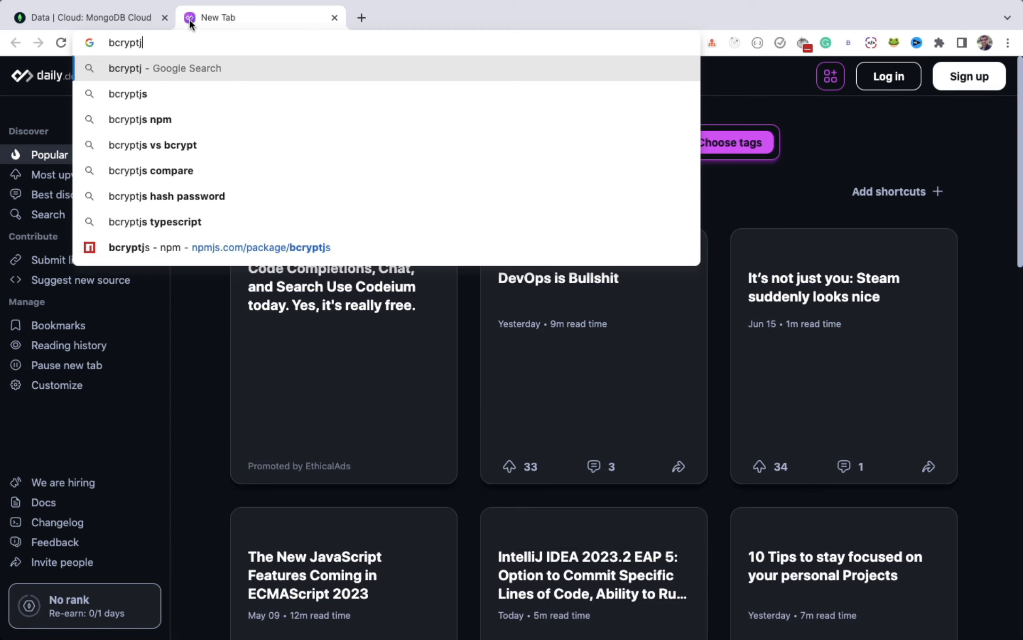
# - Search 'bcryptjs npm', land on the npmjs.com package page and read its readme
pyautogui.click(140, 119)
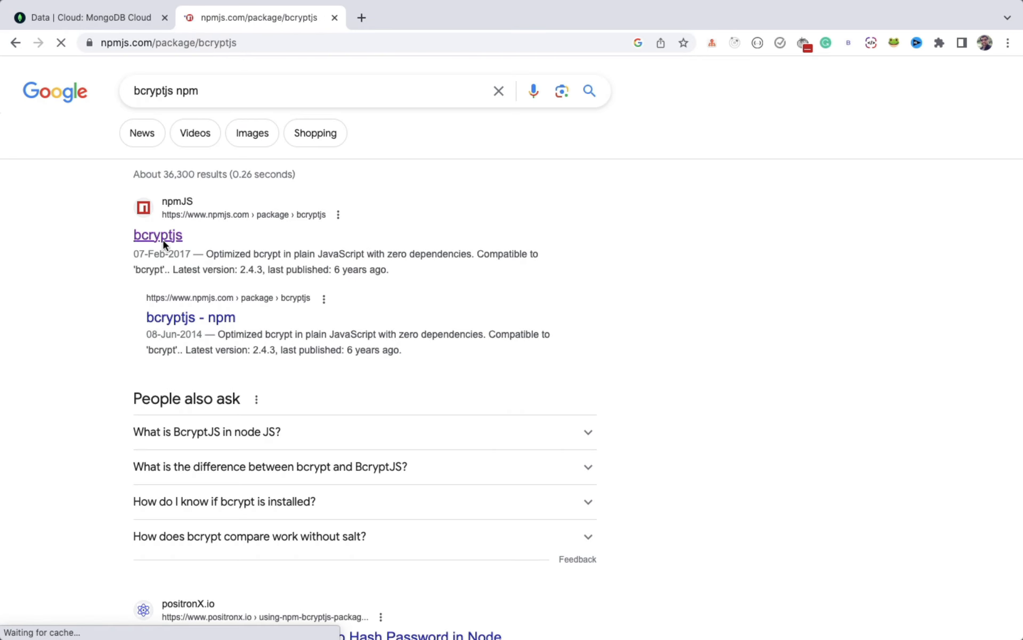
pyautogui.click(156, 235)
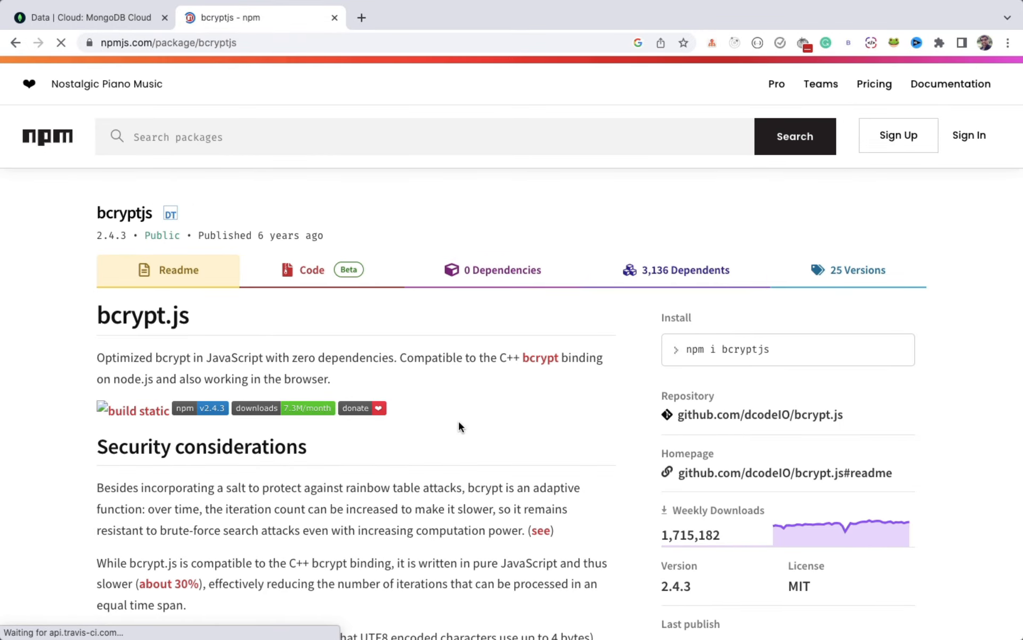
pyautogui.scroll(-3)
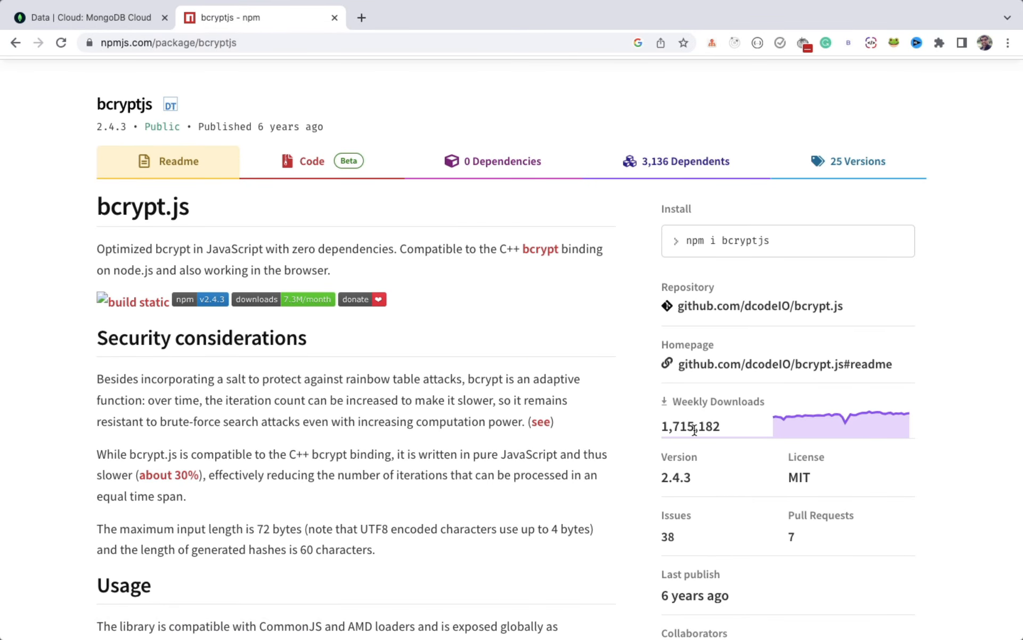
pyautogui.scroll(-3)
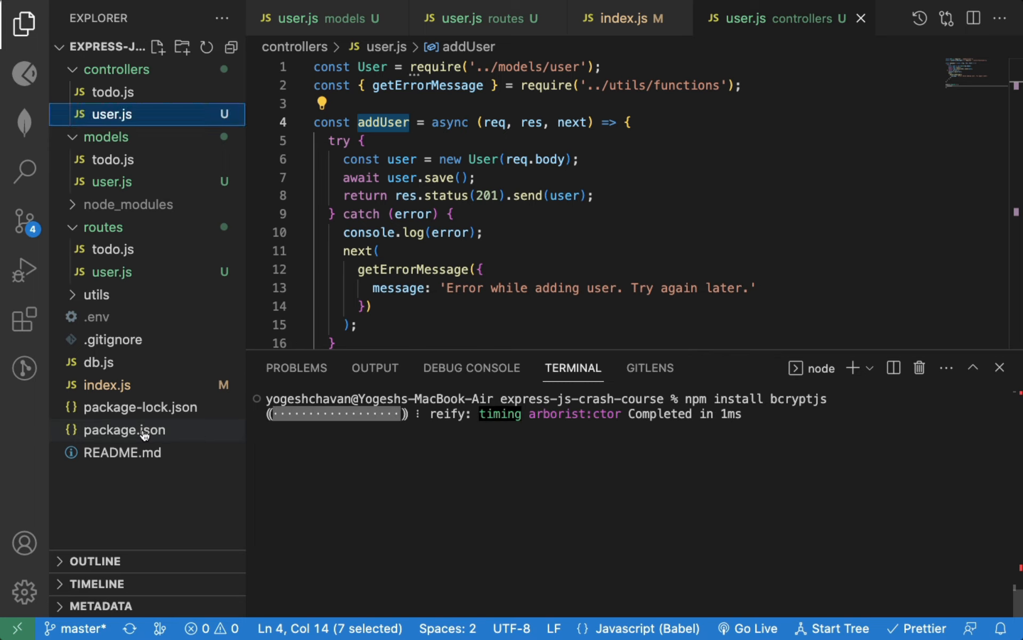
# - Verify package.json lists bcryptjs ^2.4.3, then restart the server with npm start
pyautogui.click(124, 430)
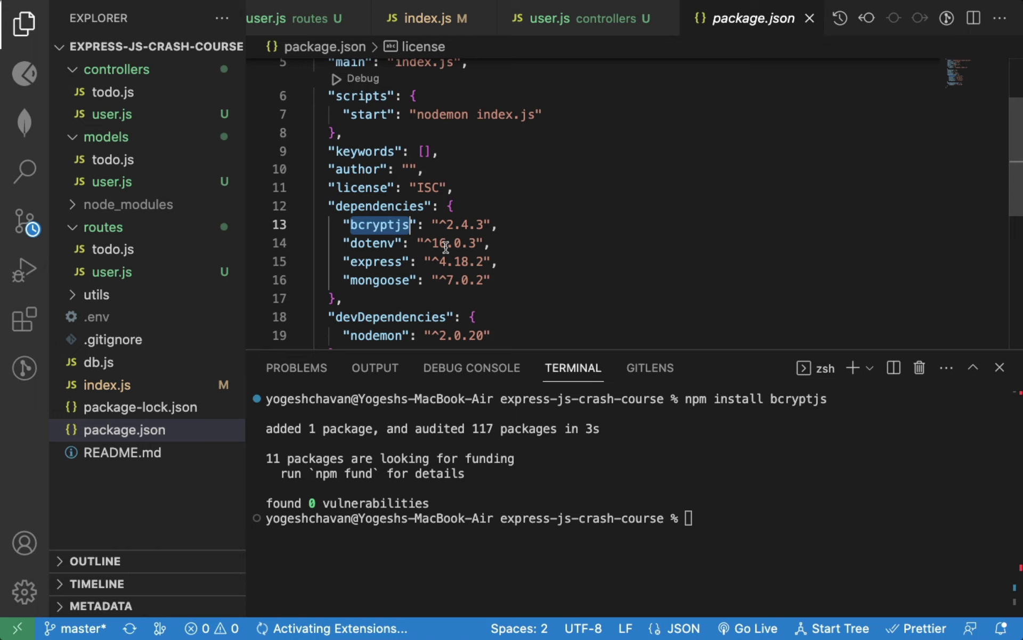
pyautogui.write('npm start')
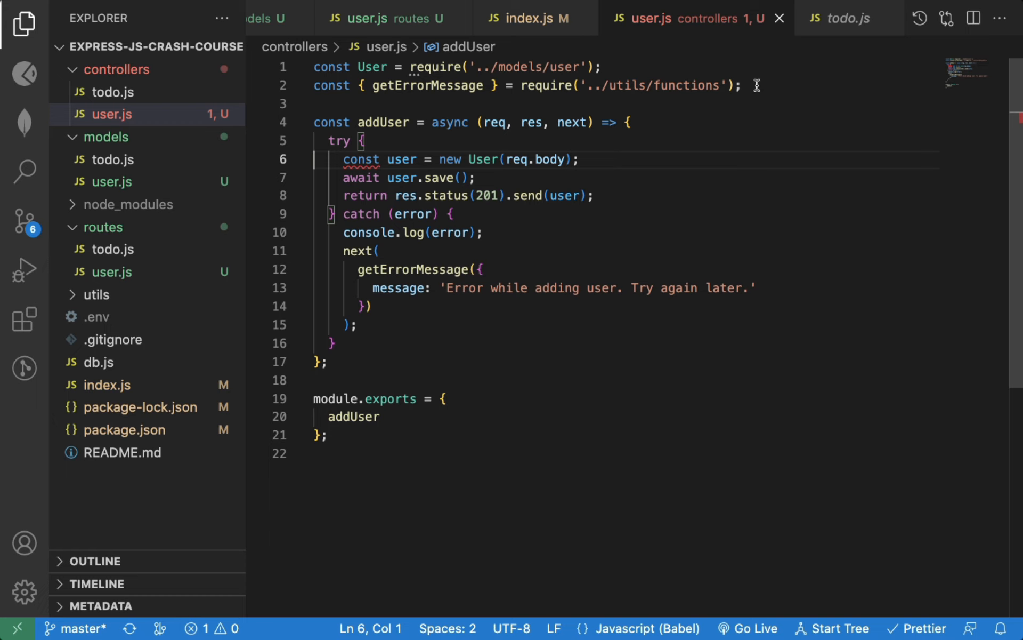
# - Require bcryptjs at the top of controllers/user.js as const bcrypt
pyautogui.write('const c')
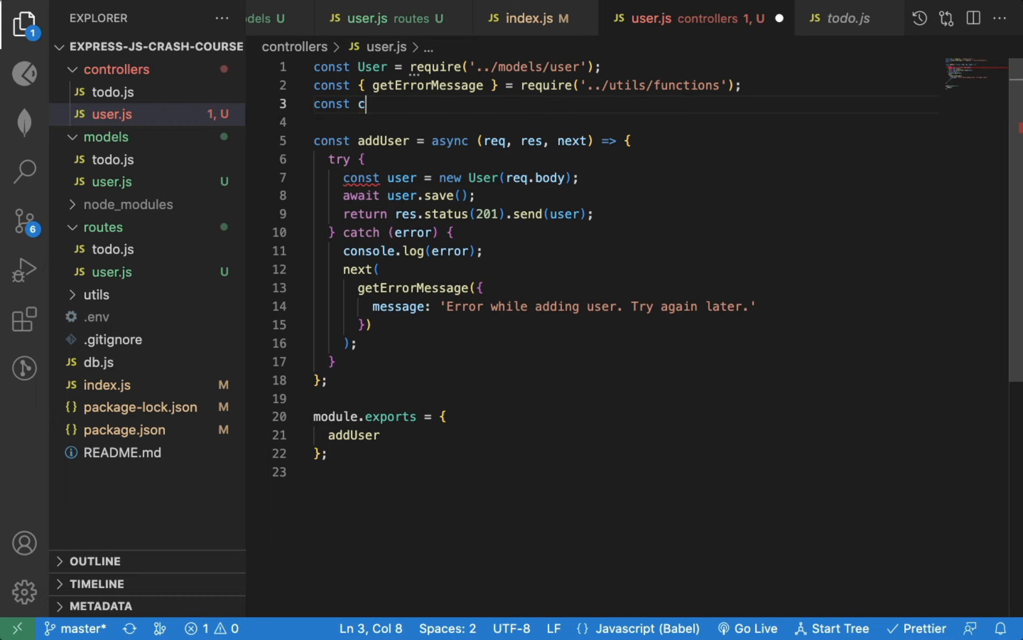
pyautogui.write('bcrypt =')
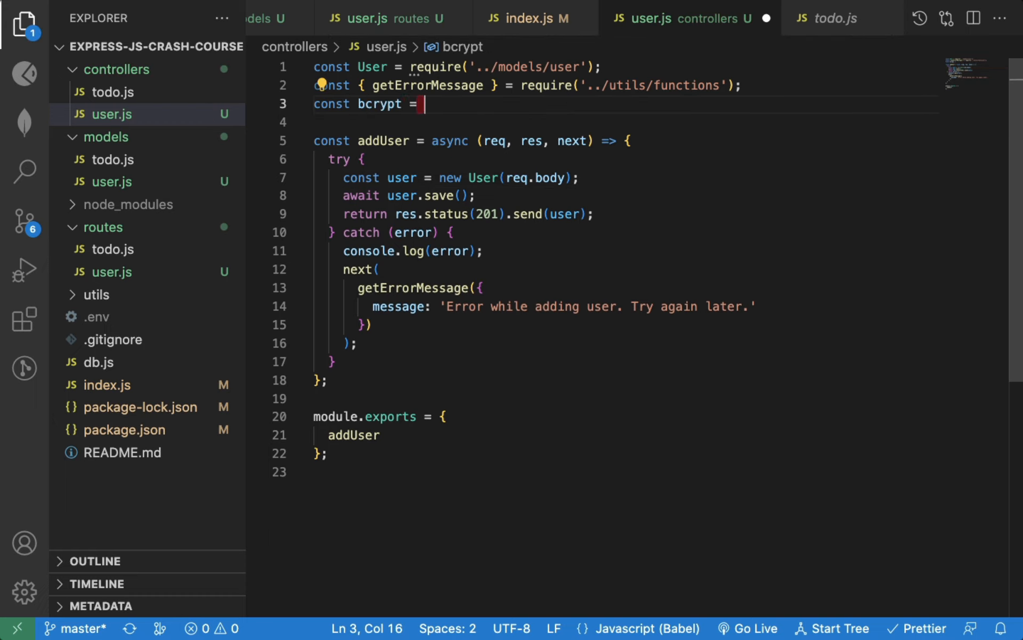
pyautogui.write("require('')")
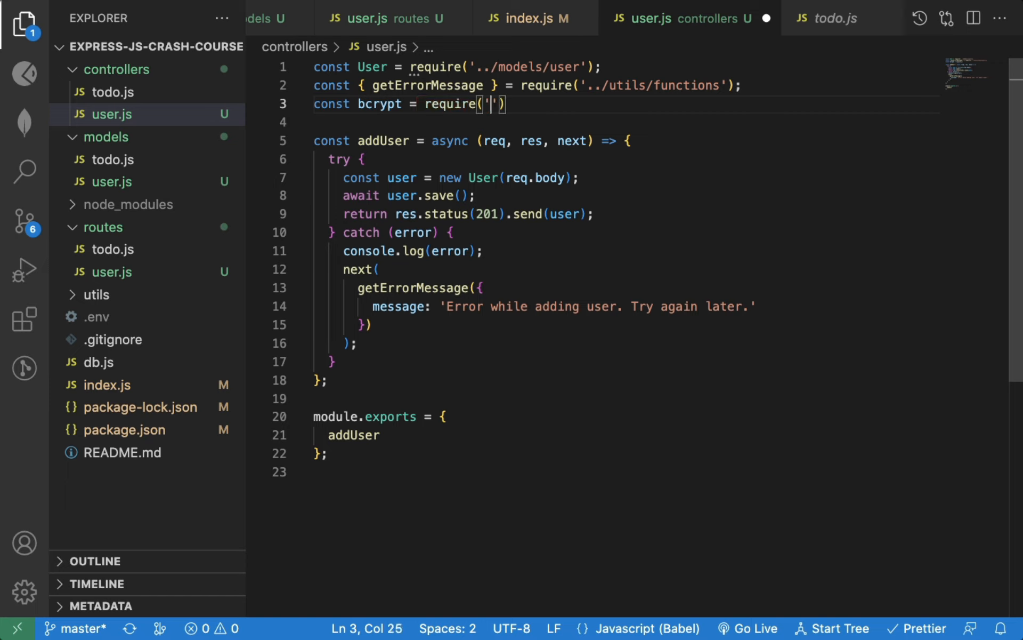
pyautogui.write('bcrypt')
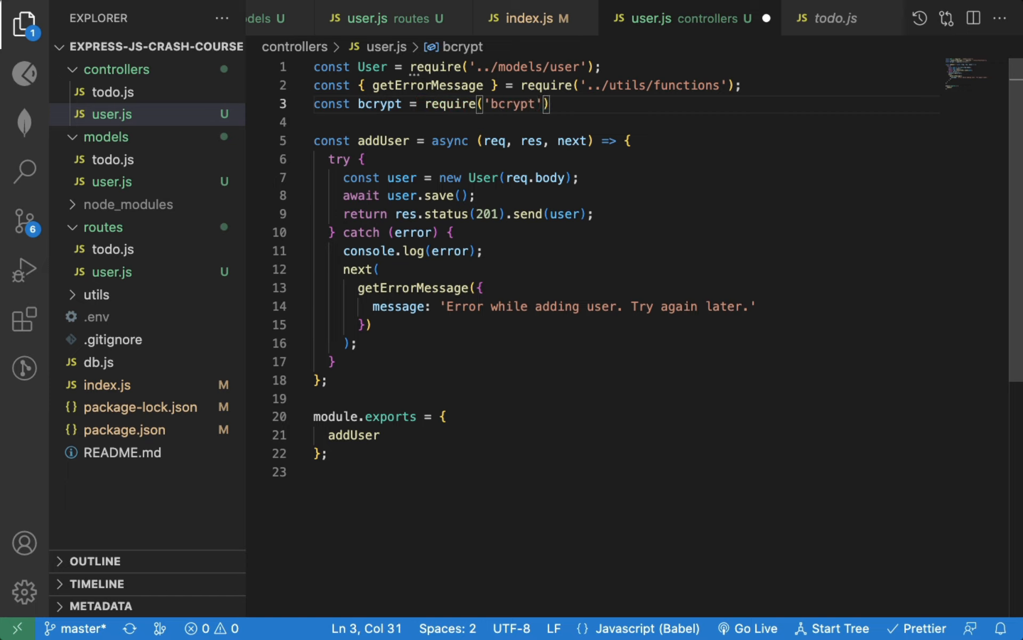
pyautogui.write('js')
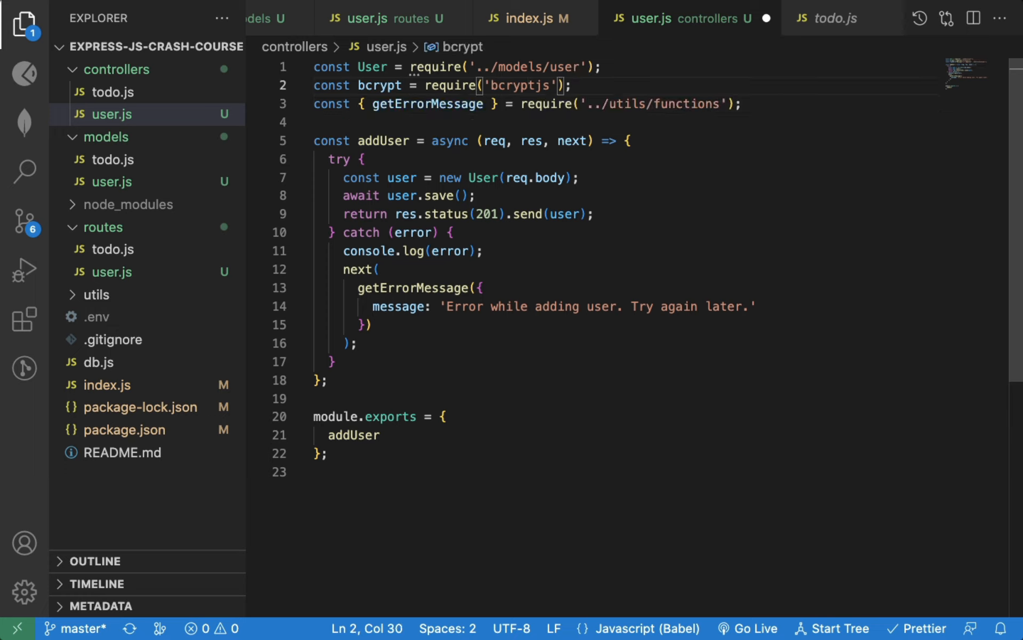
# - Compute const hashedPassword = await bcrypt.hash(req.body.password, 8) inside addUser
pyautogui.write('const hashedPass')
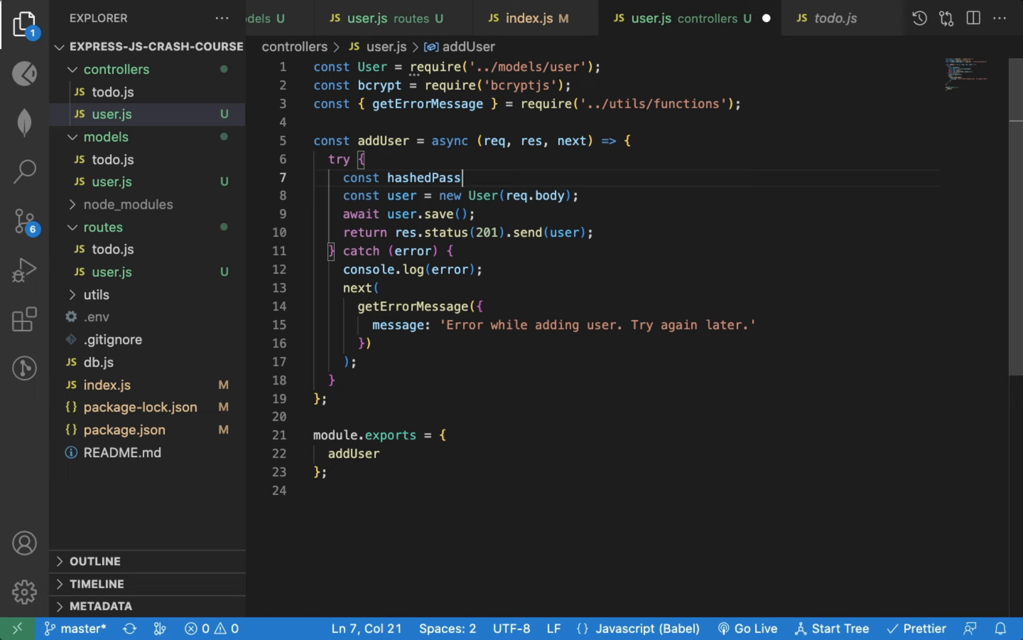
pyautogui.write('word = aw')
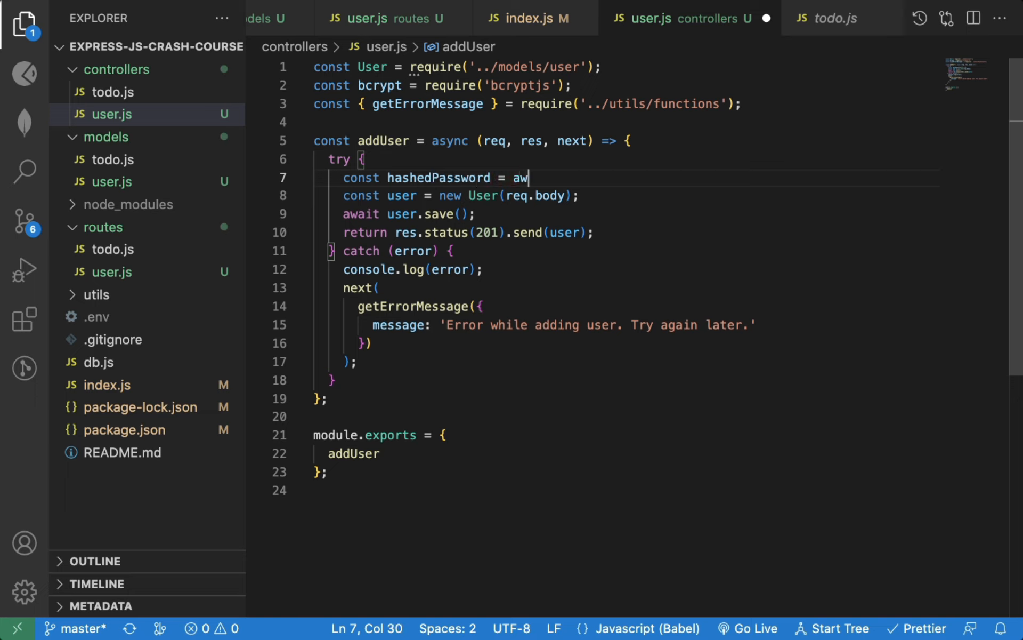
pyautogui.write('it')
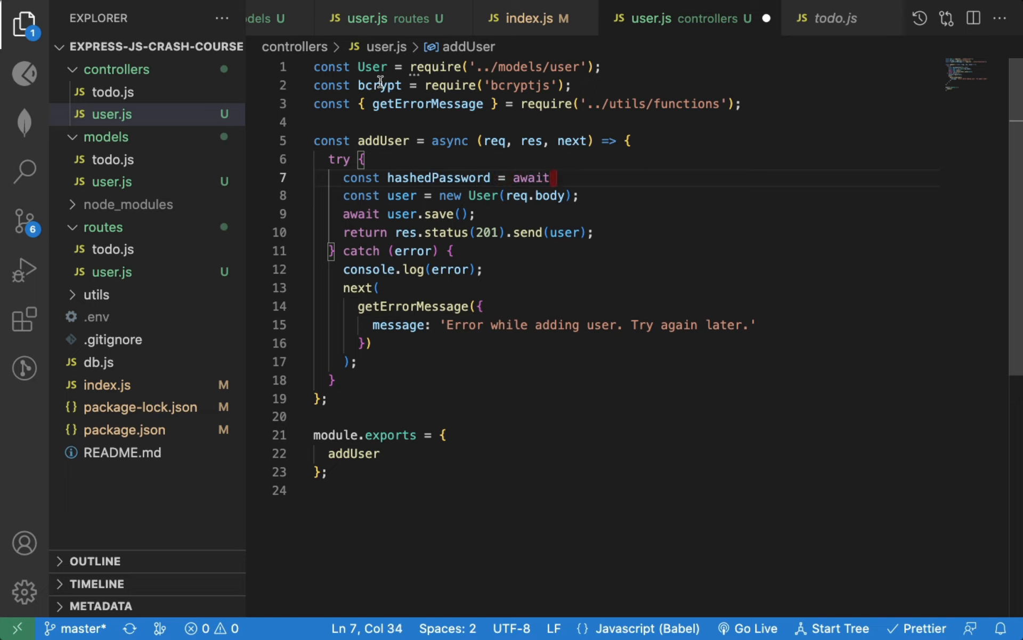
pyautogui.write('b')
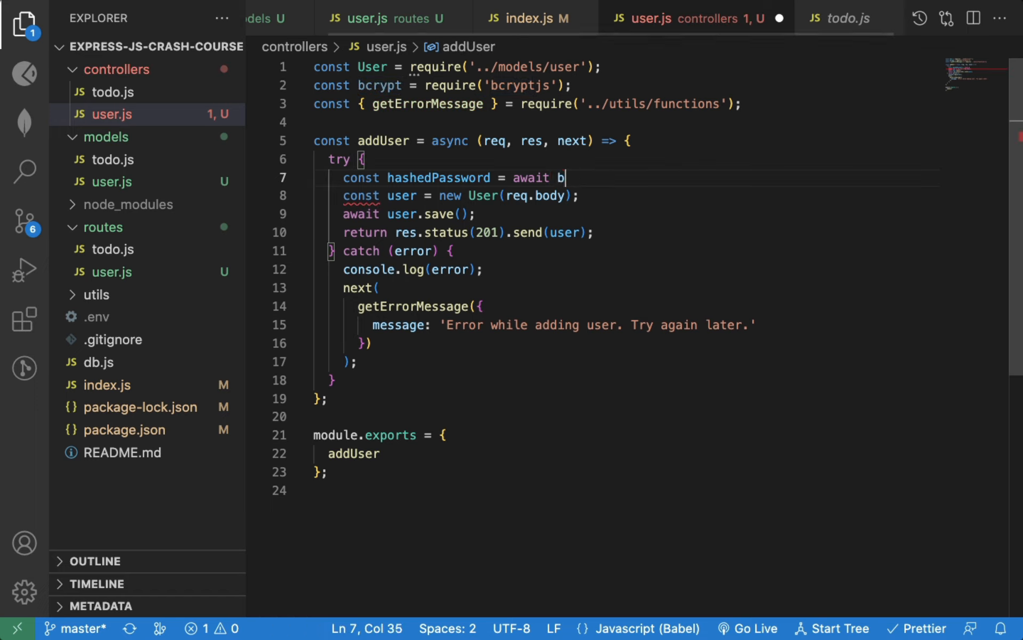
pyautogui.write('crypt.hash')
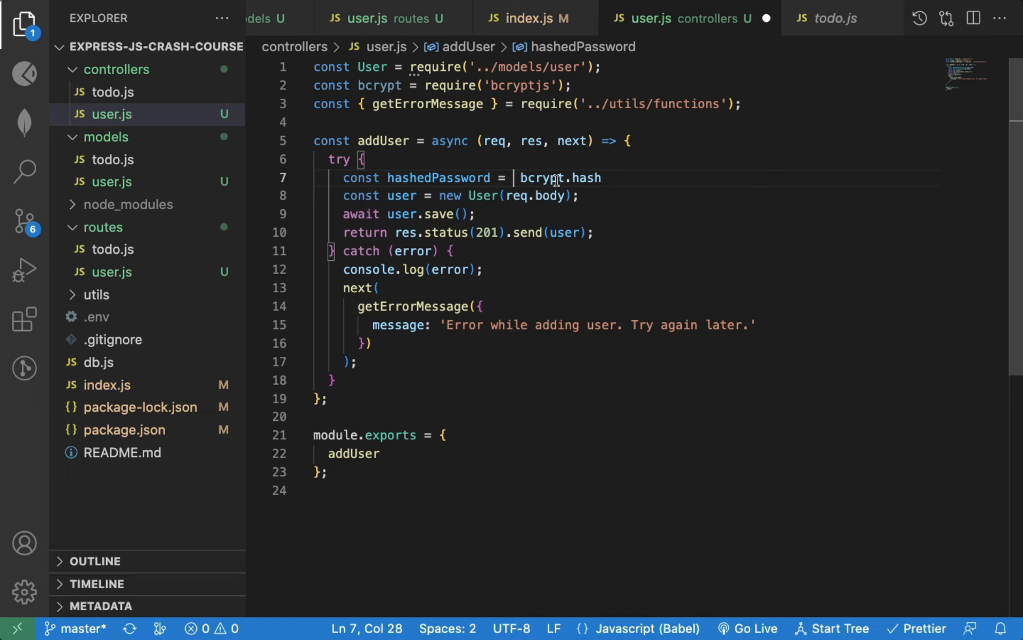
pyautogui.write('await')
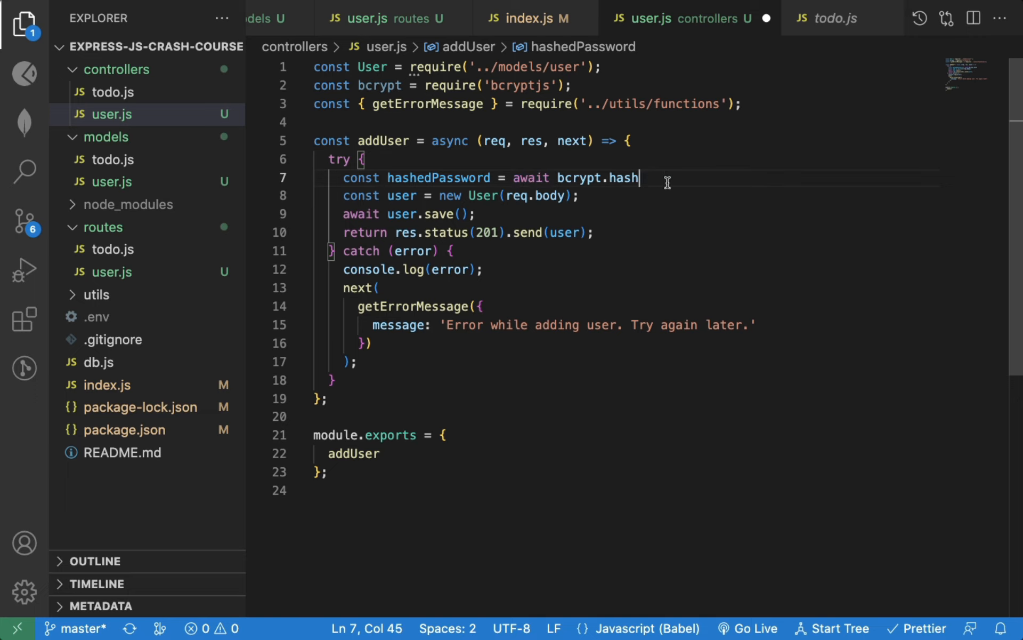
pyautogui.write('()')
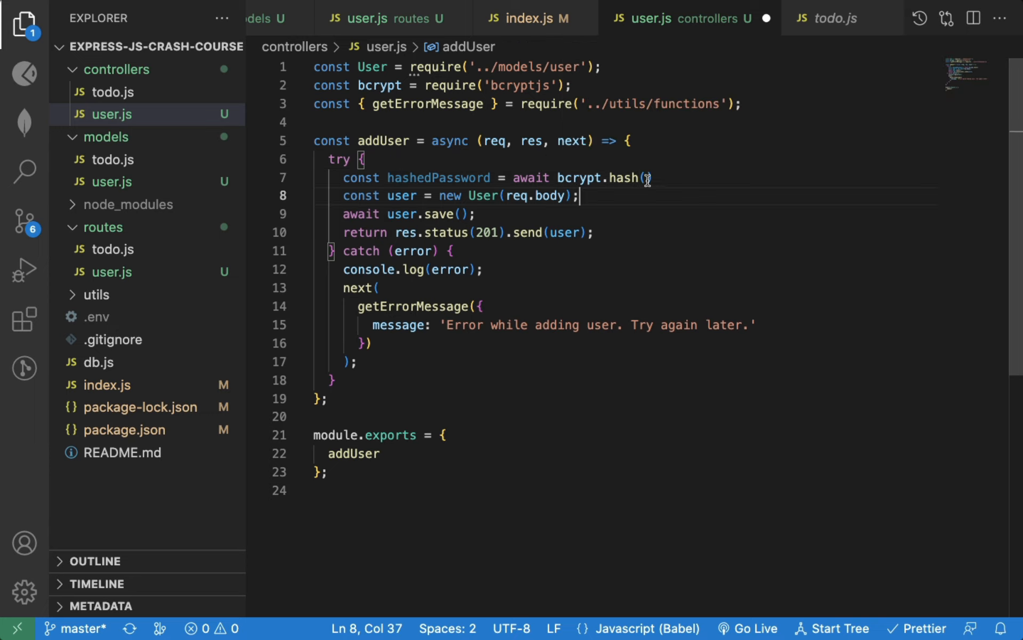
pyautogui.write('req.')
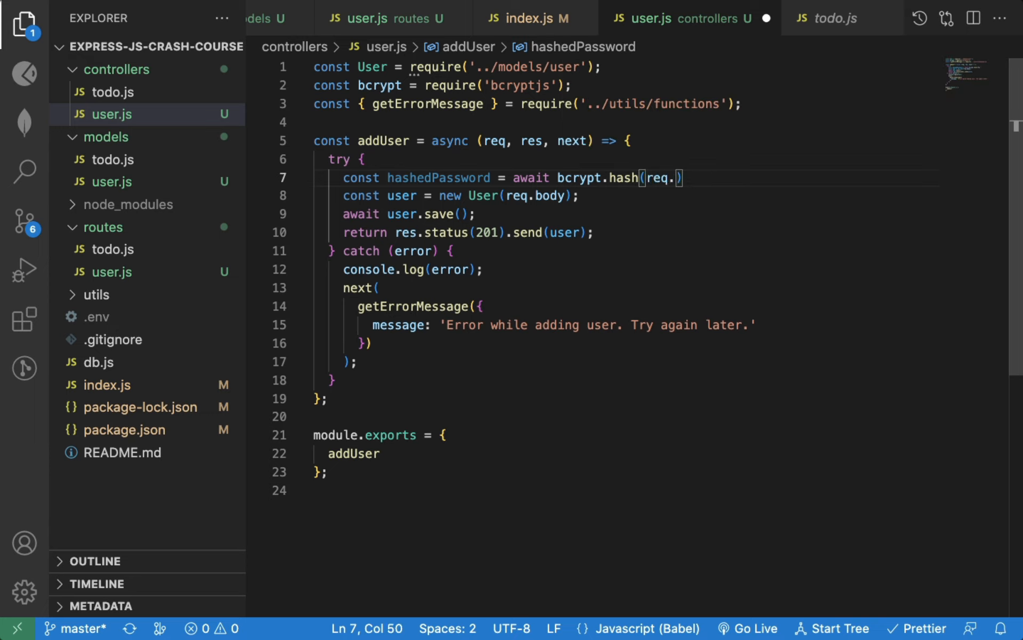
pyautogui.write('body.pas')
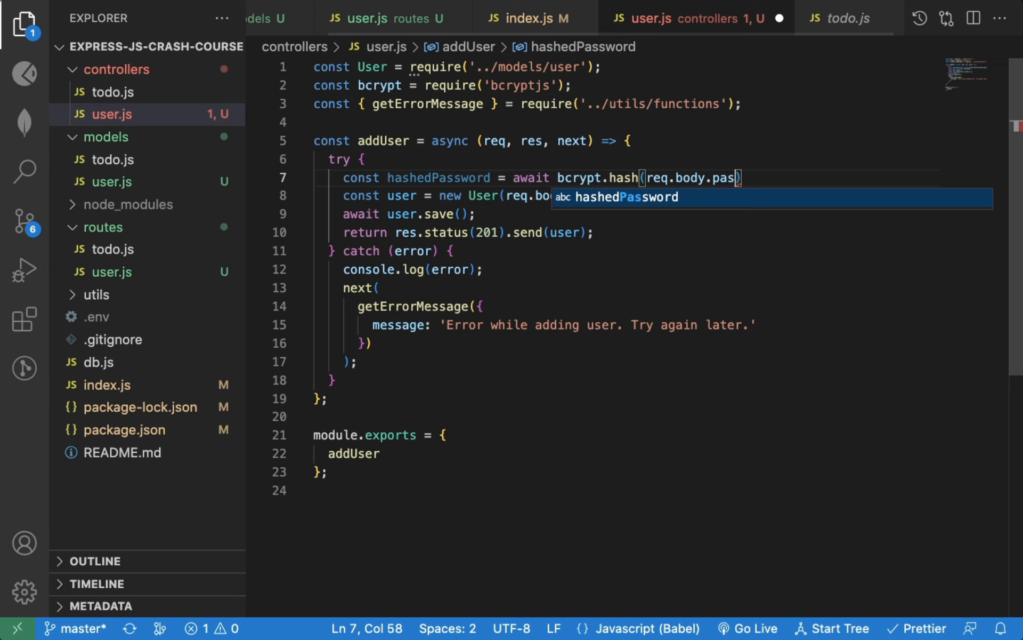
pyautogui.write('sword')
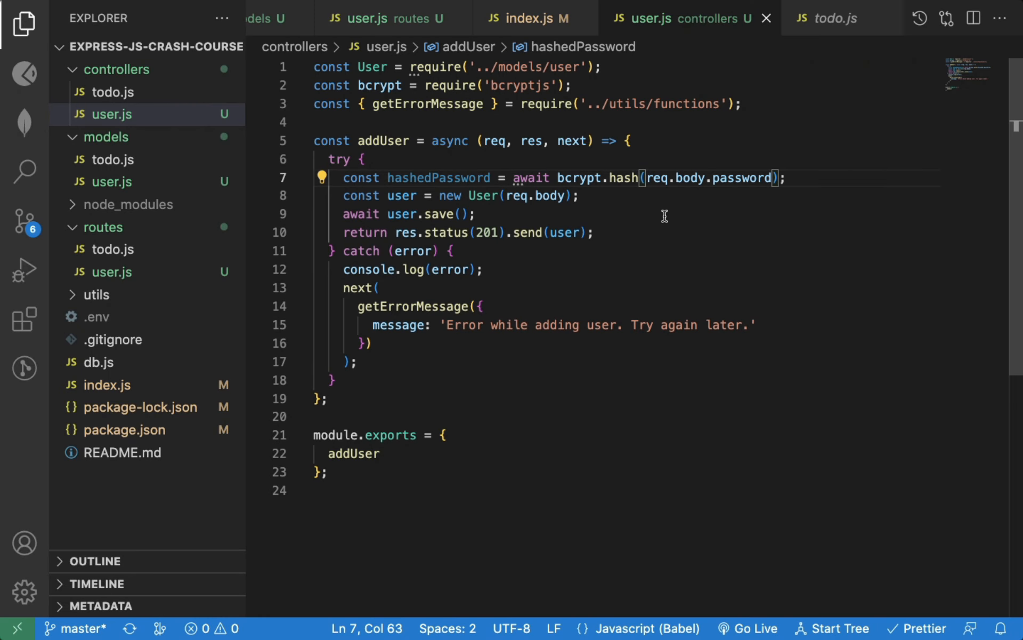
pyautogui.write(',')
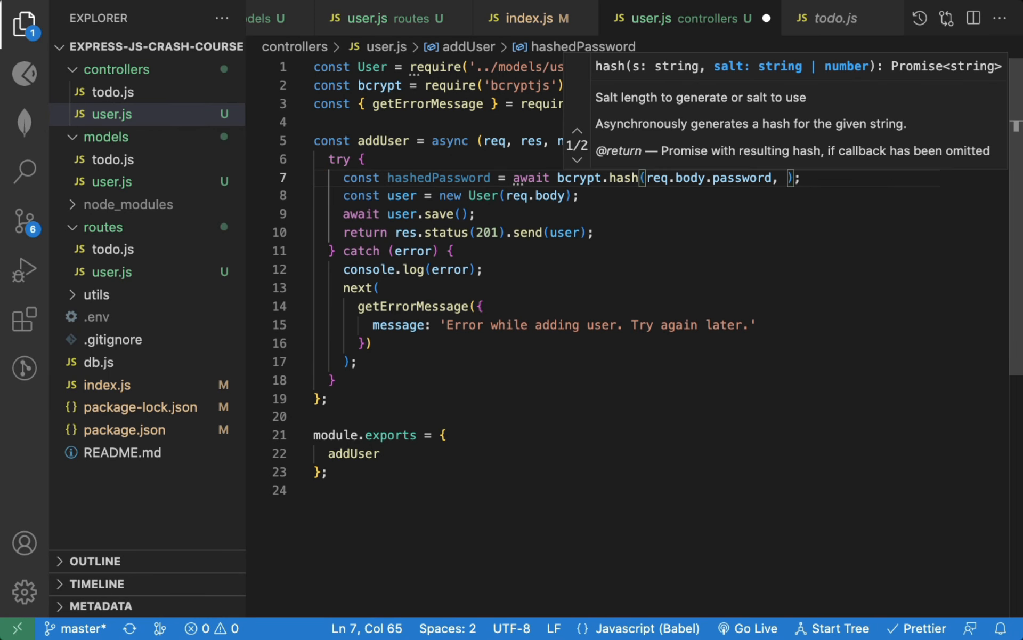
pyautogui.write('8')
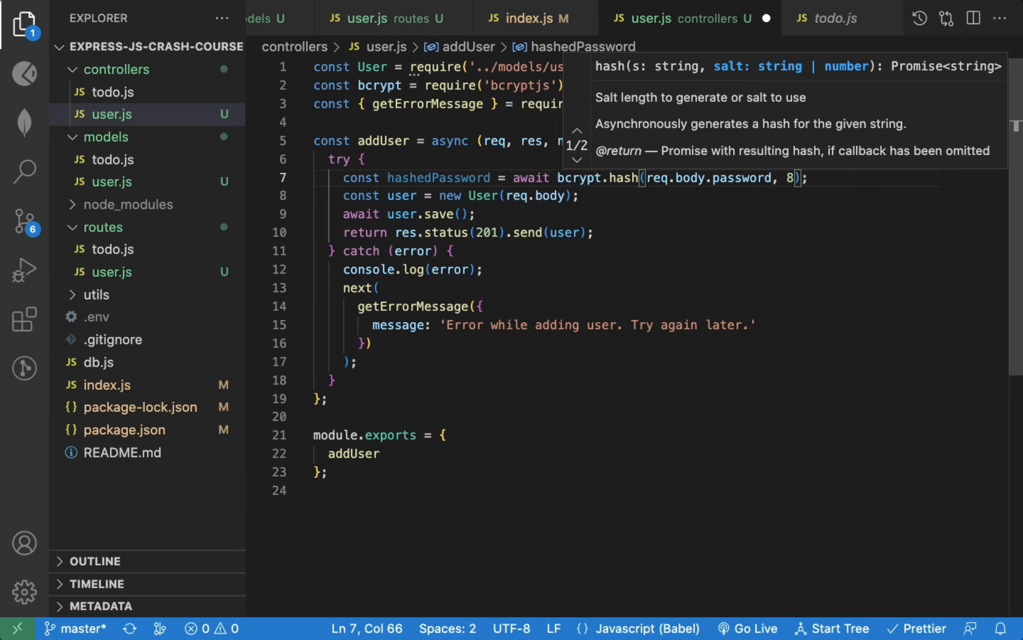
pyautogui.moveTo(614, 178)
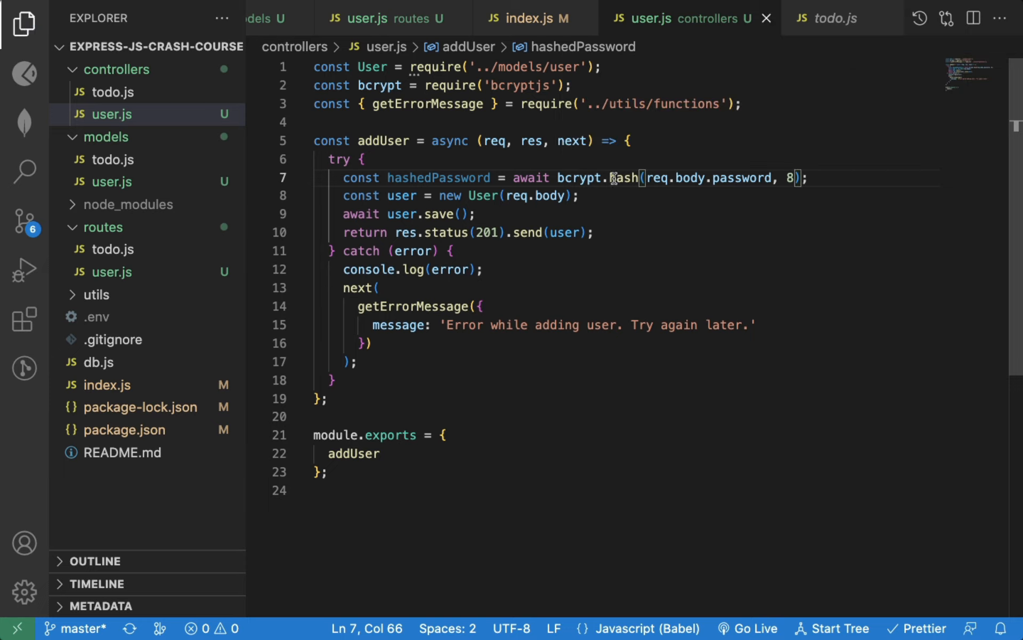
# - Replace new User(req.body) with { ...req.body, password: hashedPassword } and save
pyautogui.doubleClick(535, 195)
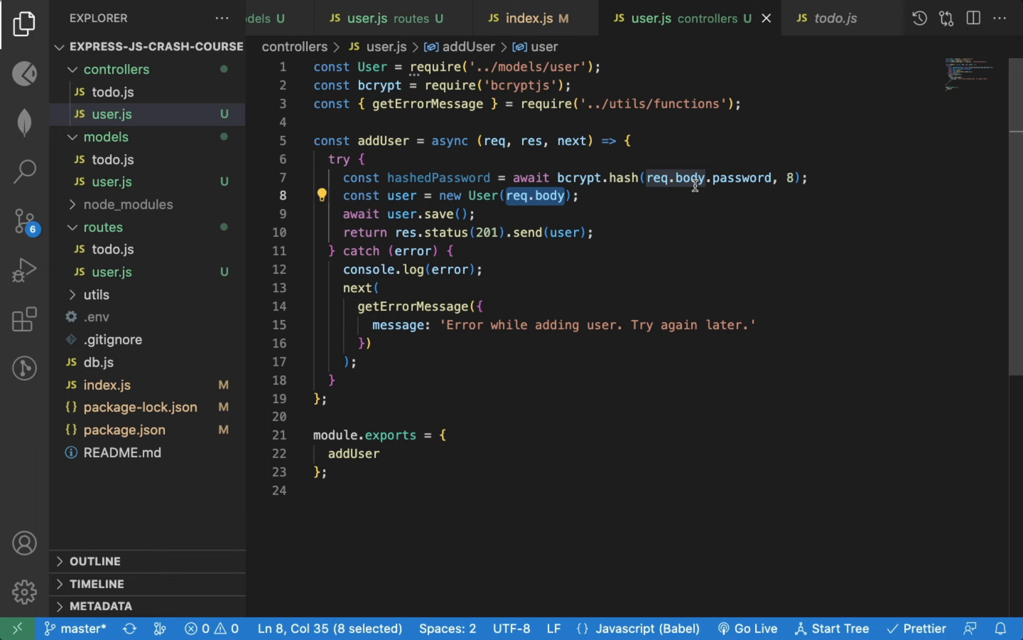
pyautogui.write('{')
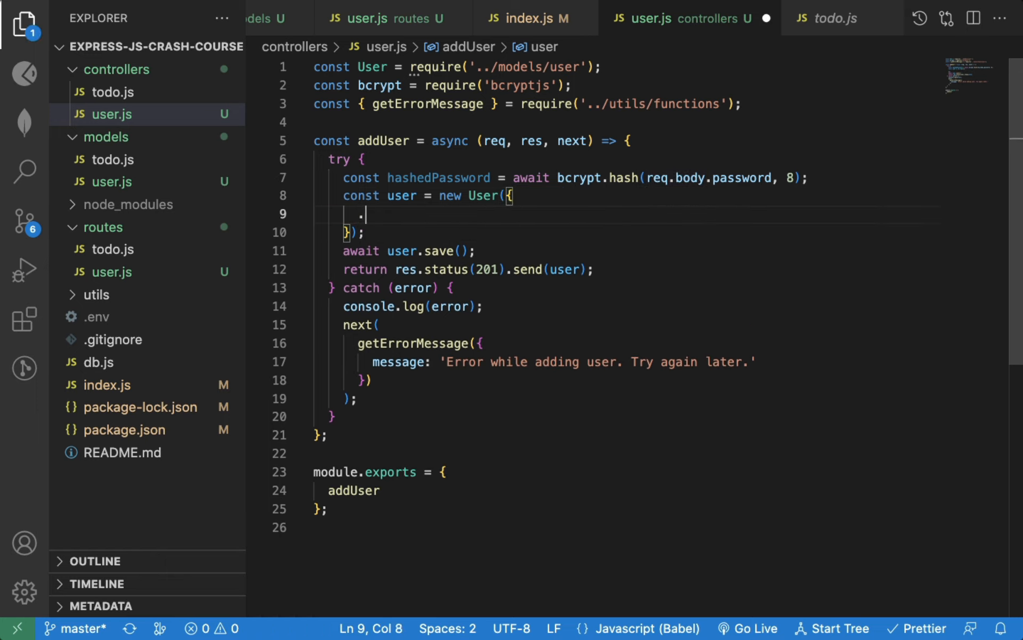
pyautogui.write('..req.body,')
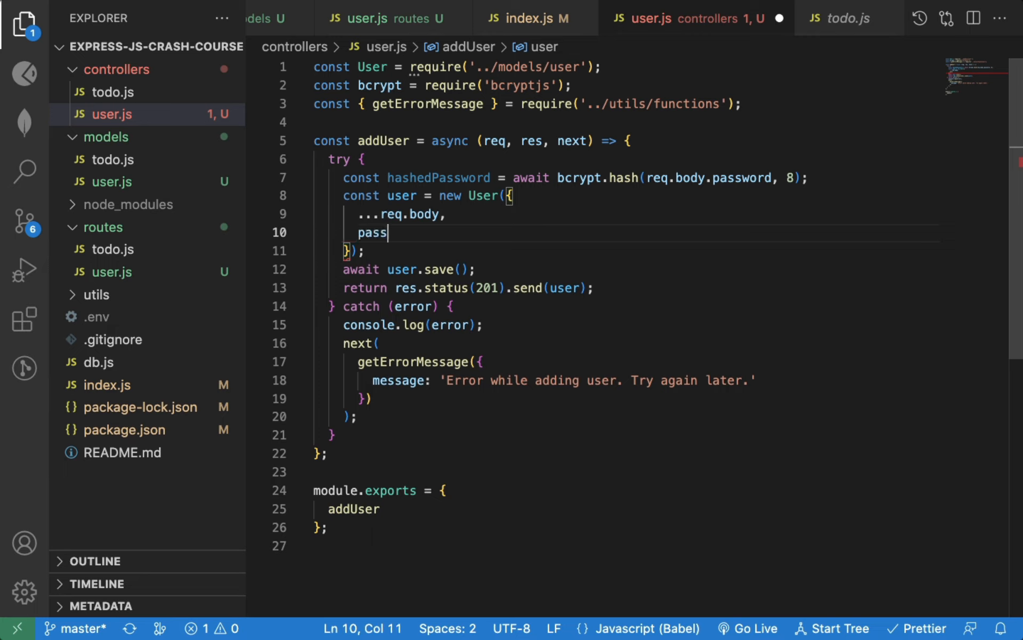
pyautogui.write('word: req.body')
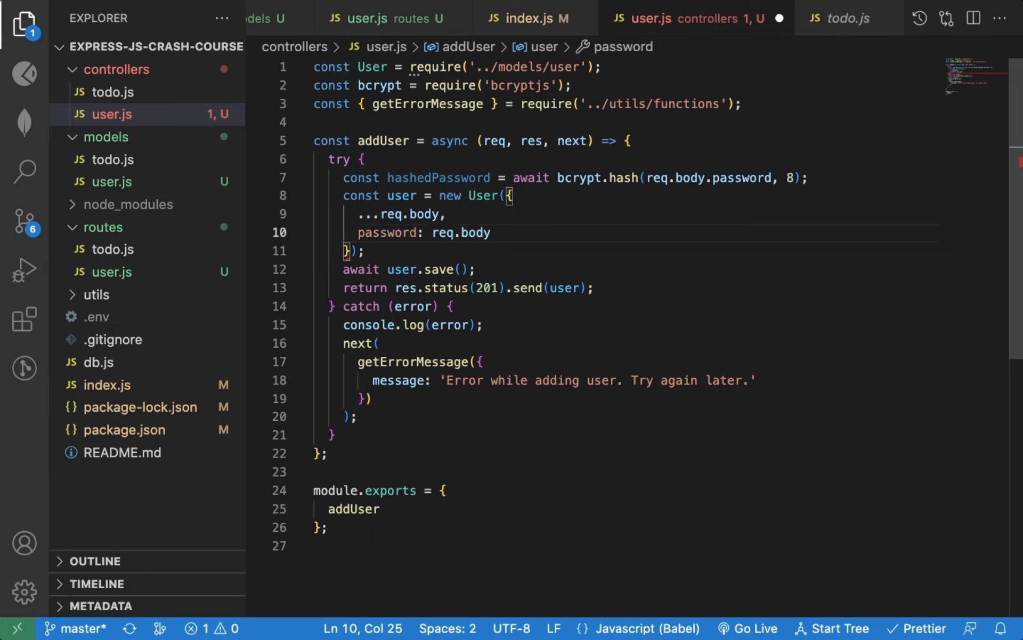
pyautogui.write('hashed')
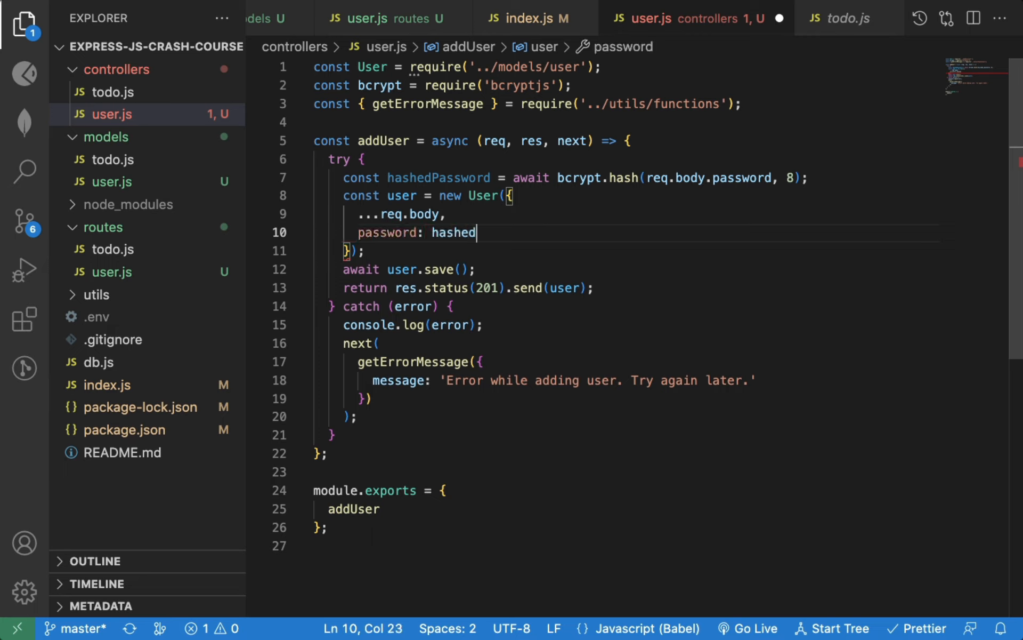
pyautogui.write('Password')
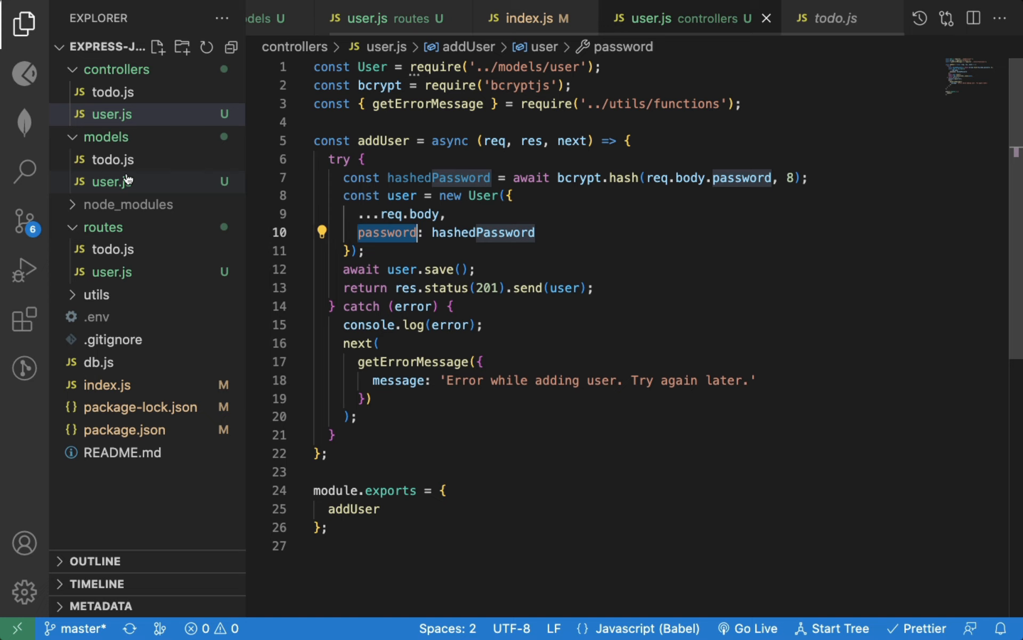
# - Check the password field in models/user.js, then return to the addUser controller
pyautogui.click(111, 181)
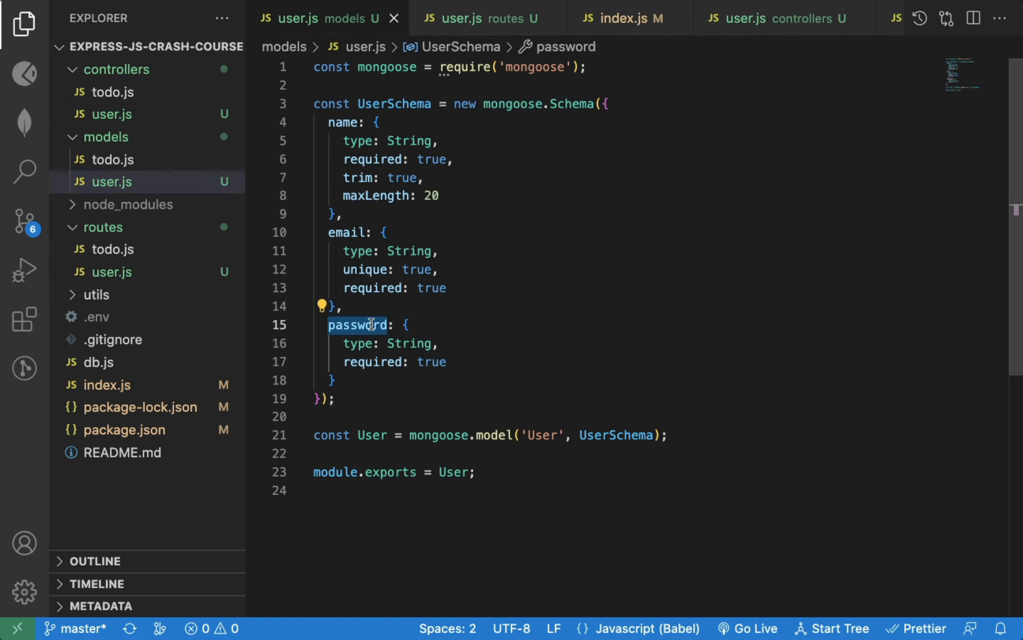
pyautogui.moveTo(113, 128)
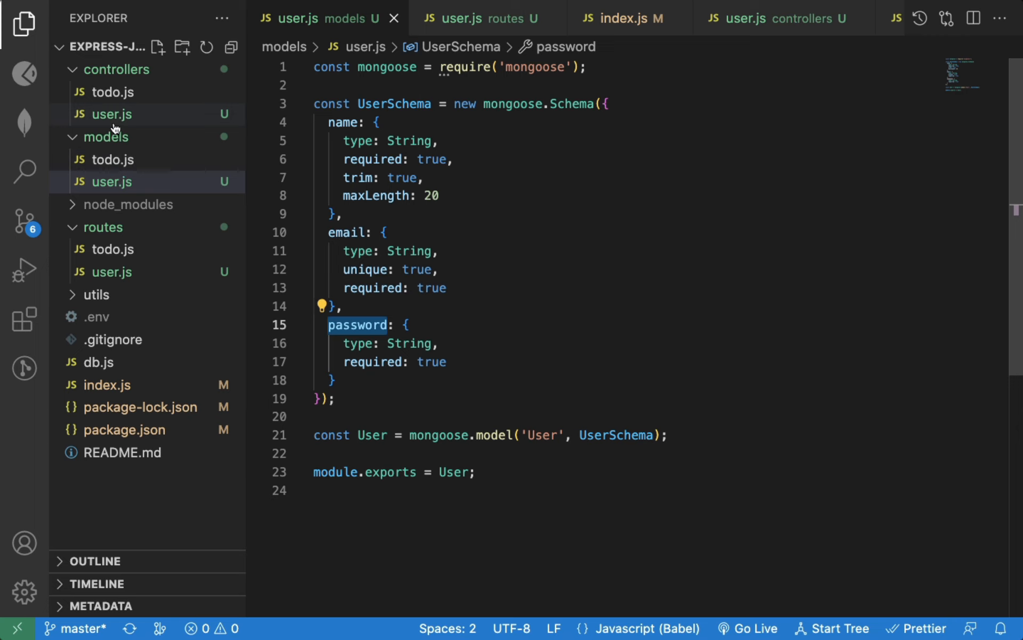
pyautogui.click(777, 18)
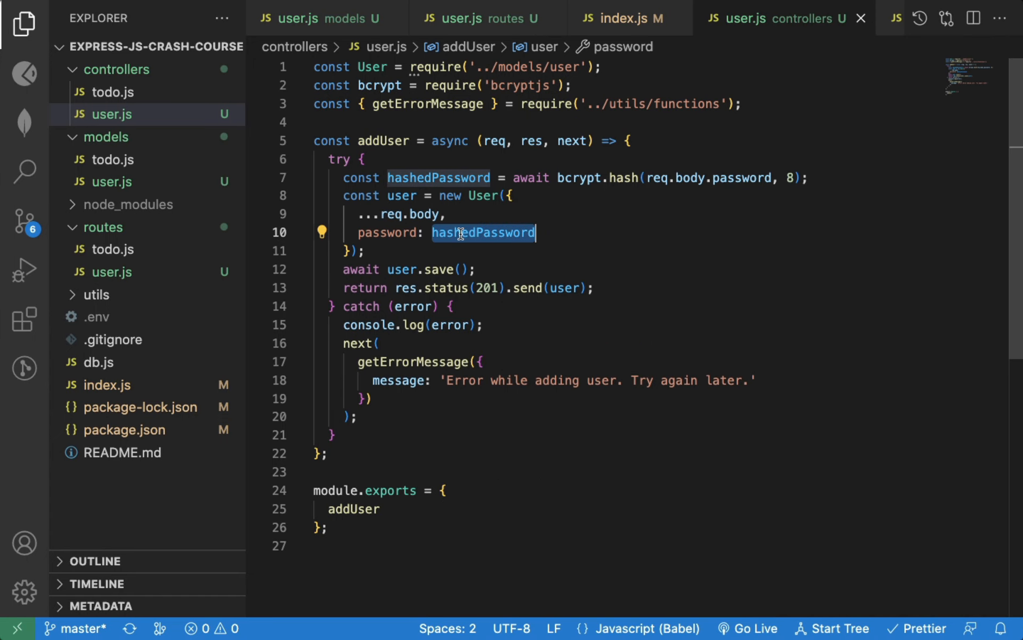
pyautogui.click(403, 195)
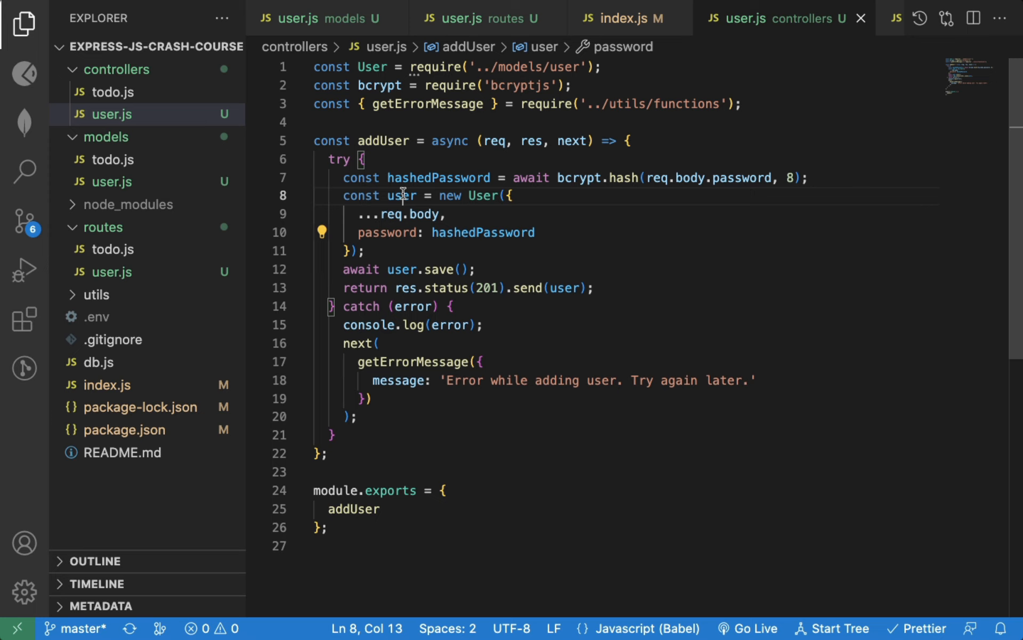
# - Delete Mike's plain-text document in Atlas and switch back to Postman's POST request
pyautogui.click(473, 268)
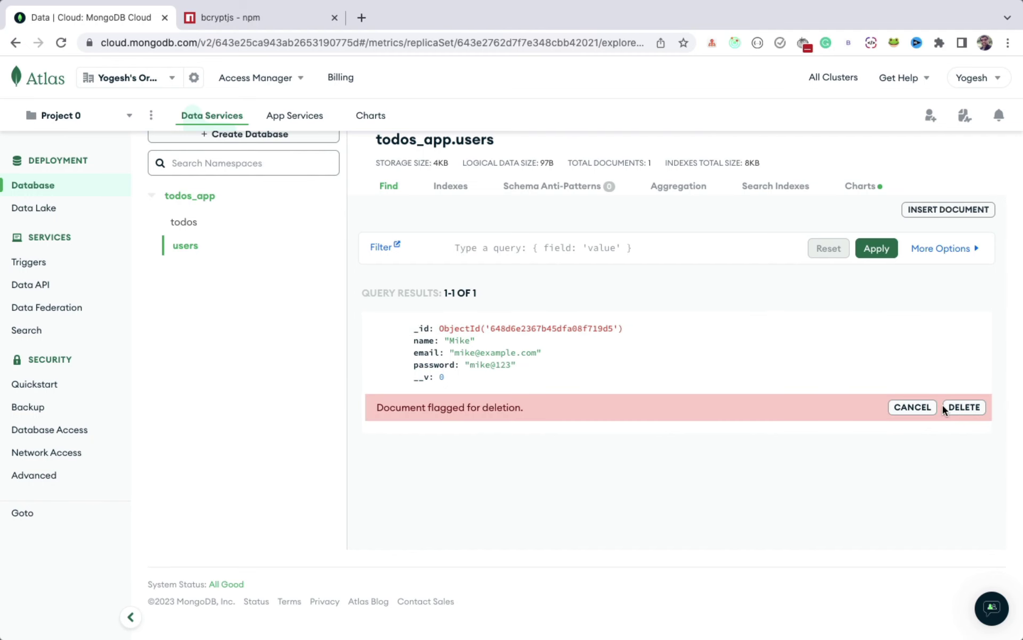
pyautogui.click(964, 407)
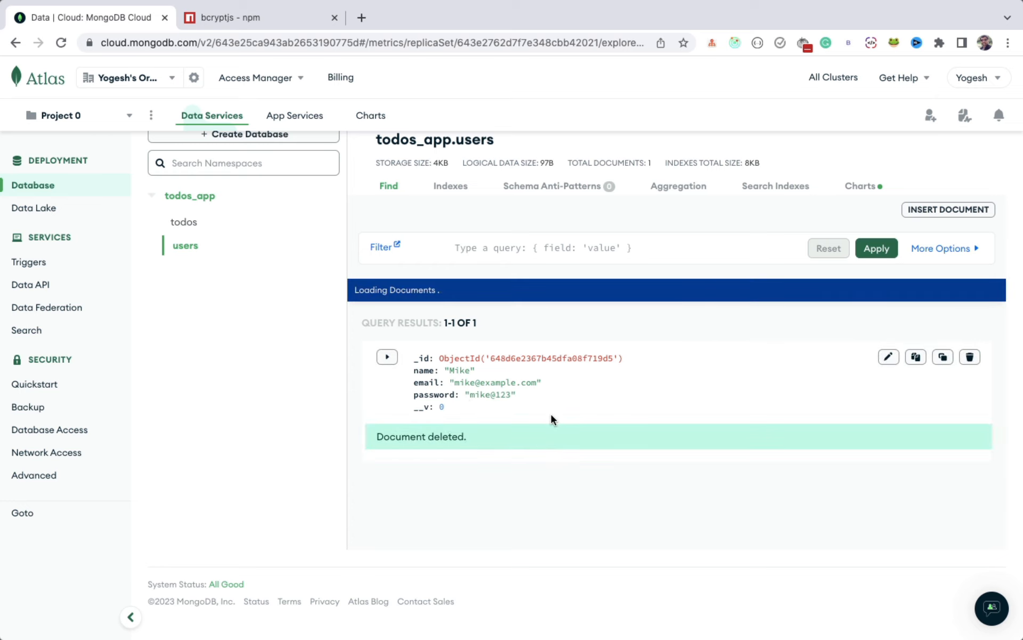
pyautogui.press('cmd+tab')
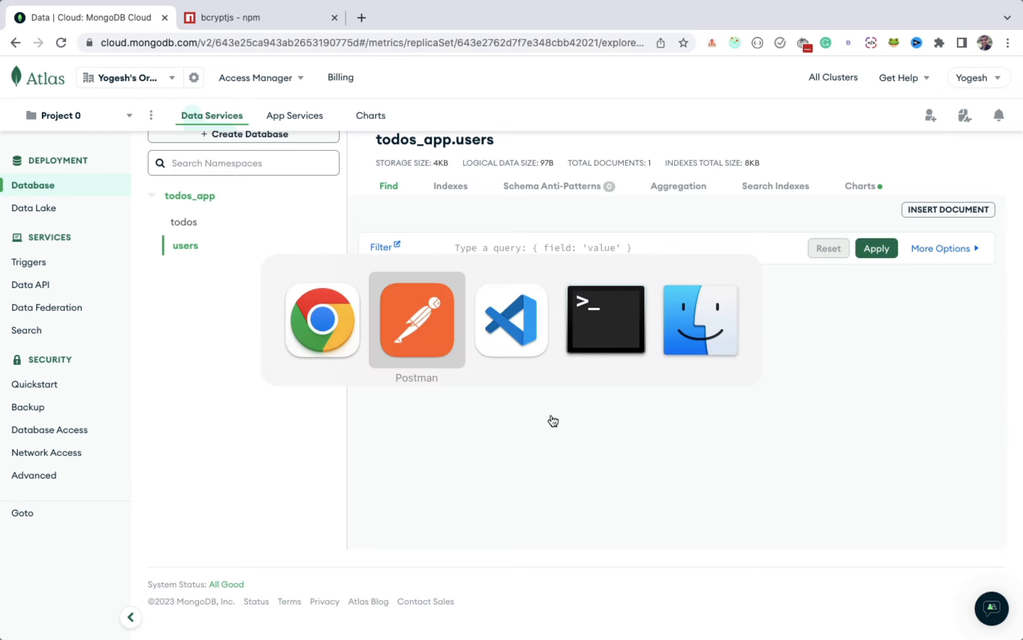
pyautogui.click(415, 320)
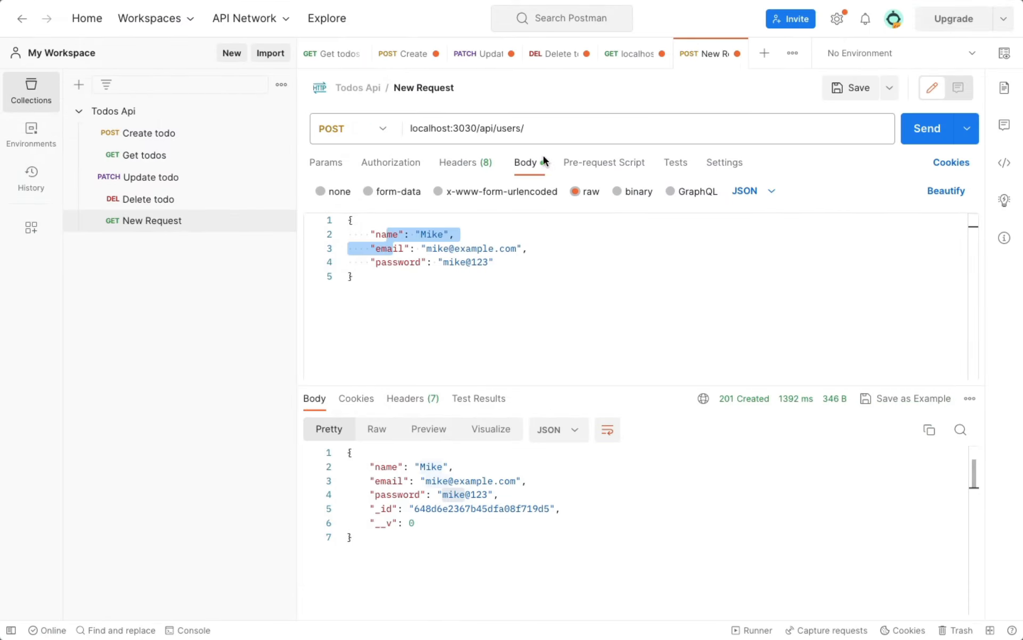
# - Resend the POST to recreate Mike, getting 201 Created with a bcrypt-hashed password
pyautogui.click(927, 129)
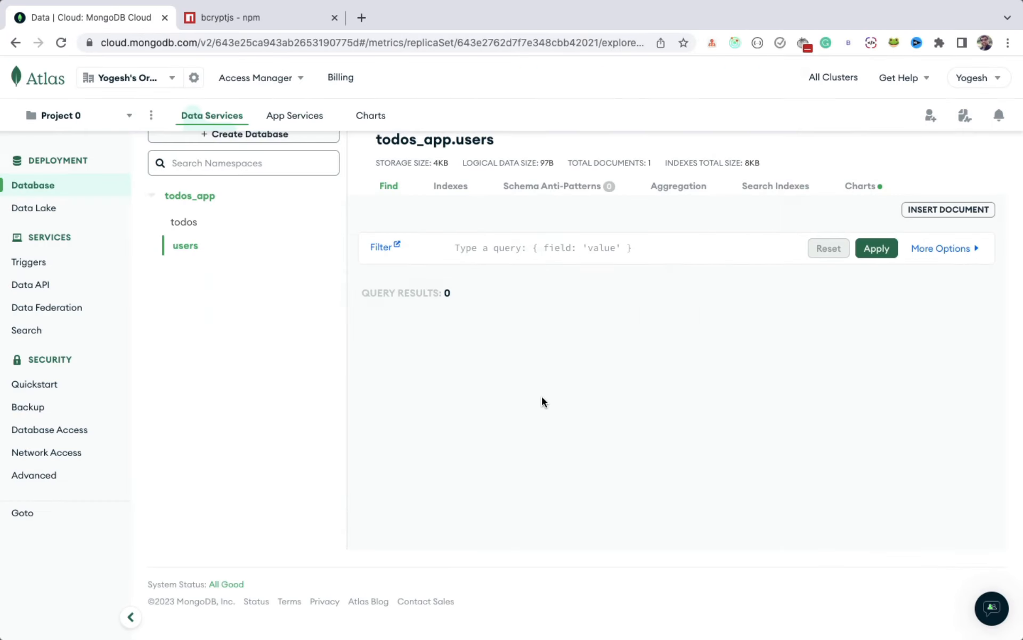
pyautogui.click(876, 249)
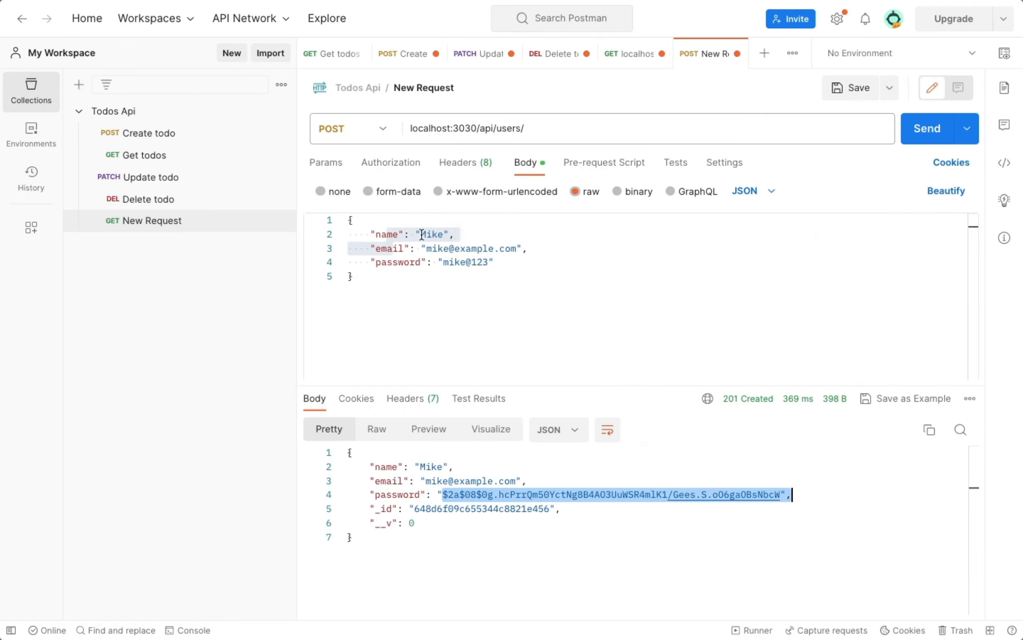
pyautogui.write('Alex')
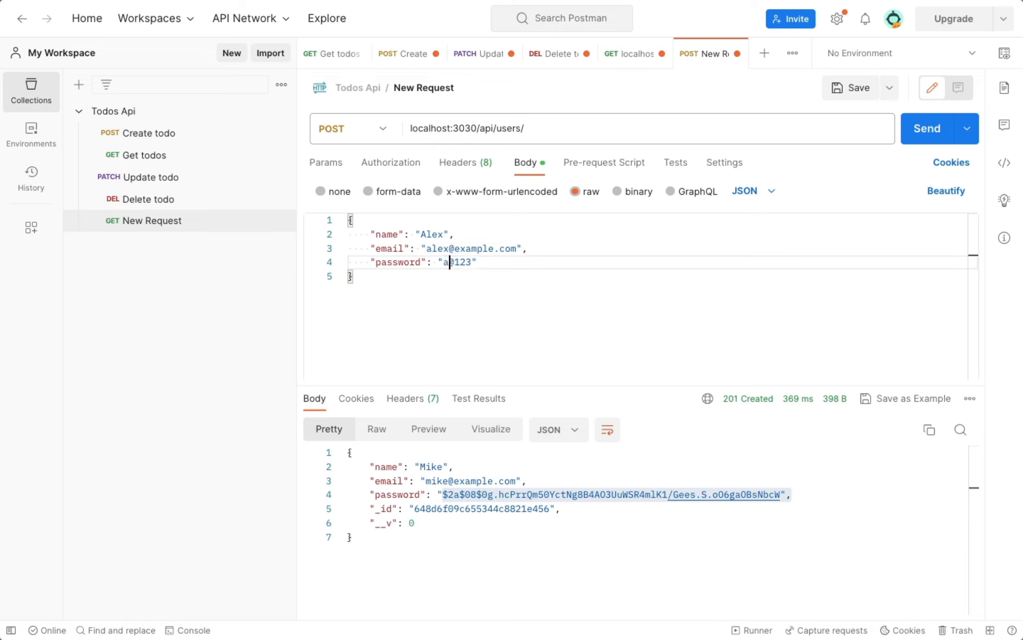
pyautogui.write('lex')
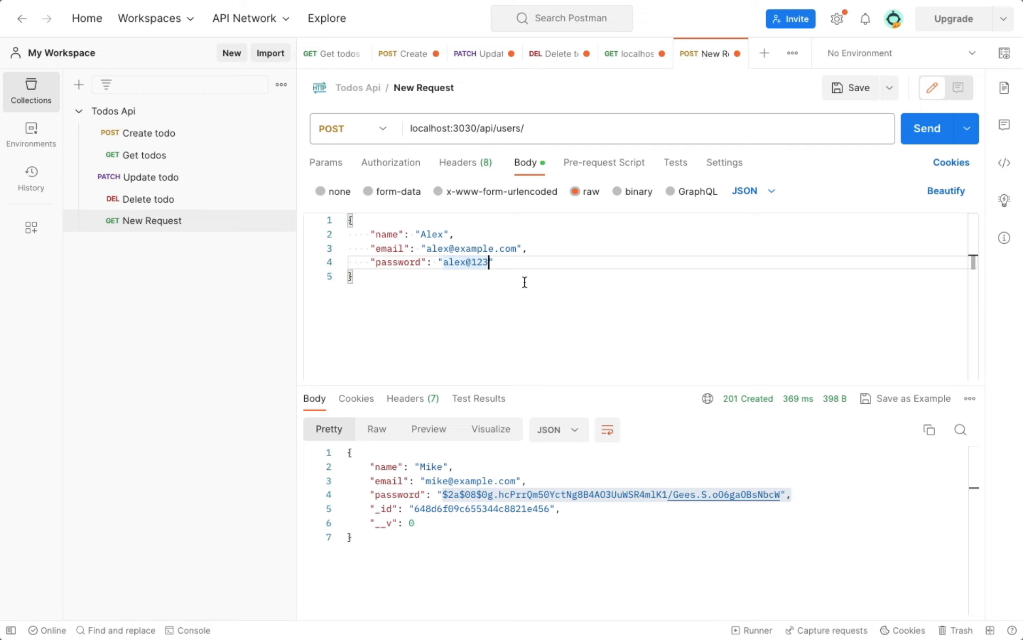
pyautogui.write('456')
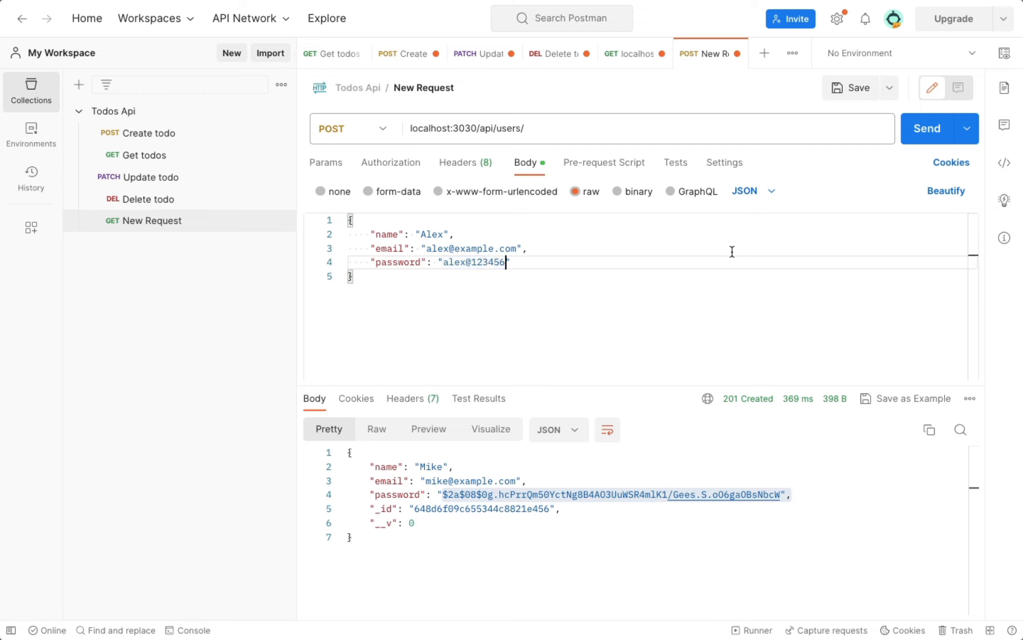
pyautogui.click(927, 129)
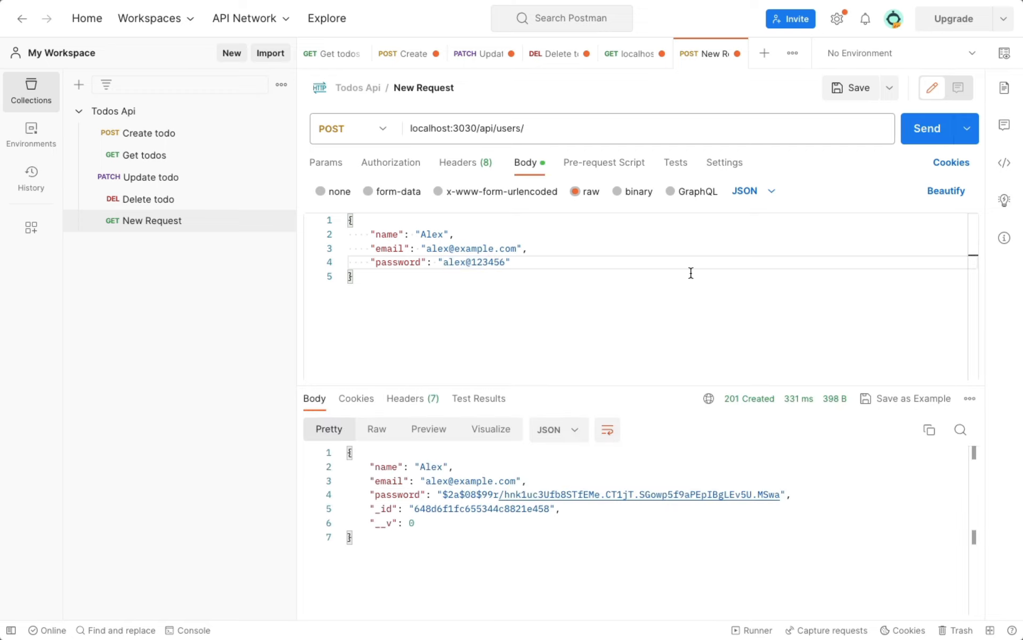
pyautogui.moveTo(678, 503)
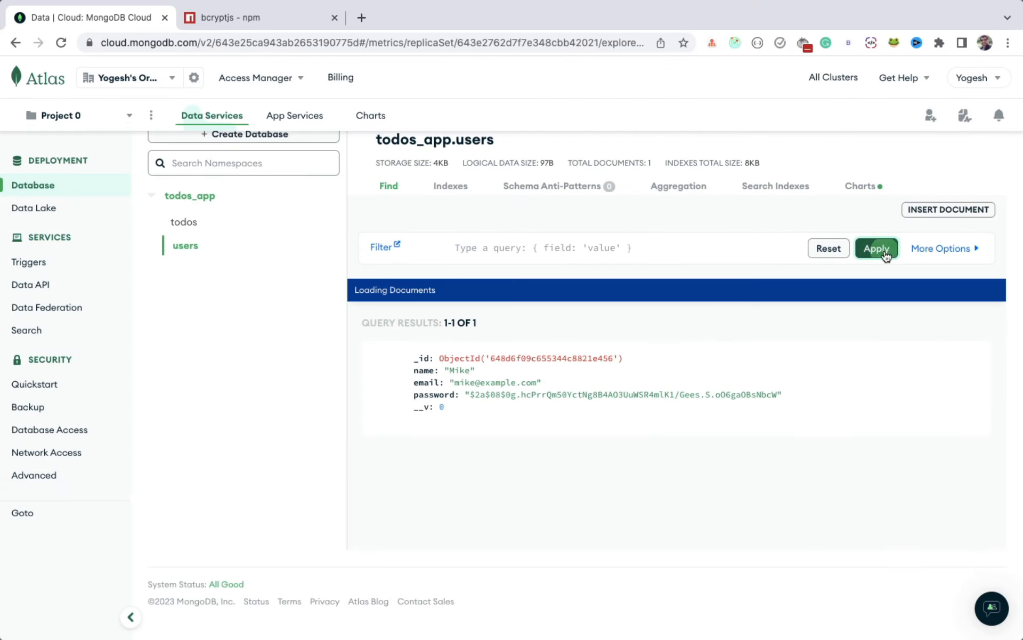
# - Reload the users documents to show Mike and Alex, both with bcrypt-hashed passwords
pyautogui.click(876, 248)
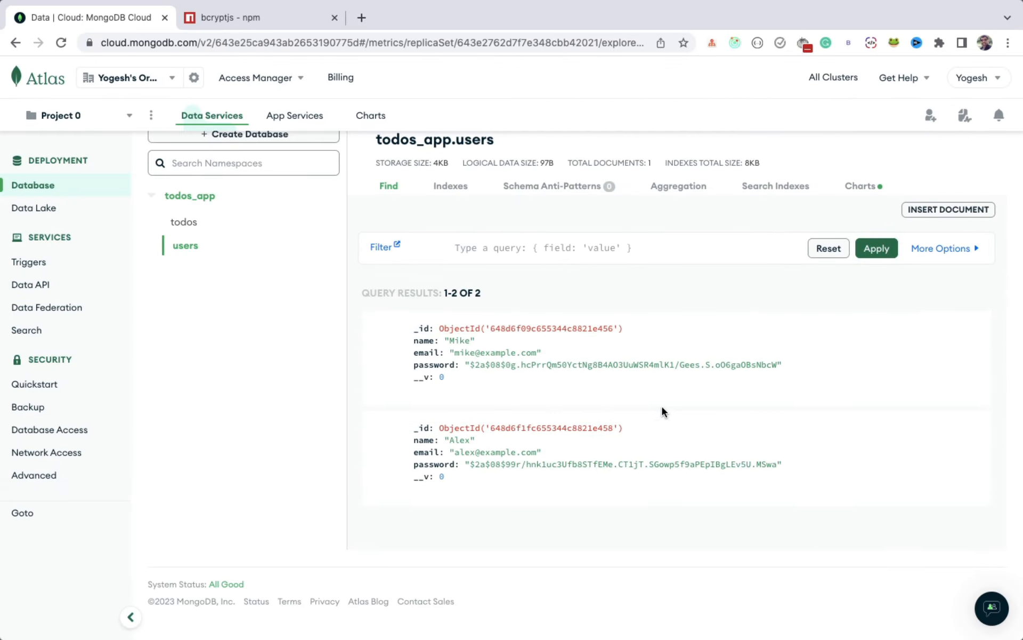
pyautogui.moveTo(545, 448)
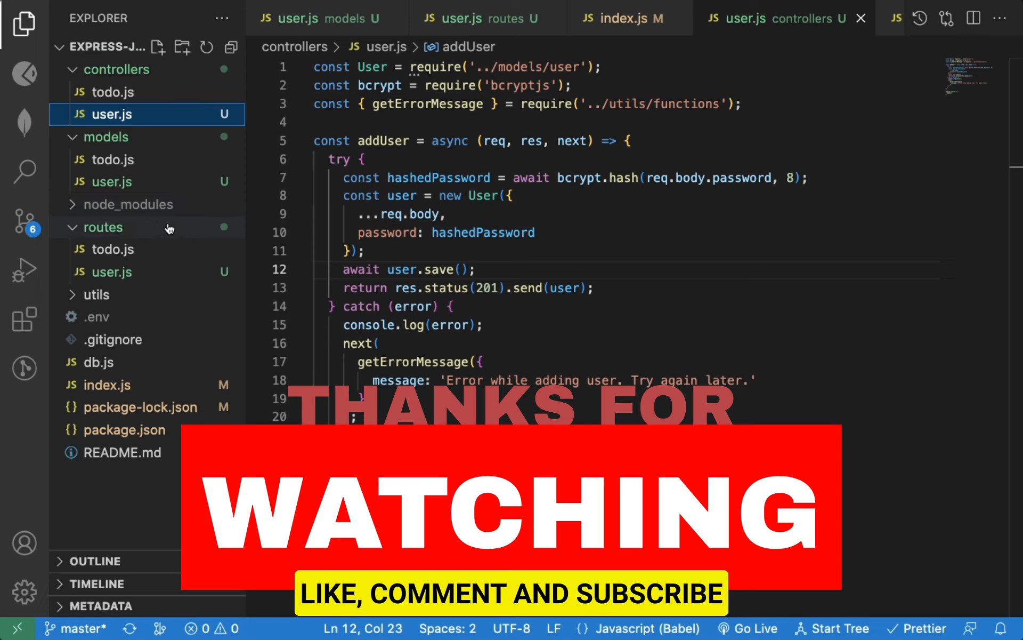
pyautogui.moveTo(134, 205)
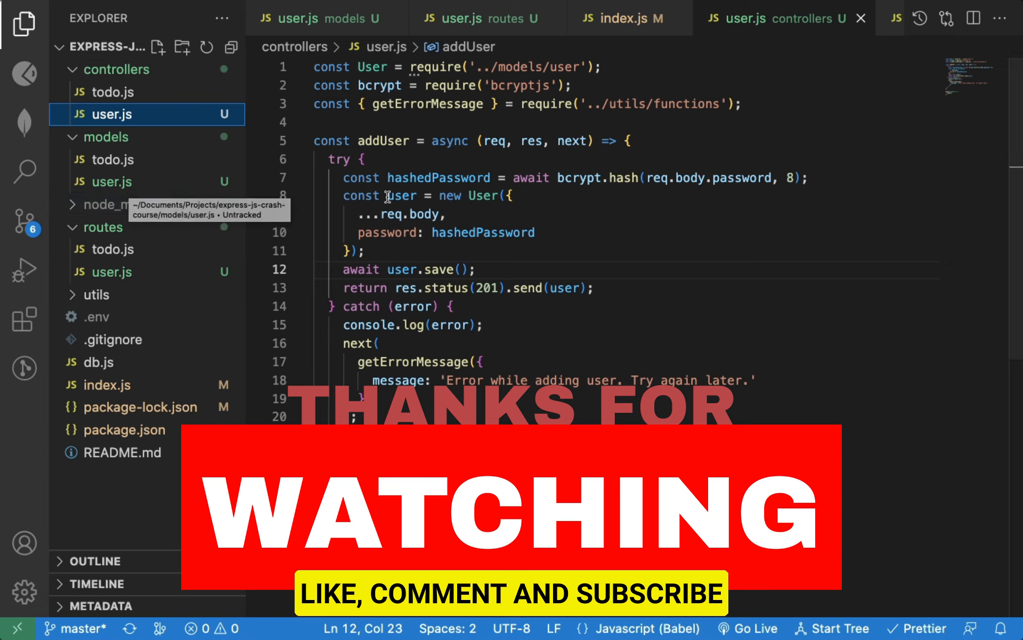
pyautogui.moveTo(391, 195)
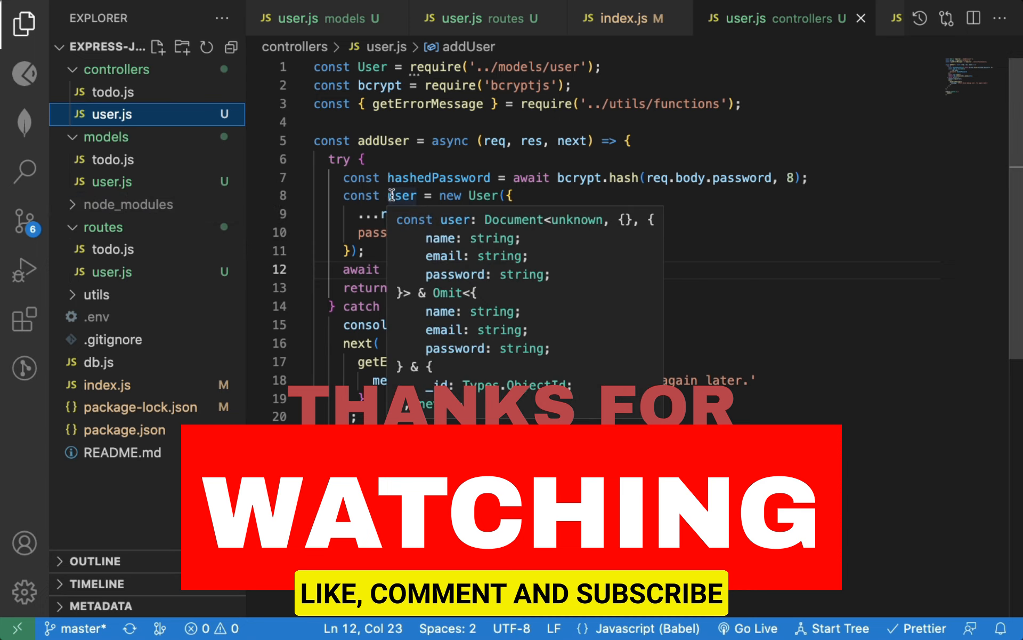
pyautogui.click(576, 177)
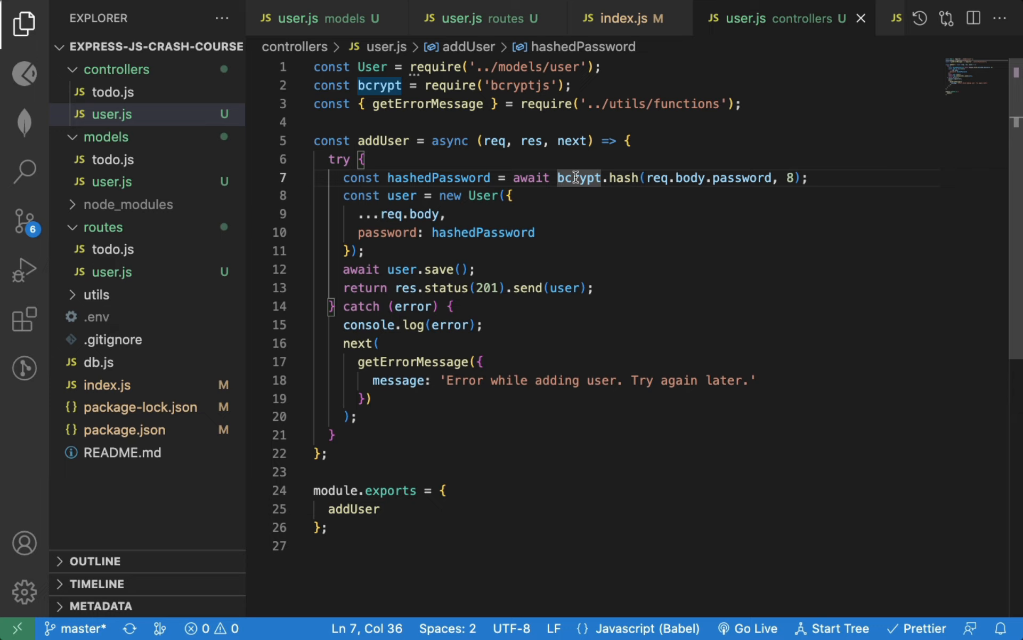